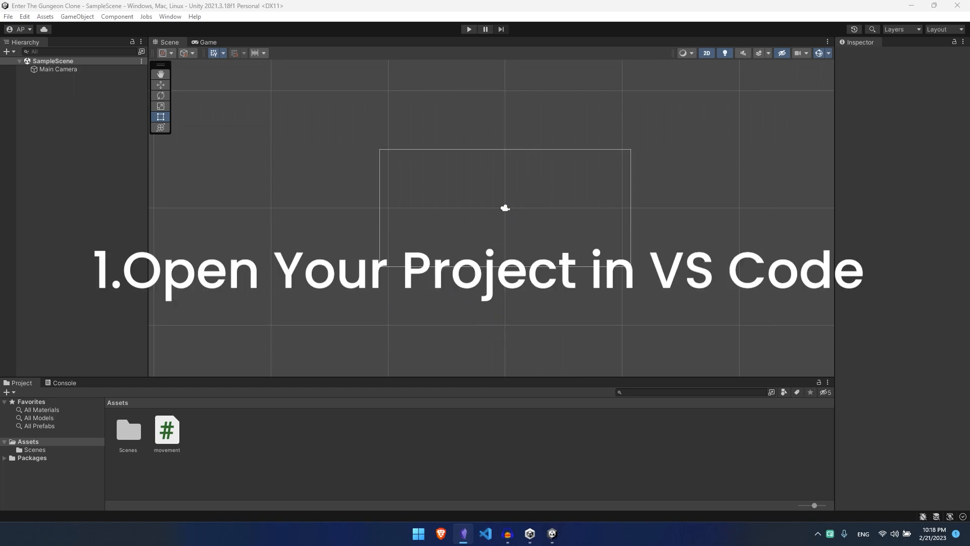
- Open movement.cs and replace its contents with a MonoBehaviour class containing Update
{"action": "left_click", "coordinate": [485, 534]}
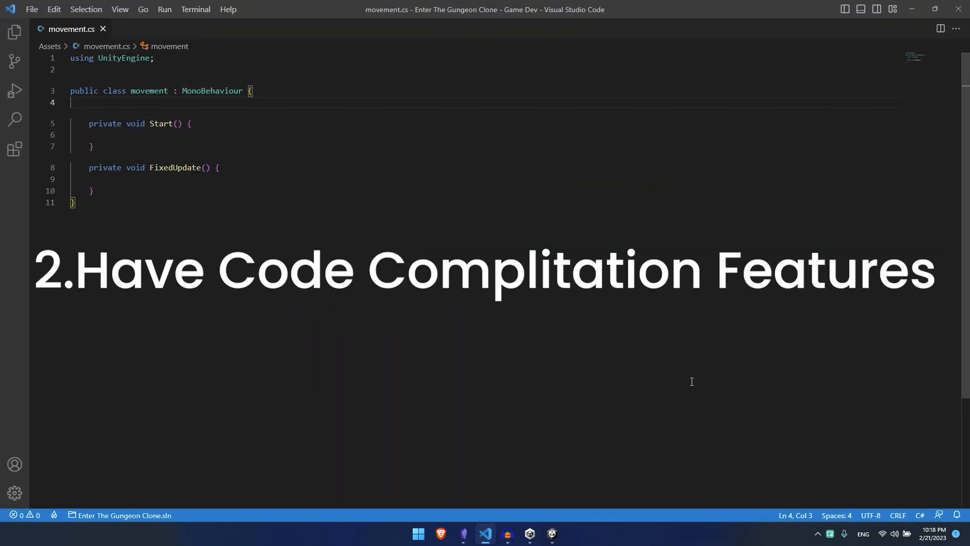
{"action": "key", "text": "ctrl+a"}
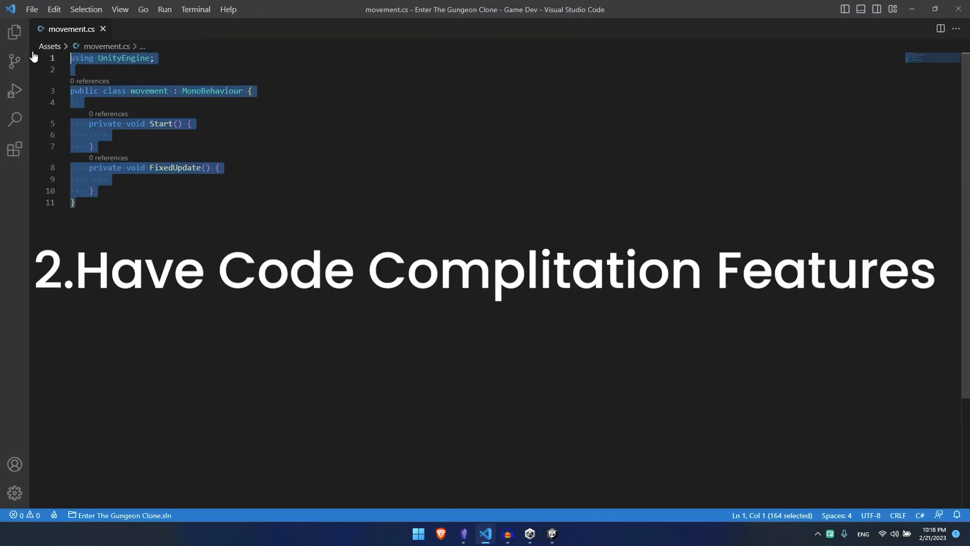
{"action": "type", "text": "mono"}
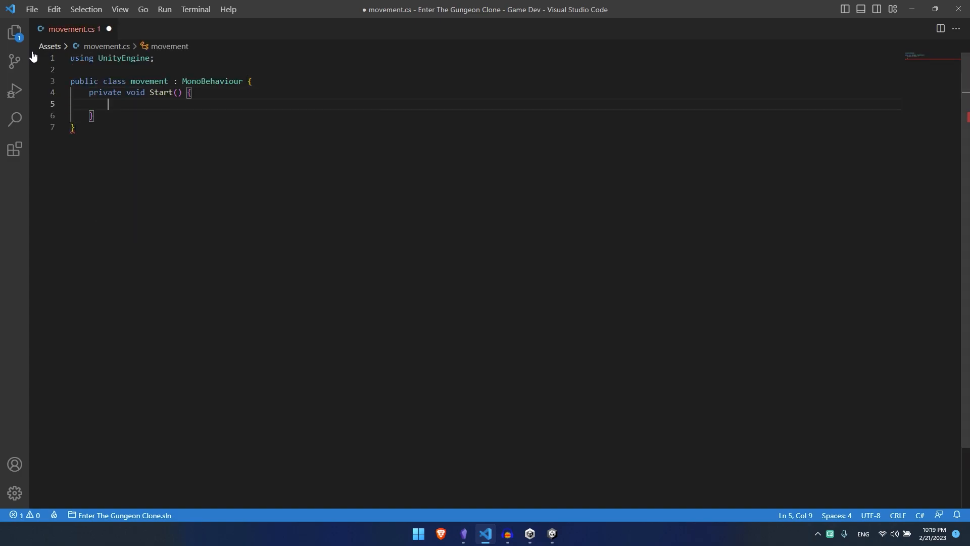
{"action": "type", "text": "private void Update() {"}
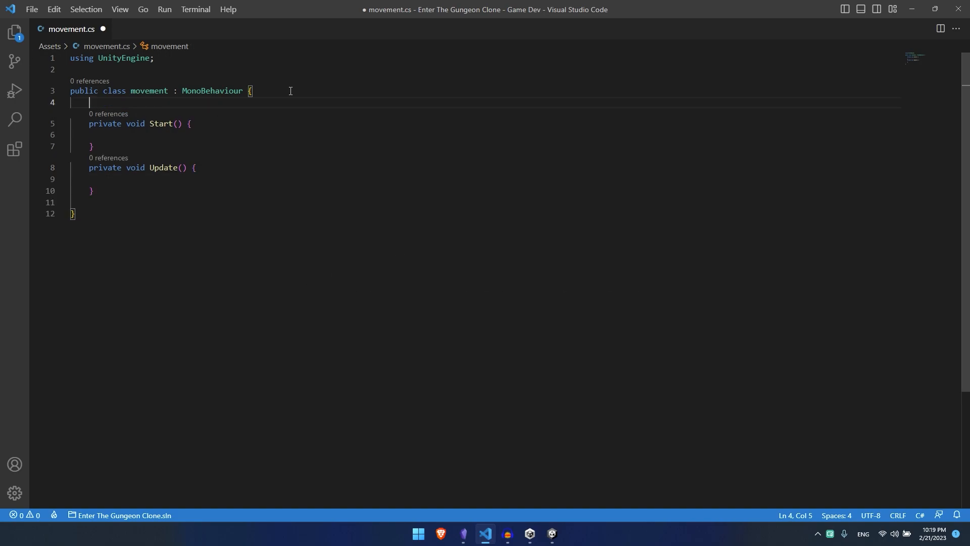
- Add the field 'public float speed;' and begin an if (x>y) statement
{"action": "type", "text": "public"}
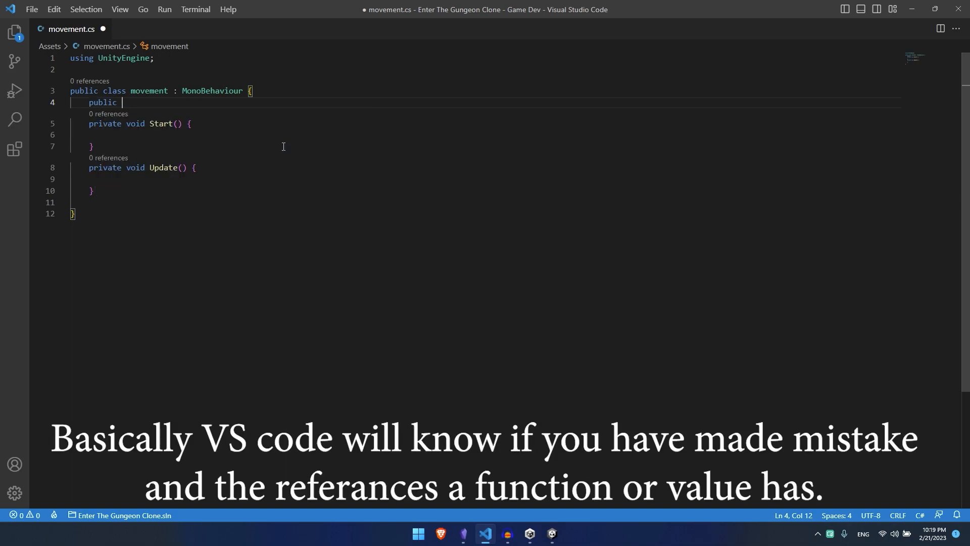
{"action": "type", "text": "float speed;"}
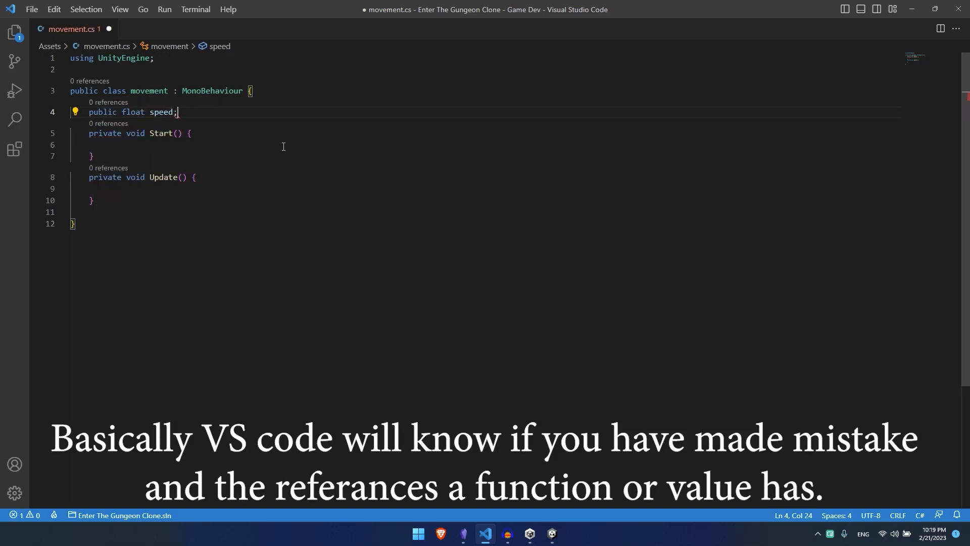
{"action": "type", "text": "if("}
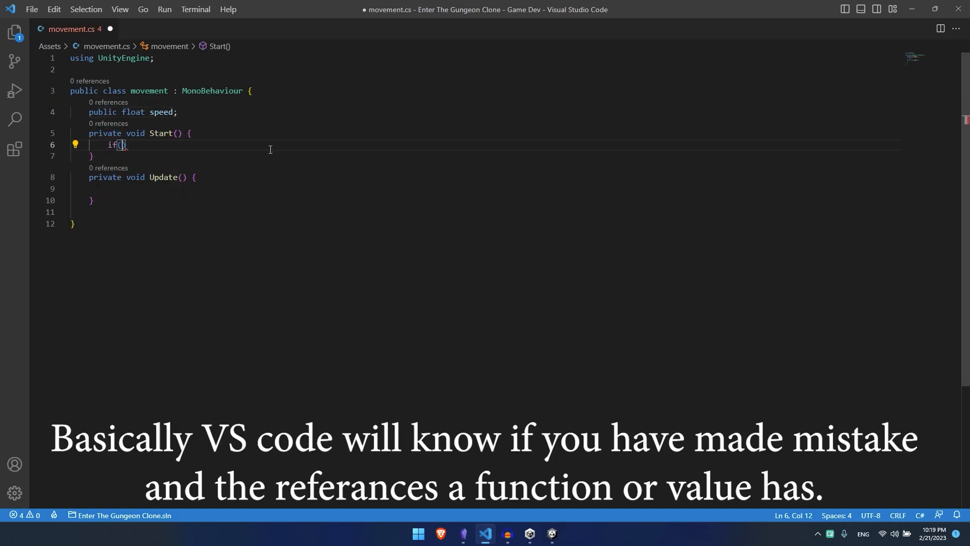
{"action": "type", "text": "x>y"}
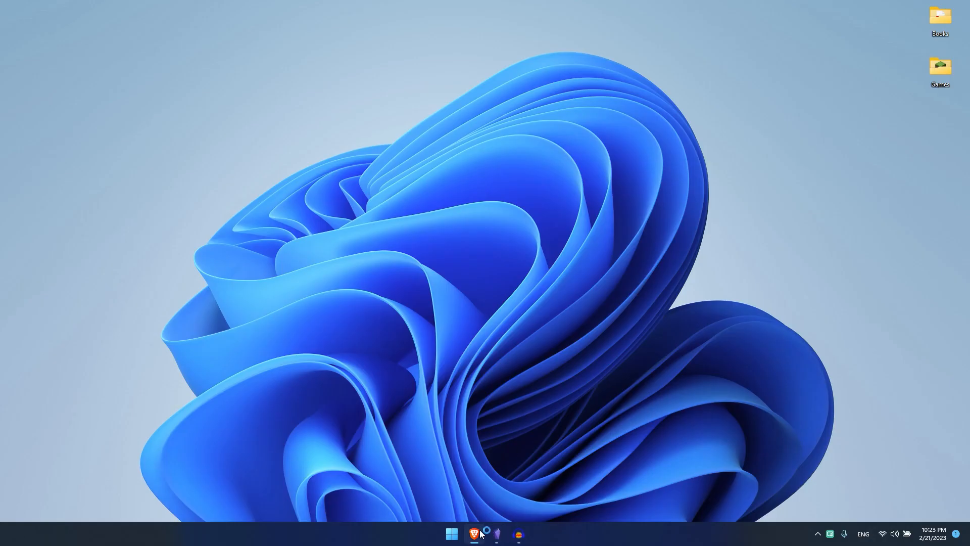
- Search 'vs code' in Brave and open the official Visual Studio Code site
{"action": "left_click", "coordinate": [474, 533]}
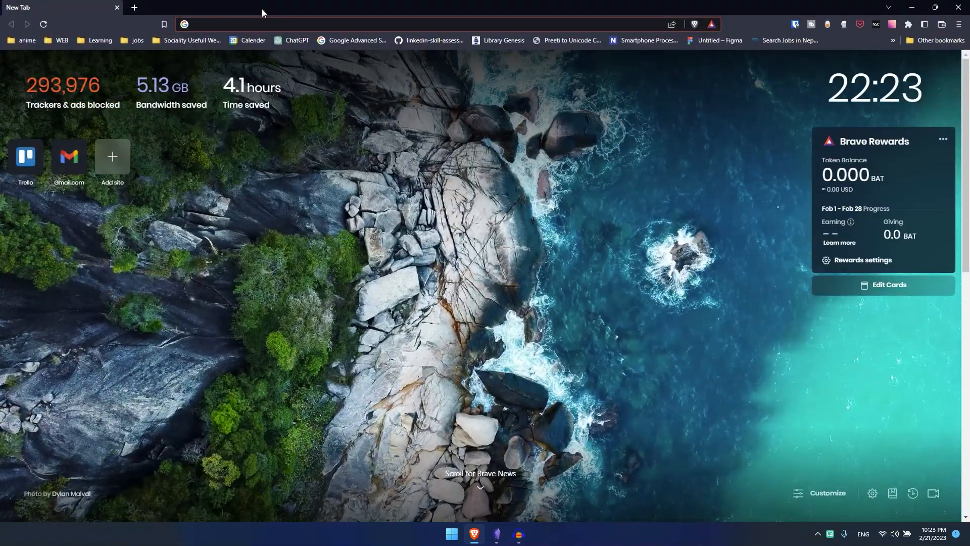
{"action": "type", "text": "vs code"}
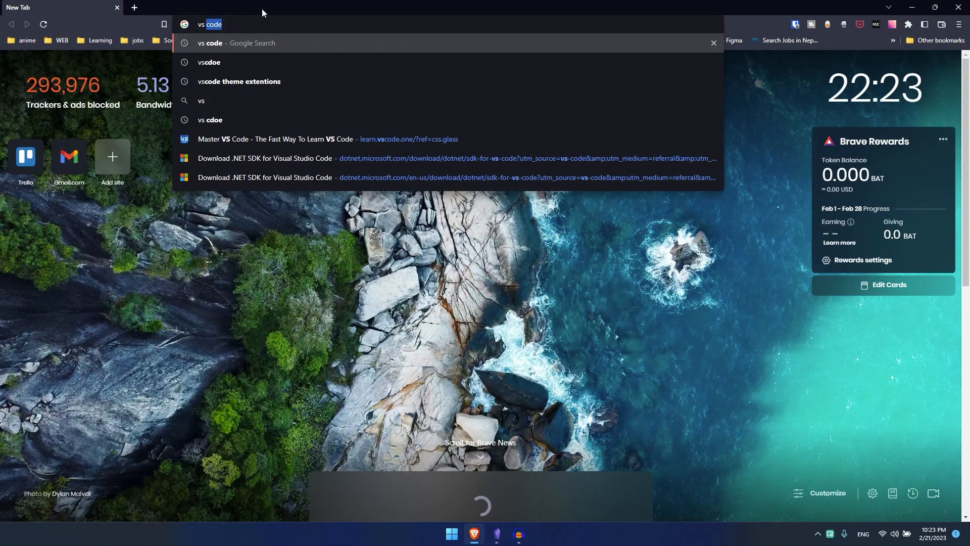
{"action": "key", "text": "Return"}
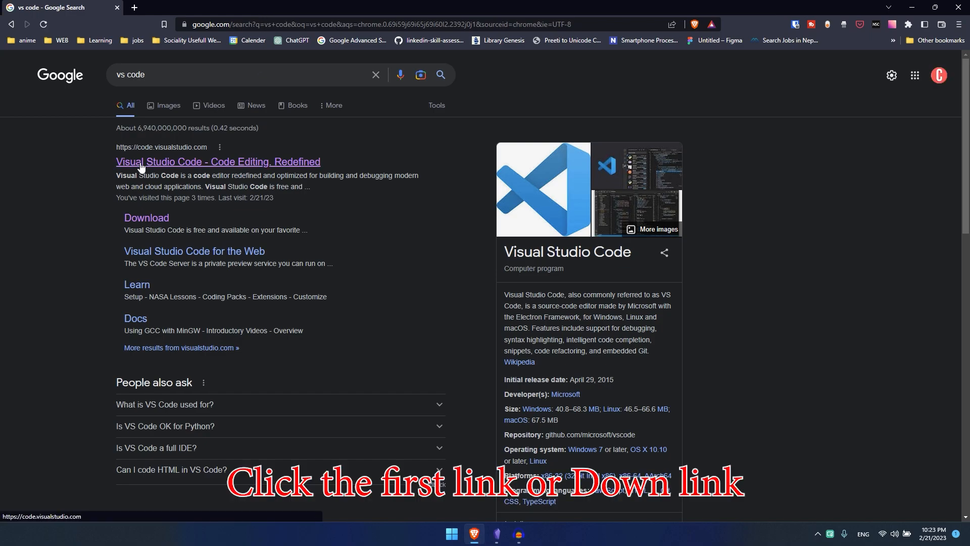
{"action": "left_click", "coordinate": [218, 161]}
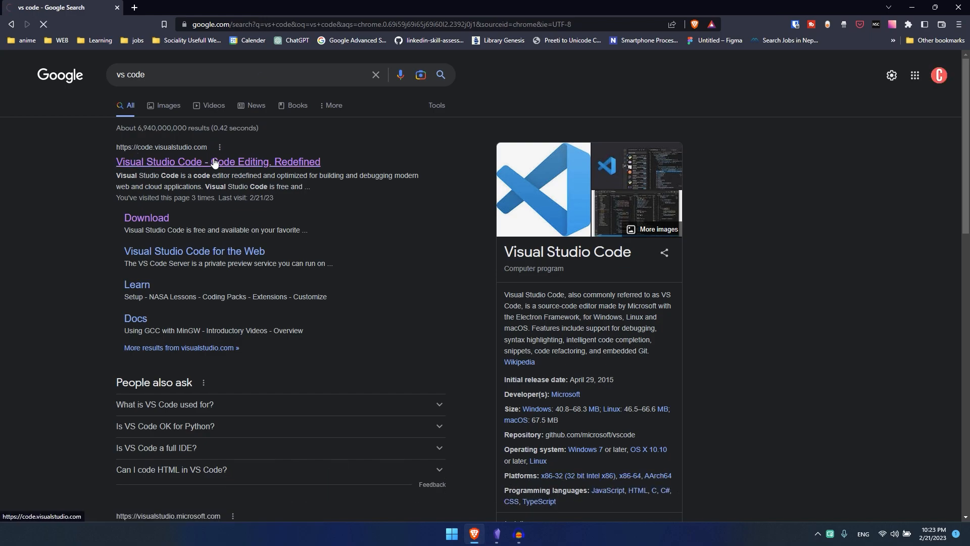
{"action": "left_click", "coordinate": [218, 162]}
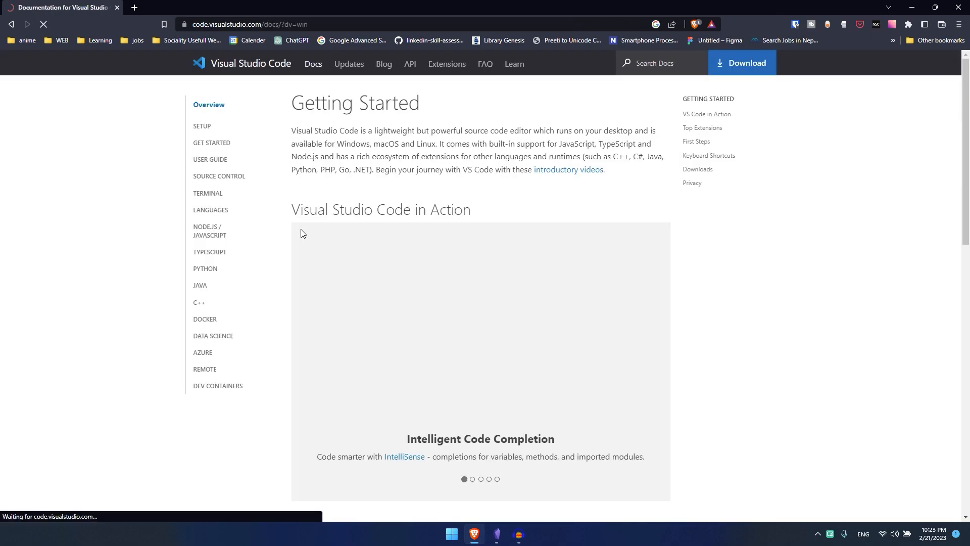
- Start the VS Code download, cancel the Save As dialog, and open Downloads
{"action": "left_click", "coordinate": [741, 63]}
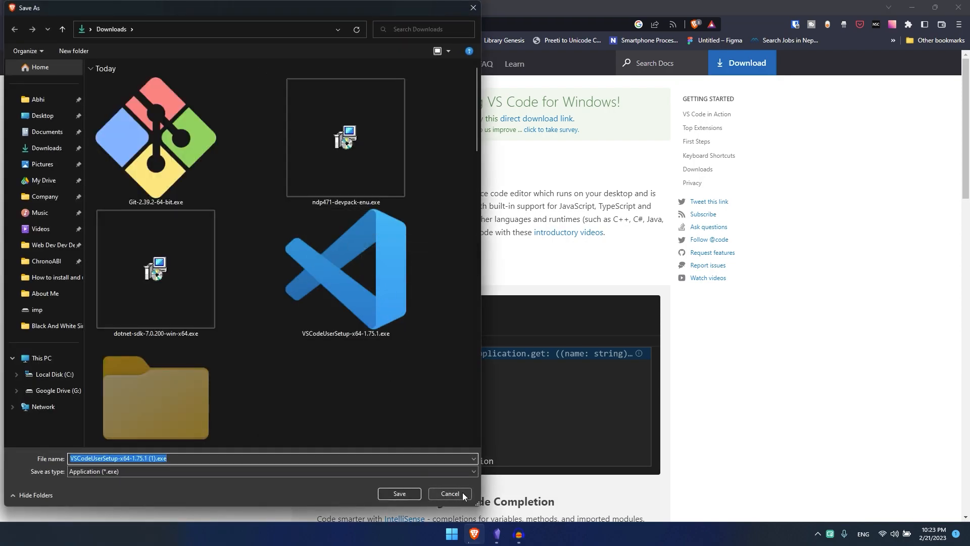
{"action": "left_click", "coordinate": [449, 493]}
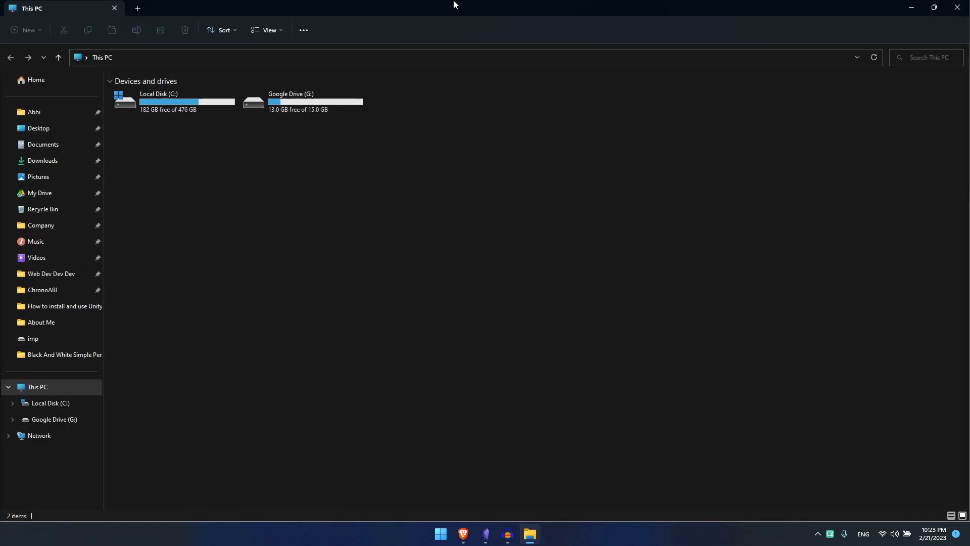
{"action": "left_click", "coordinate": [42, 161]}
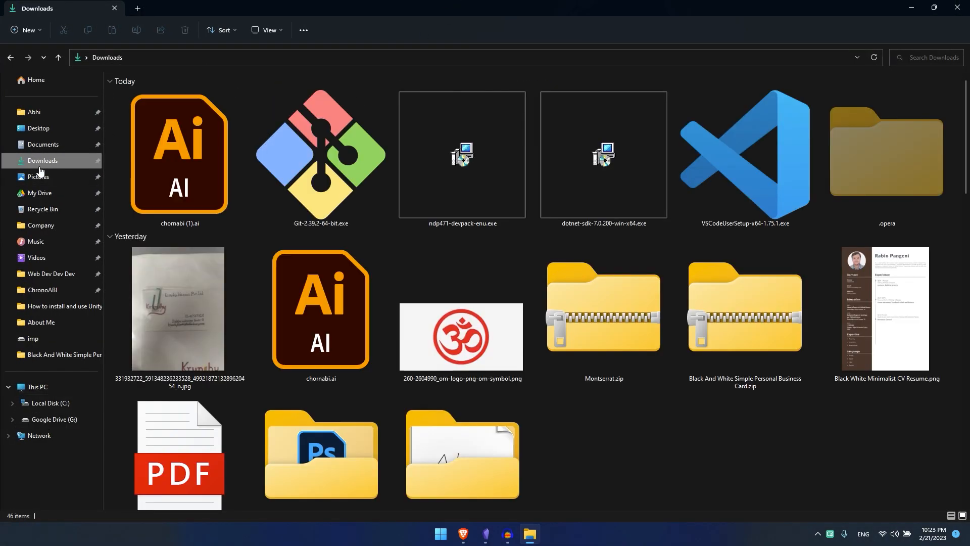
- Run VSCodeUserSetup, accept the license, keep default folders, enable desktop icon and Open with Code
{"action": "double_click", "coordinate": [745, 154]}
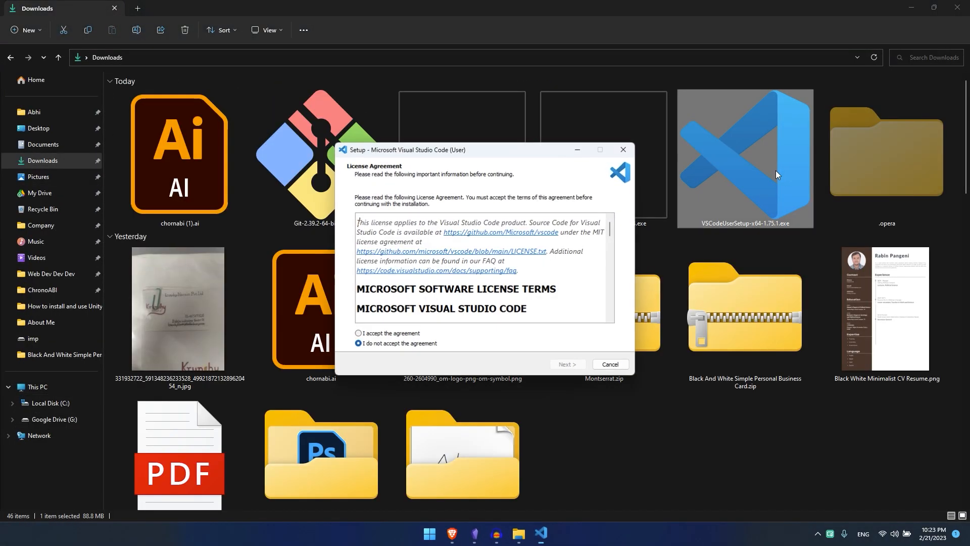
{"action": "left_click", "coordinate": [565, 364]}
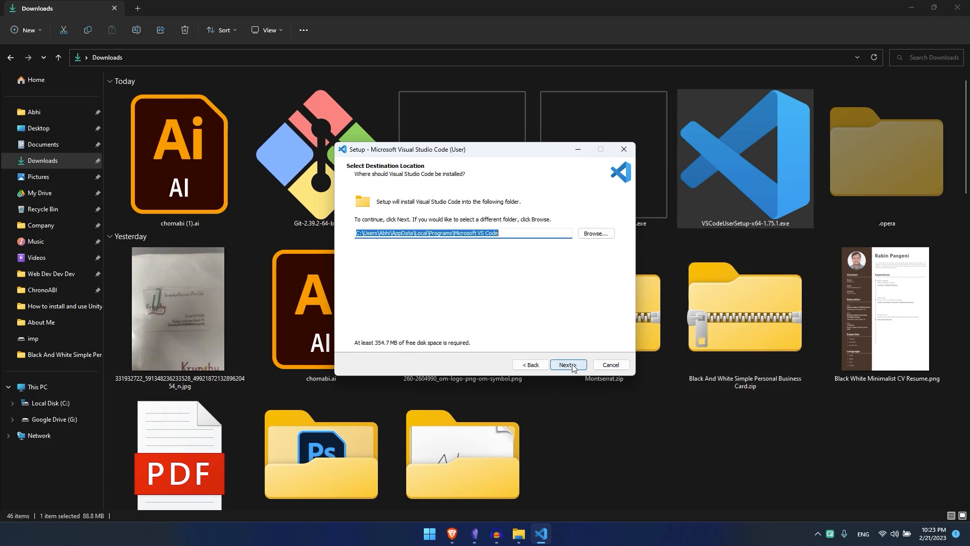
{"action": "left_click", "coordinate": [566, 364]}
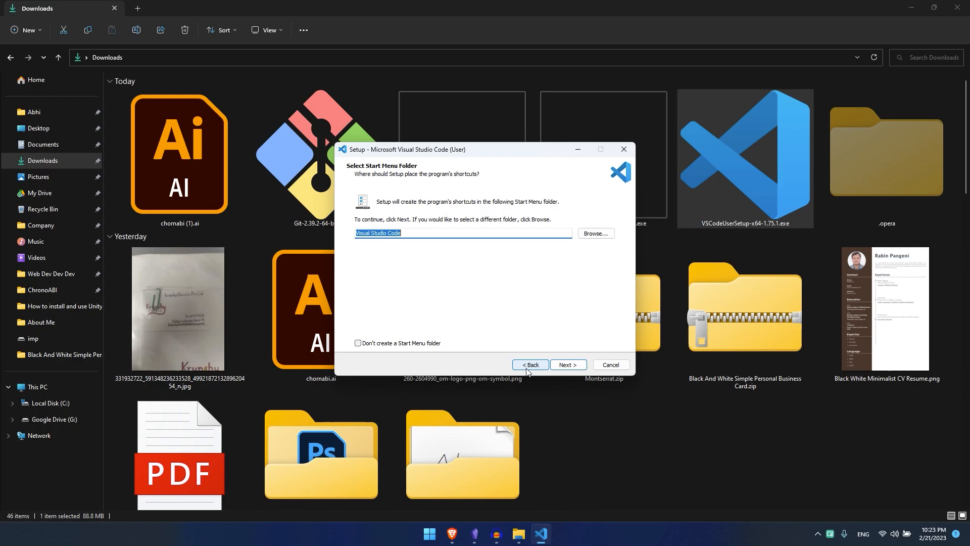
{"action": "left_click", "coordinate": [567, 365]}
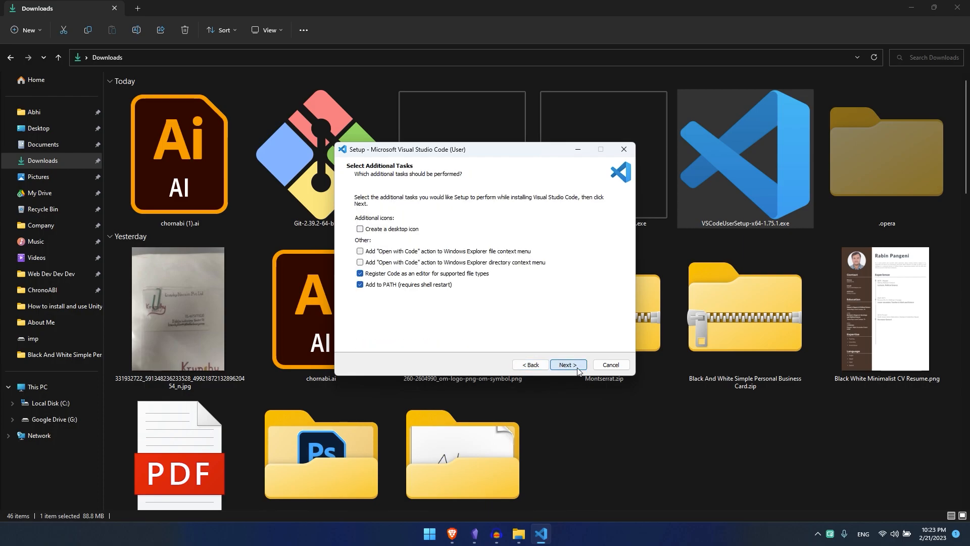
{"action": "left_click", "coordinate": [360, 229]}
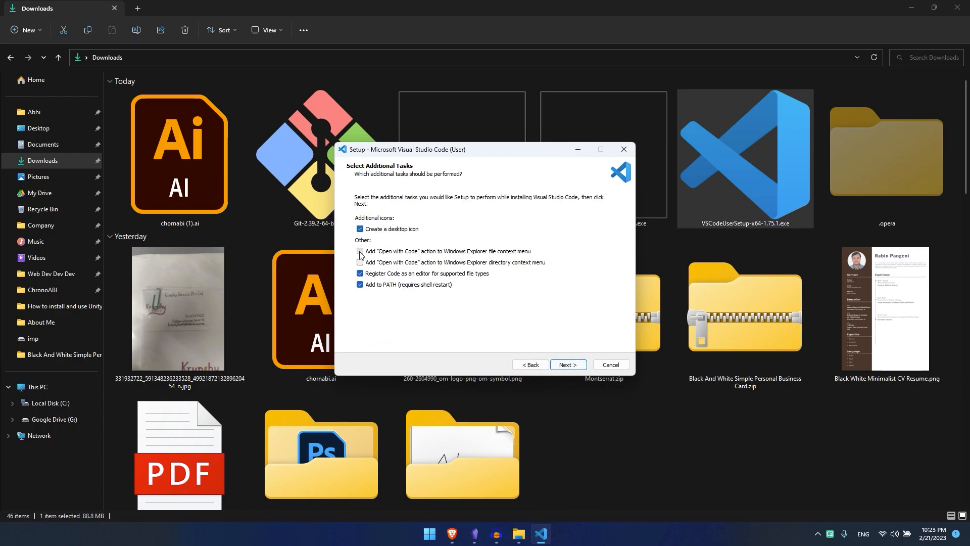
{"action": "left_click", "coordinate": [360, 251]}
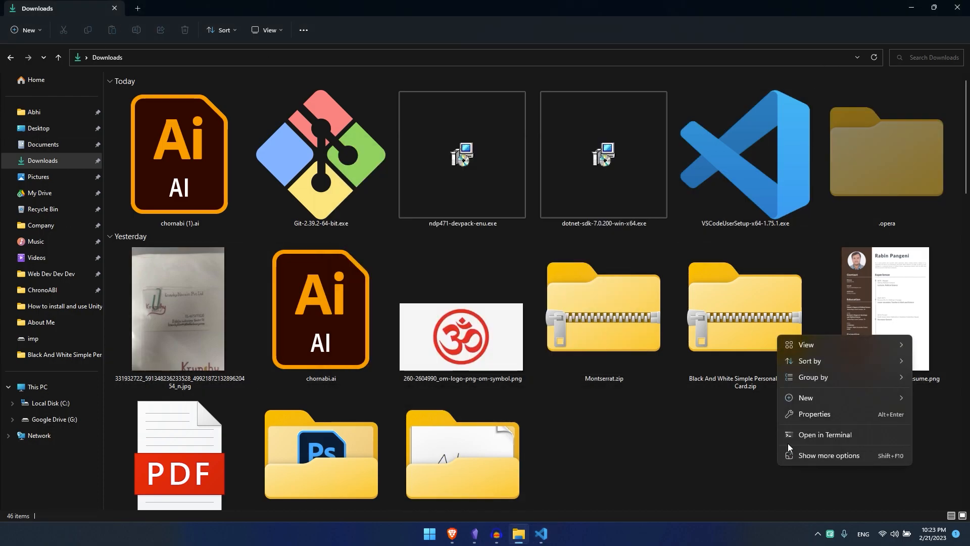
- Open a terminal in Downloads from the expanded context menu and run 'code'
{"action": "left_click", "coordinate": [828, 455]}
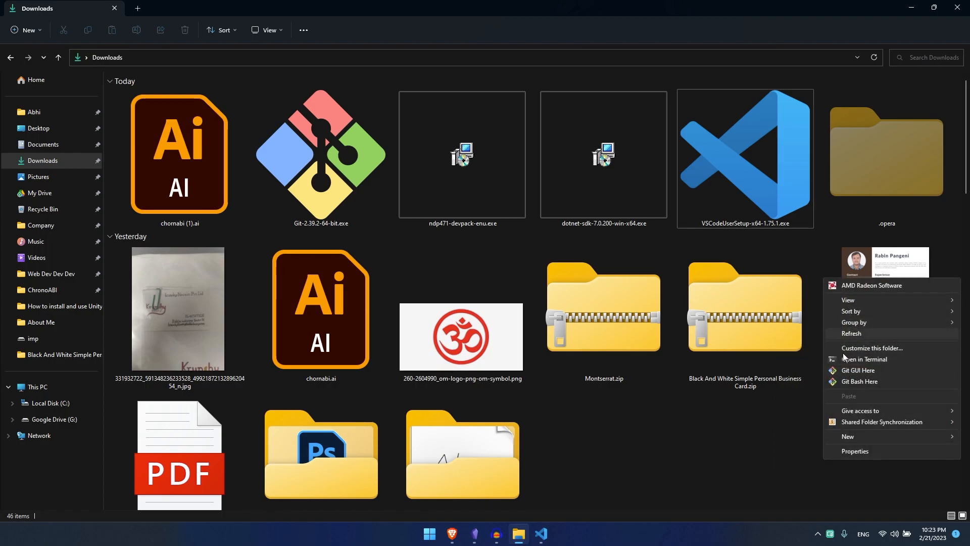
{"action": "mouse_move", "coordinate": [864, 359]}
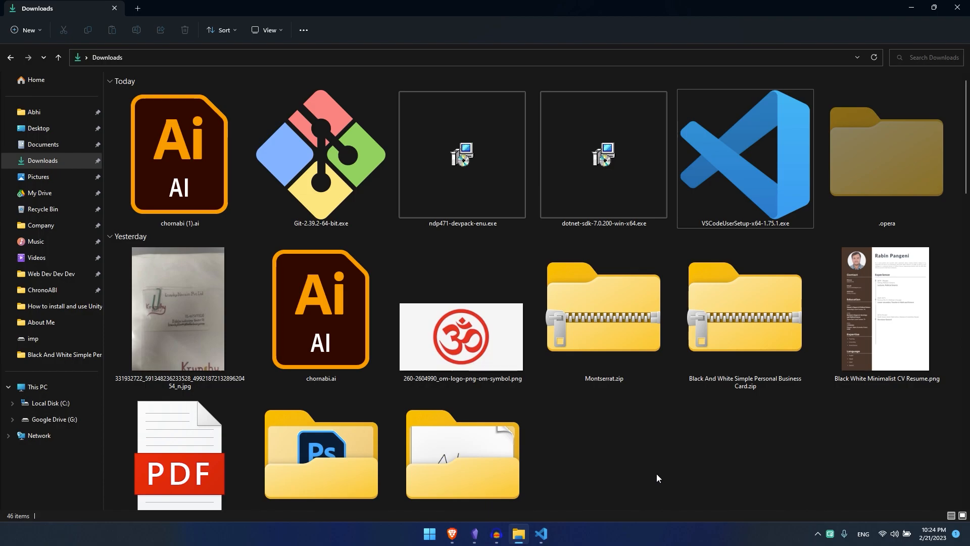
{"action": "mouse_move", "coordinate": [722, 477]}
{"action": "type", "text": "cod"}
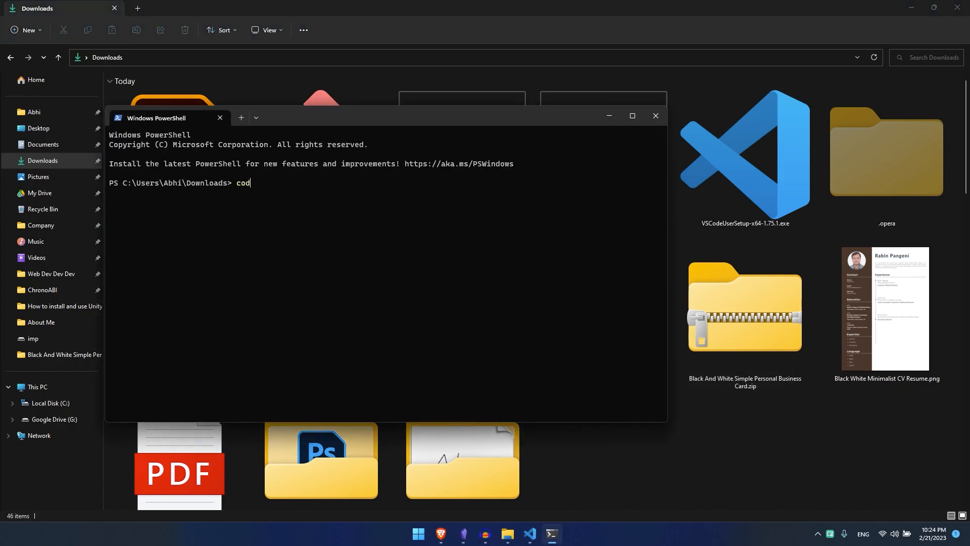
{"action": "key", "text": "Return"}
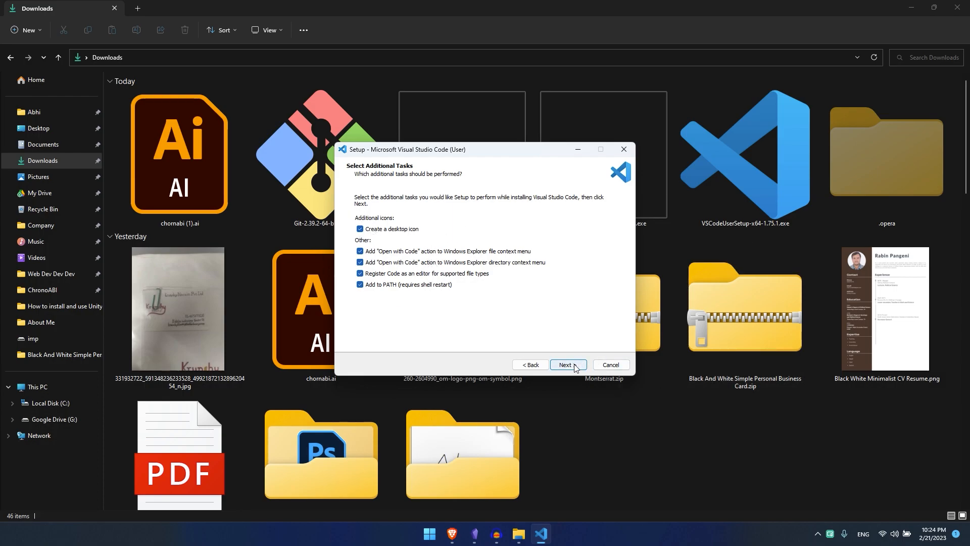
- Install Visual Studio Code and click Finish with 'Launch Visual Studio Code' checked
{"action": "left_click", "coordinate": [566, 364]}
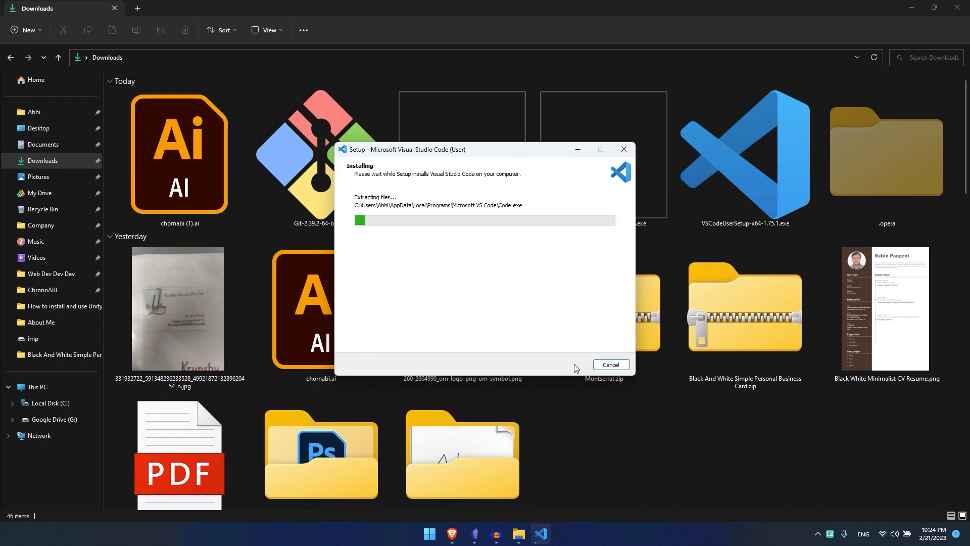
{"action": "left_click", "coordinate": [429, 534]}
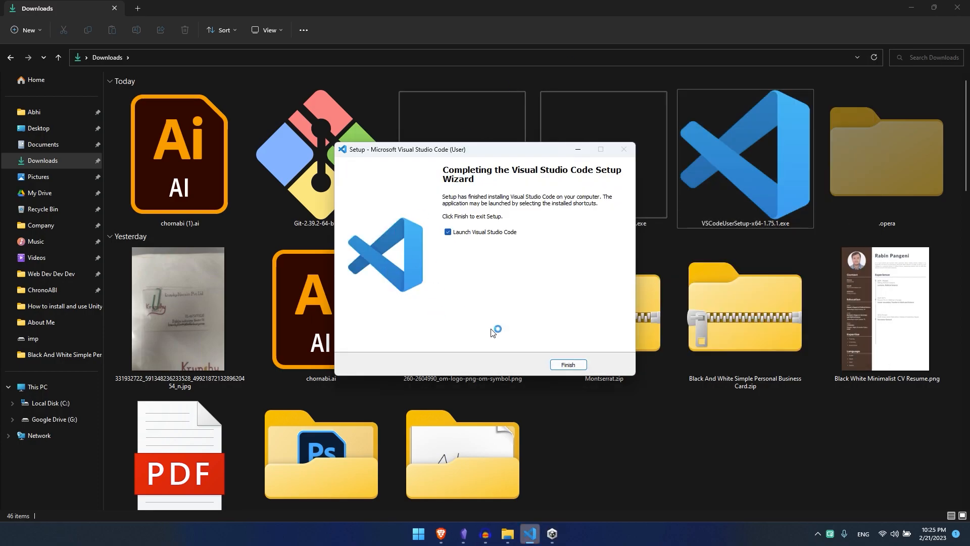
{"action": "left_click", "coordinate": [566, 365]}
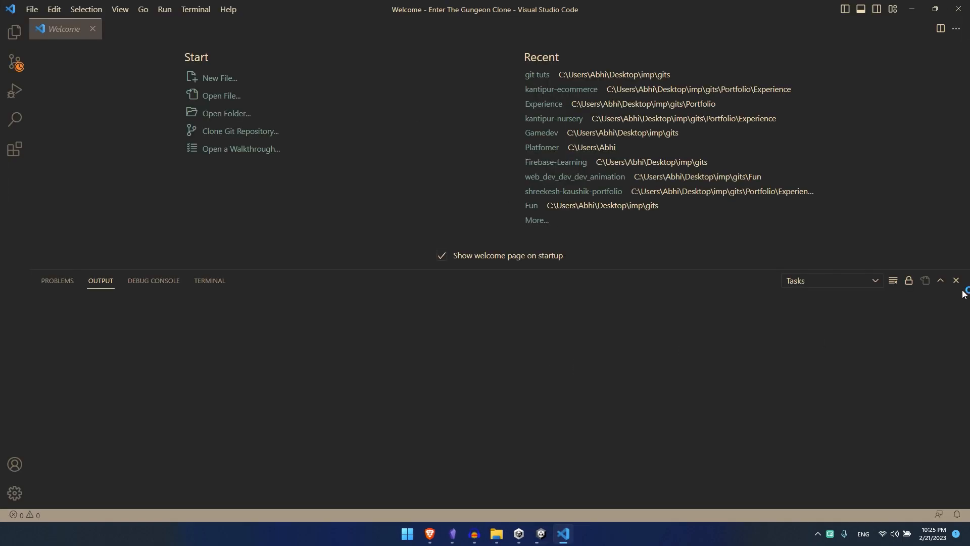
- Close the Output panel and create an empty profile named 'game dev' from the Manage gear
{"action": "left_click", "coordinate": [955, 280]}
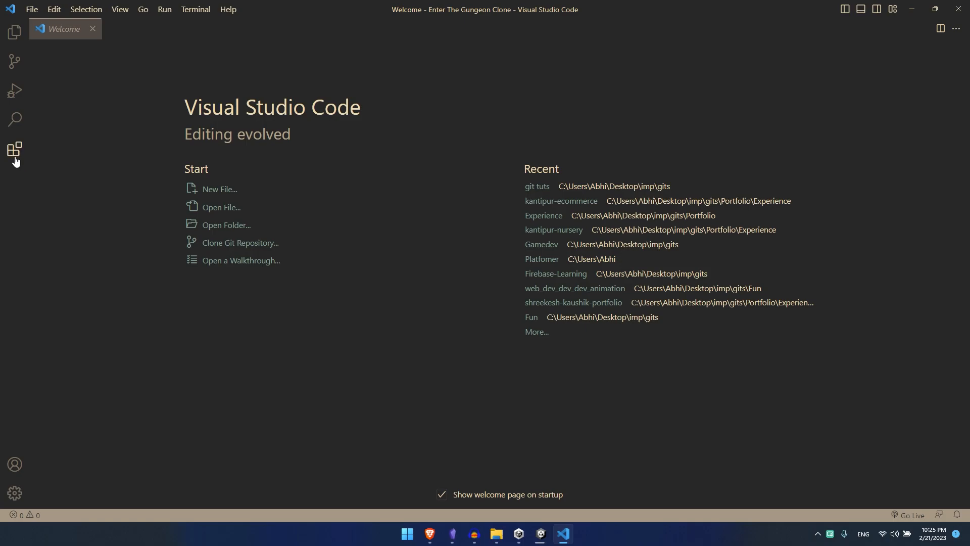
{"action": "left_click", "coordinate": [14, 149]}
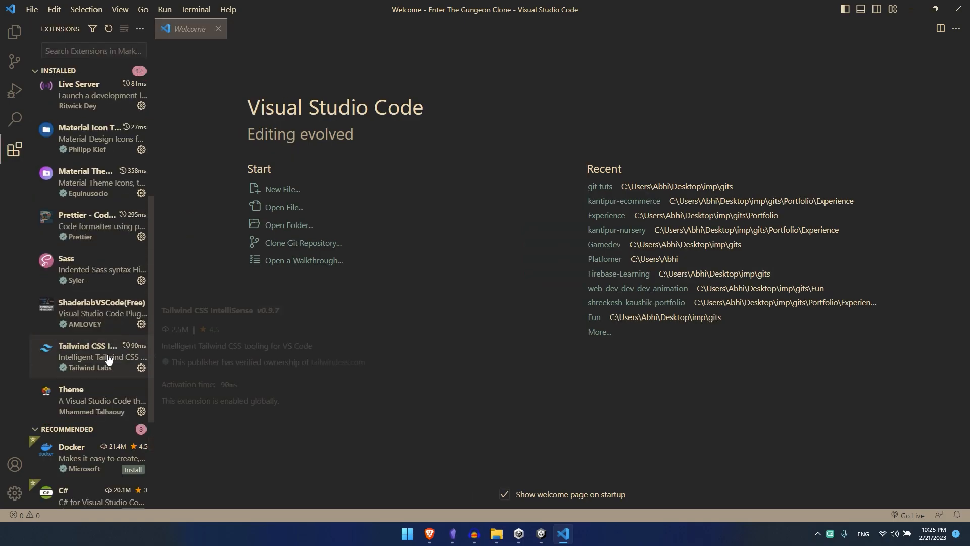
{"action": "scroll", "scroll_direction": "up", "scroll_amount": 3}
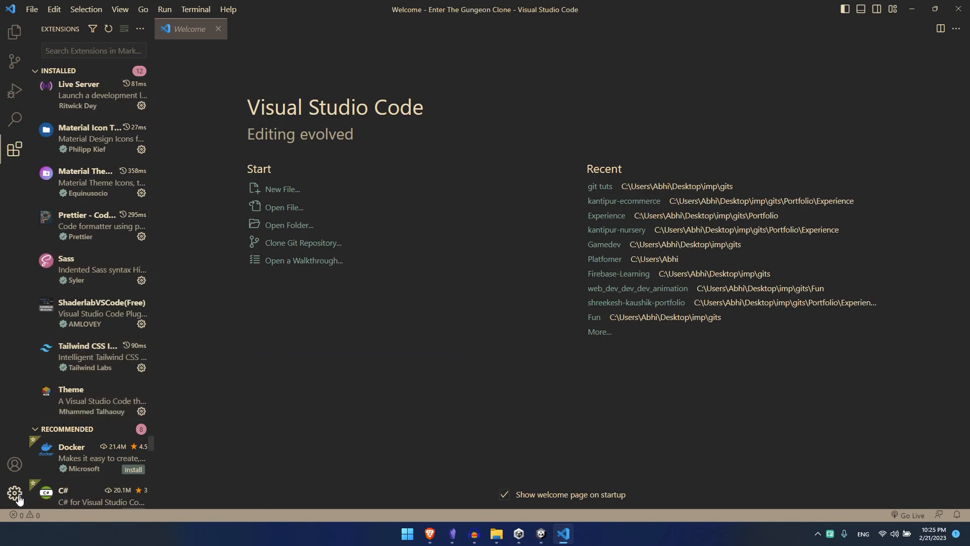
{"action": "left_click", "coordinate": [14, 493]}
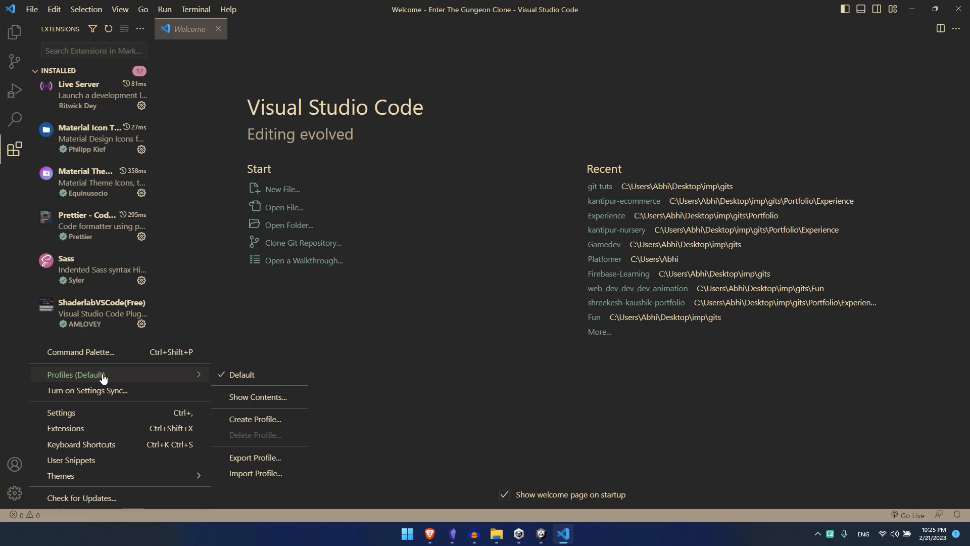
{"action": "left_click", "coordinate": [254, 419]}
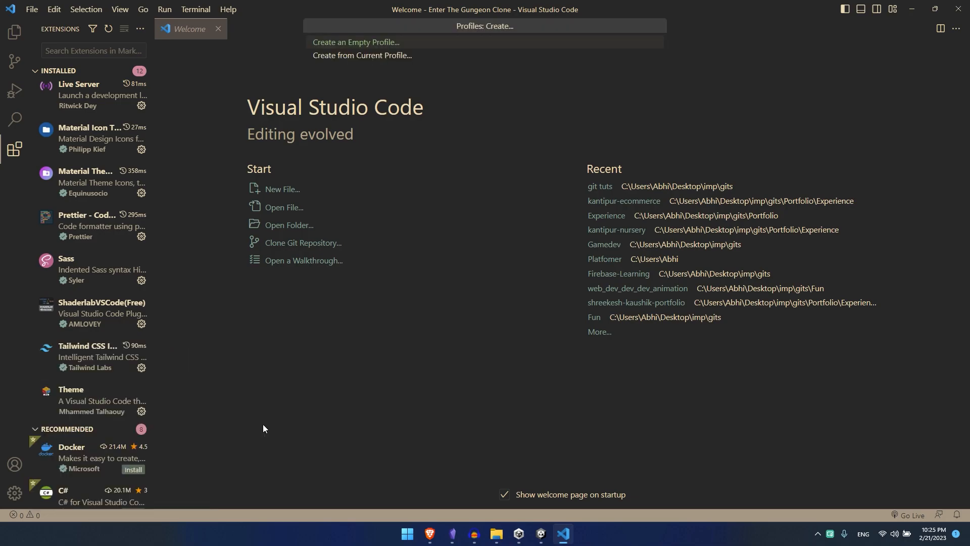
{"action": "left_click", "coordinate": [356, 42]}
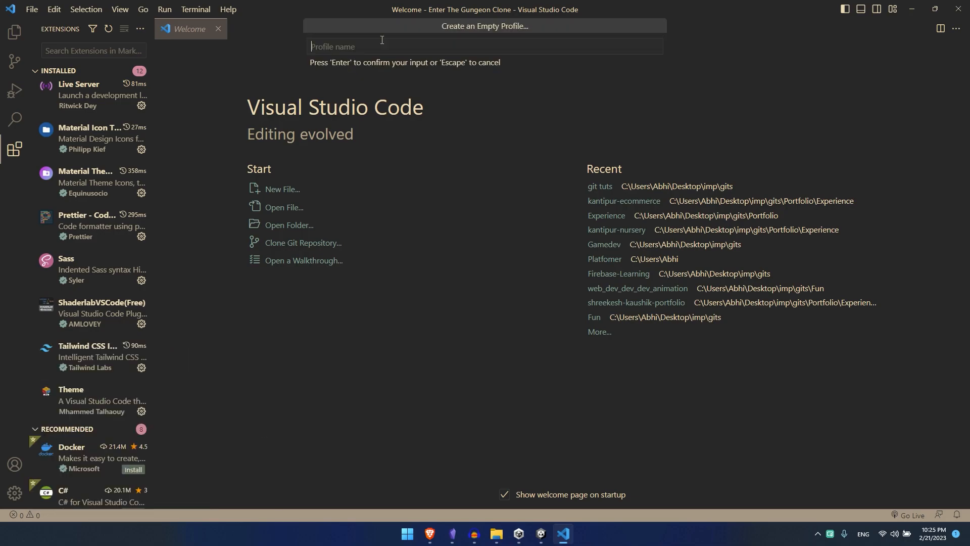
{"action": "type", "text": "game de"}
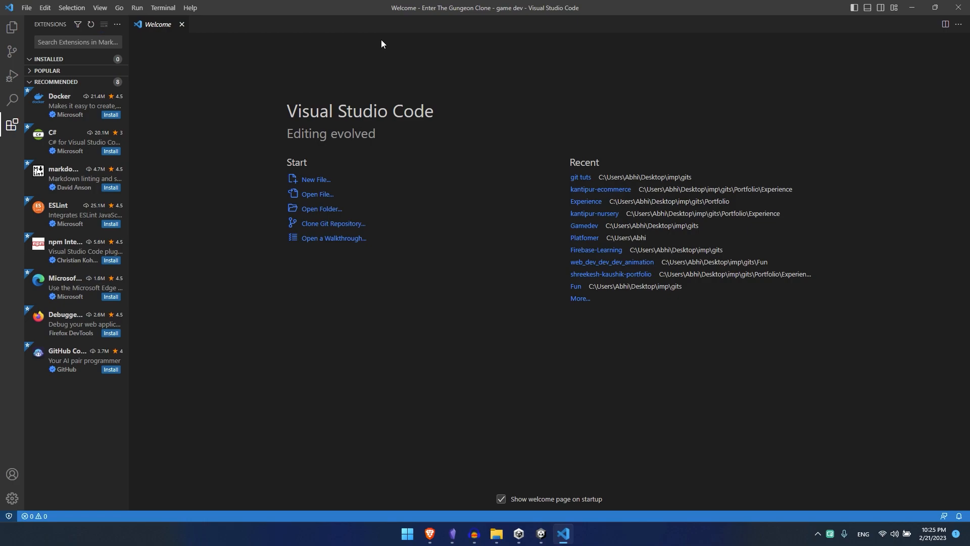
{"action": "mouse_move", "coordinate": [379, 194]}
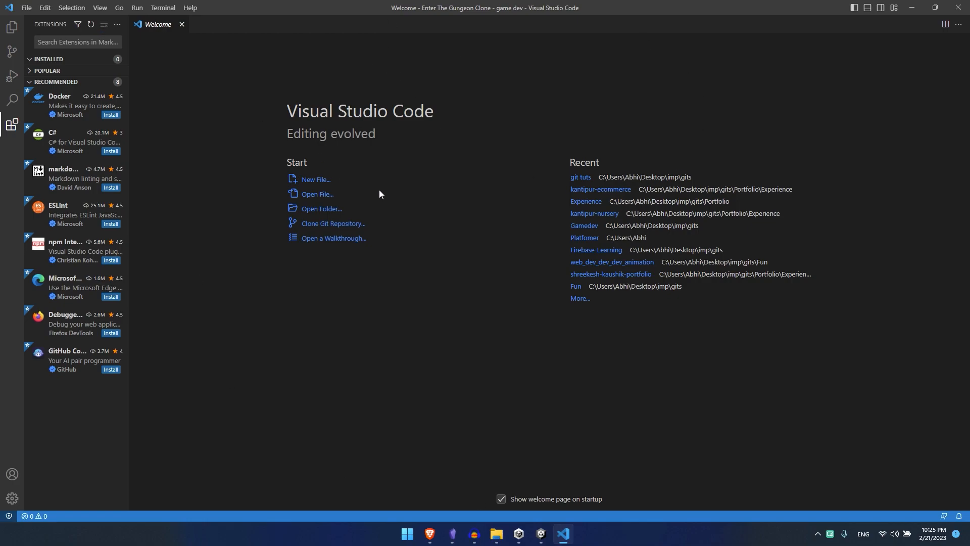
{"action": "mouse_move", "coordinate": [23, 206]}
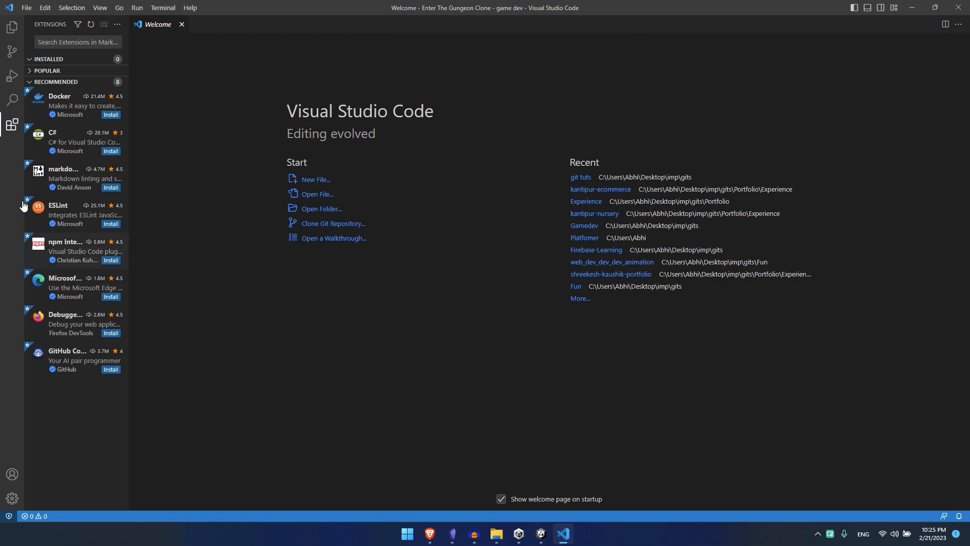
- Open Package Manager filtered to In Project and inspect Visual Studio Code Editor 1.2.5
{"action": "left_click", "coordinate": [551, 537]}
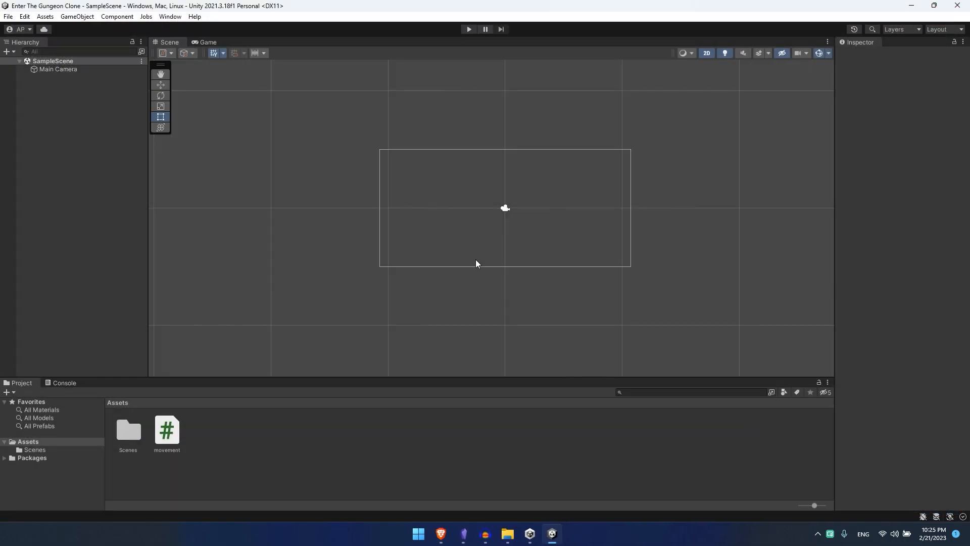
{"action": "mouse_move", "coordinate": [188, 5]}
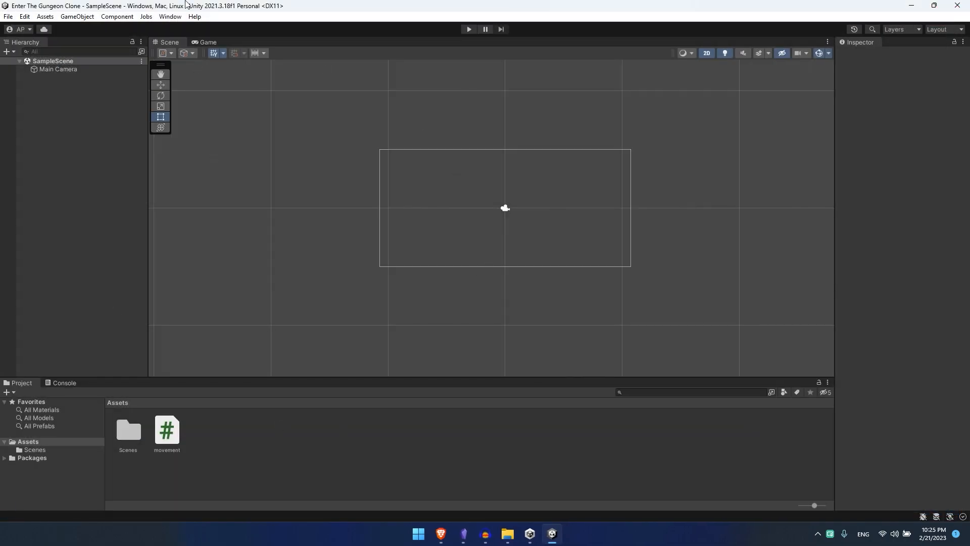
{"action": "left_click", "coordinate": [170, 16]}
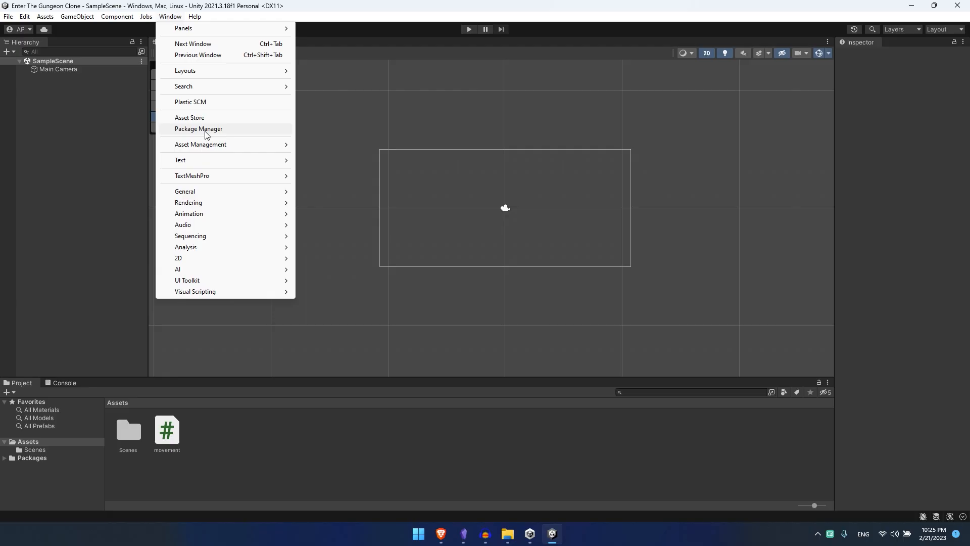
{"action": "left_click", "coordinate": [198, 129]}
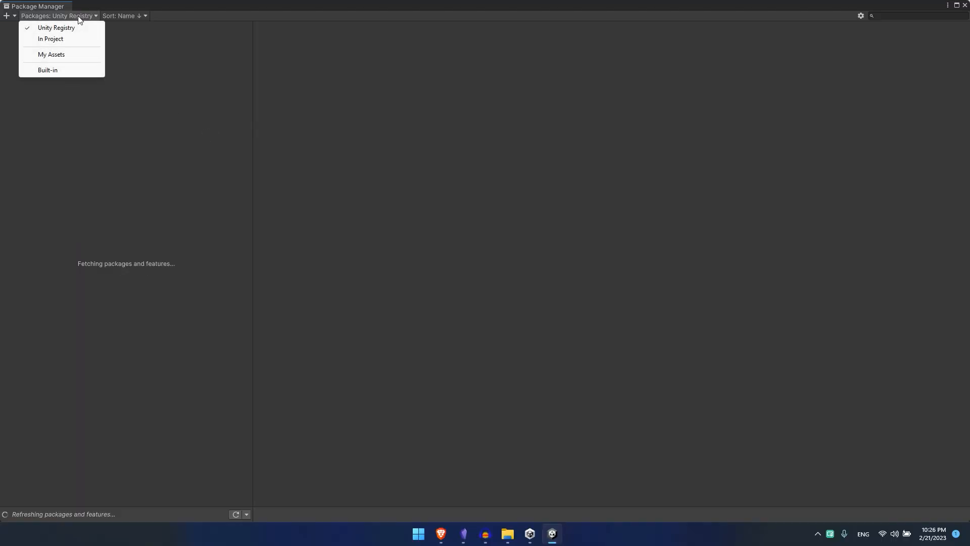
{"action": "left_click", "coordinate": [50, 38]}
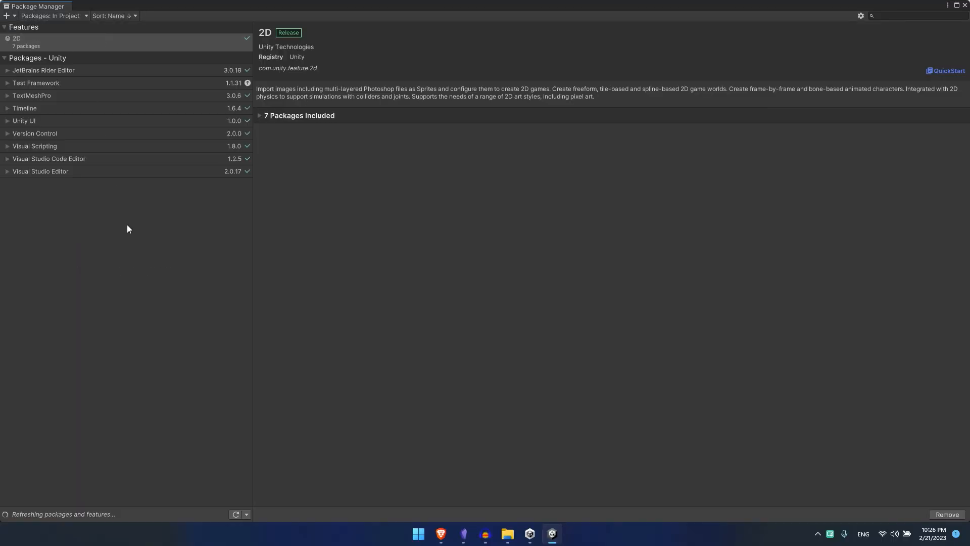
{"action": "left_click", "coordinate": [40, 171]}
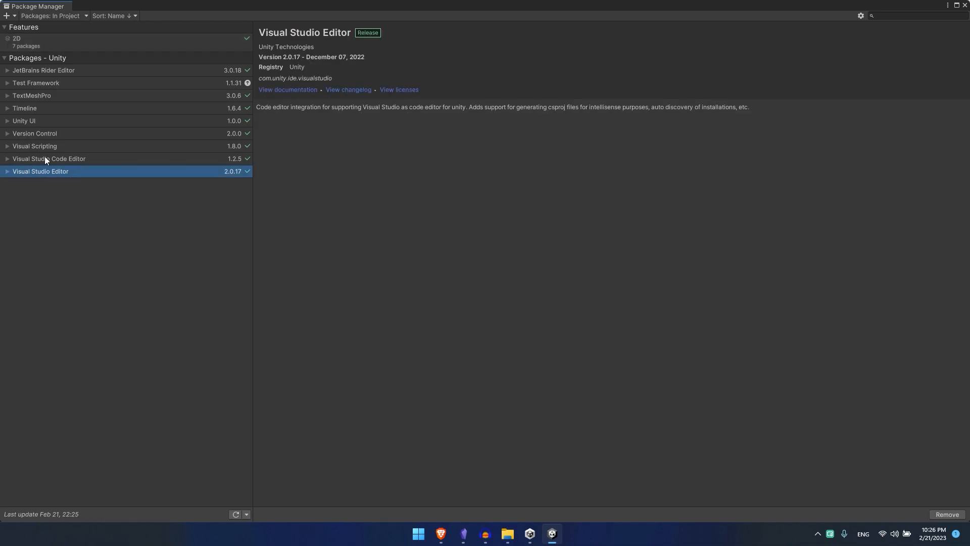
{"action": "left_click", "coordinate": [48, 158]}
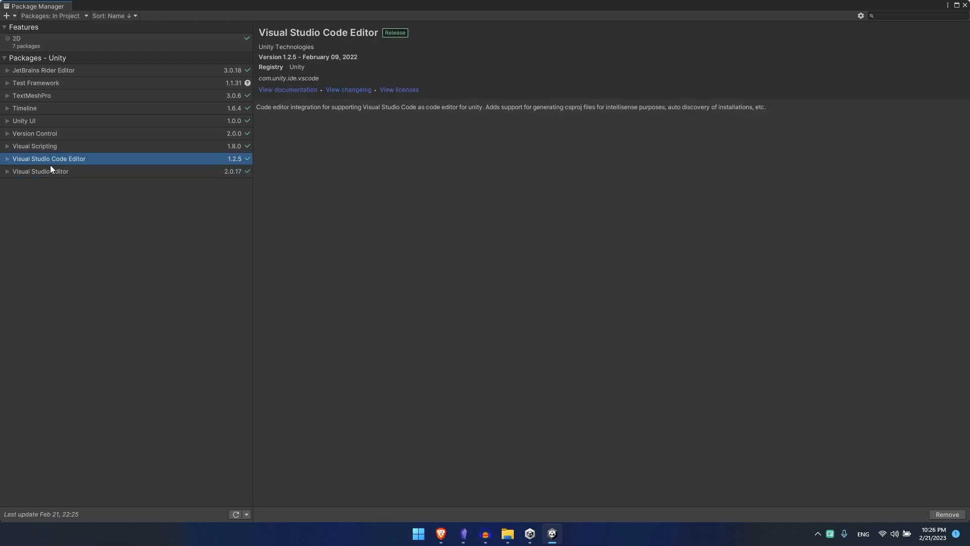
{"action": "left_click", "coordinate": [6, 158]}
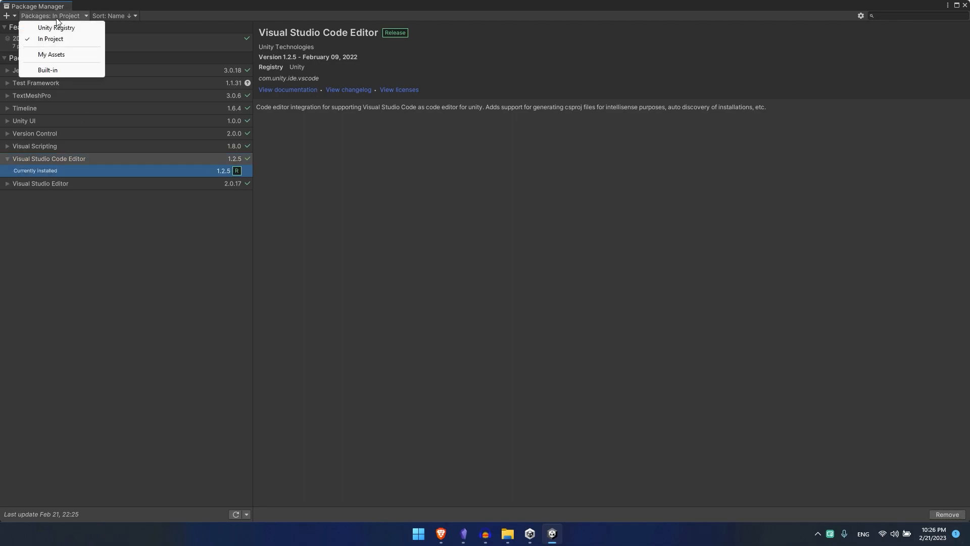
- Switch to Unity Registry and select the Visual Studio Code Editor entry
{"action": "left_click", "coordinate": [55, 27]}
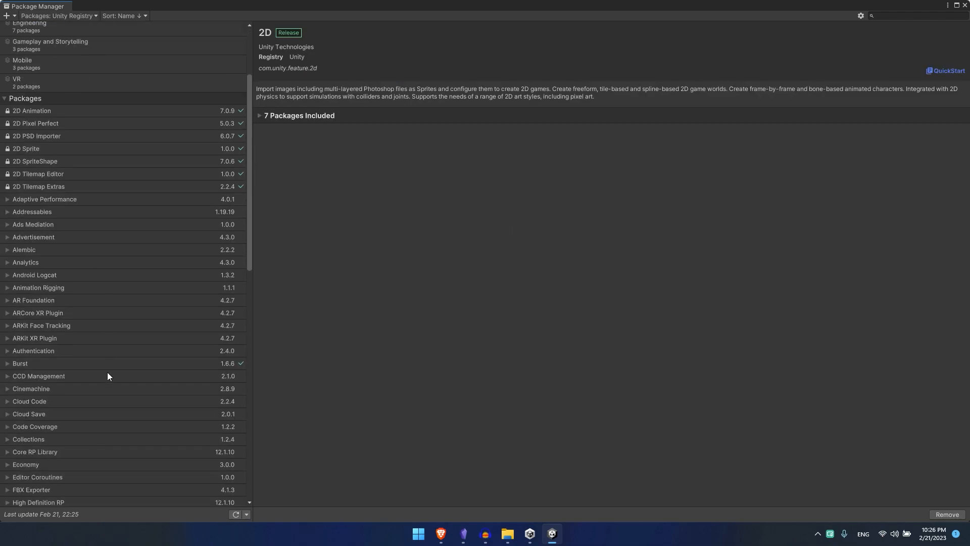
{"action": "scroll", "scroll_direction": "down", "scroll_amount": 3}
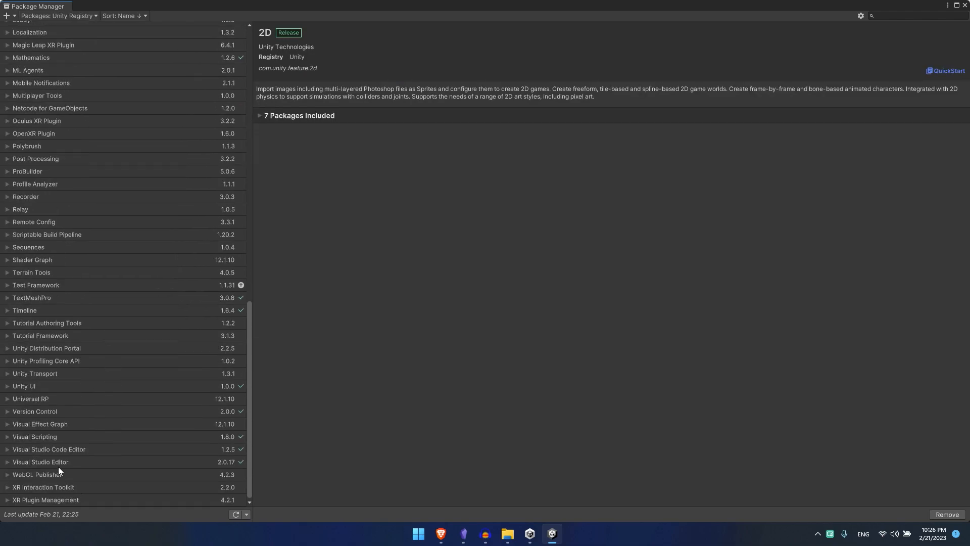
{"action": "mouse_move", "coordinate": [53, 455]}
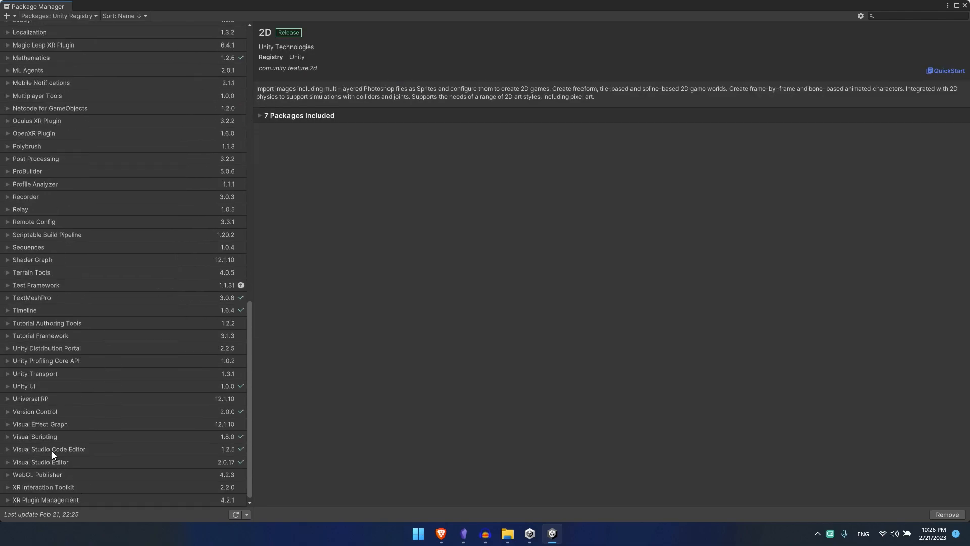
{"action": "left_click", "coordinate": [49, 450]}
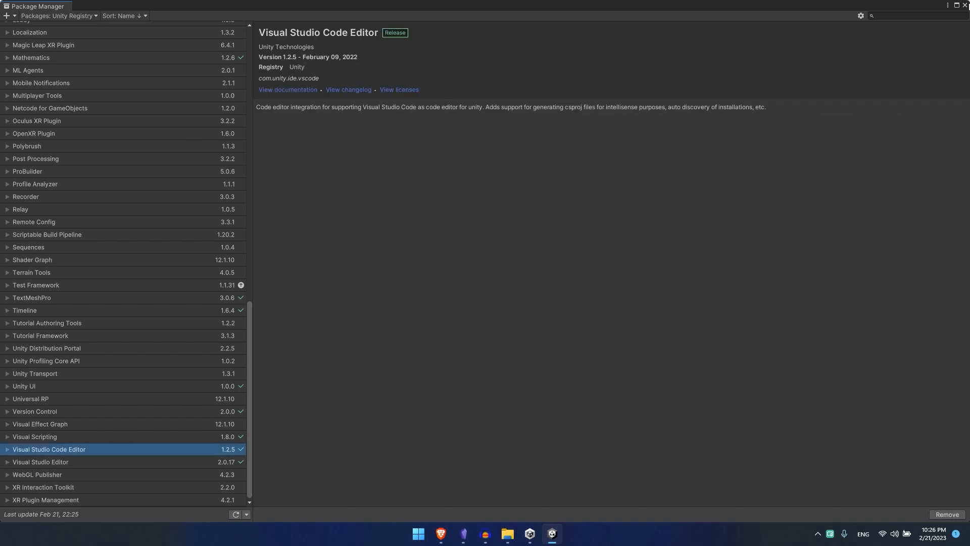
- Confirm Visual Studio Code under Preferences > External Tools, then minimize Unity
{"action": "left_click", "coordinate": [24, 17]}
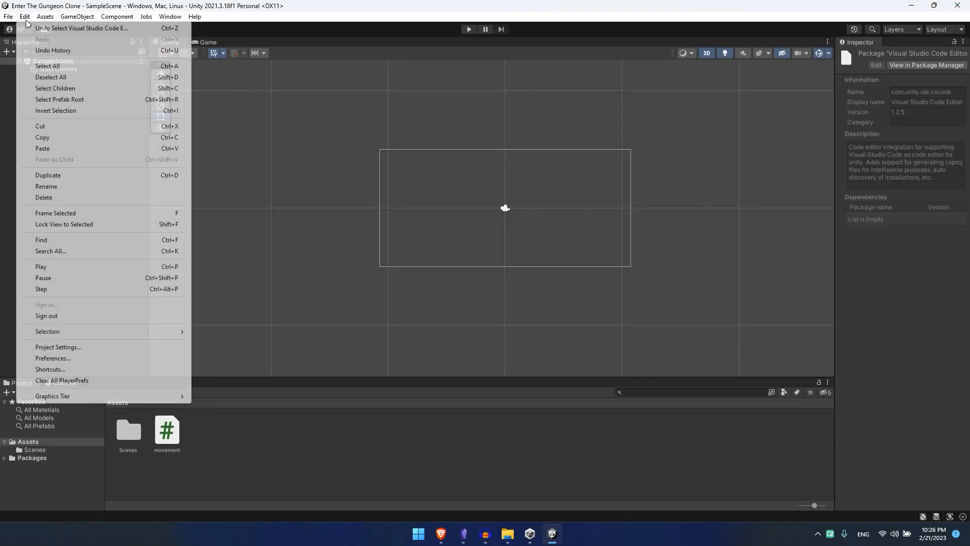
{"action": "left_click", "coordinate": [52, 358]}
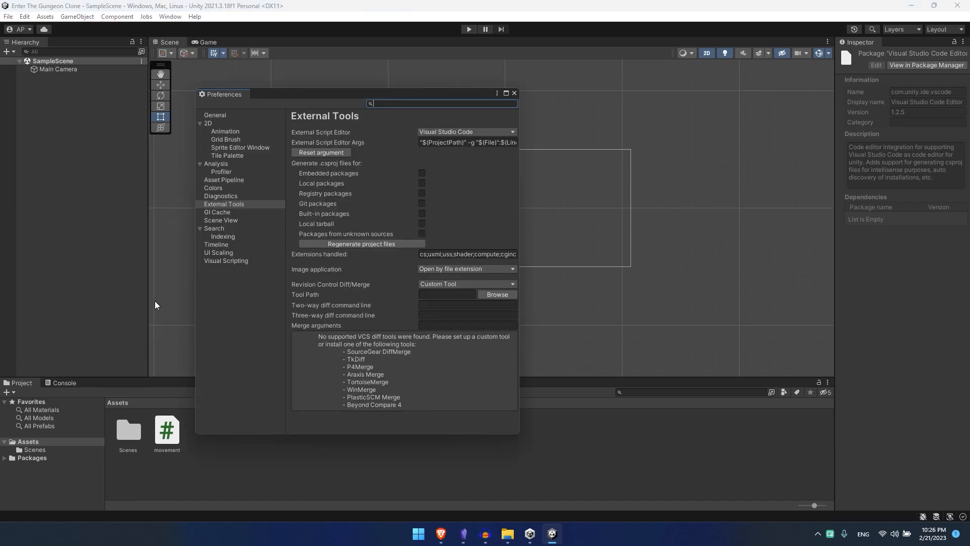
{"action": "left_click", "coordinate": [234, 204]}
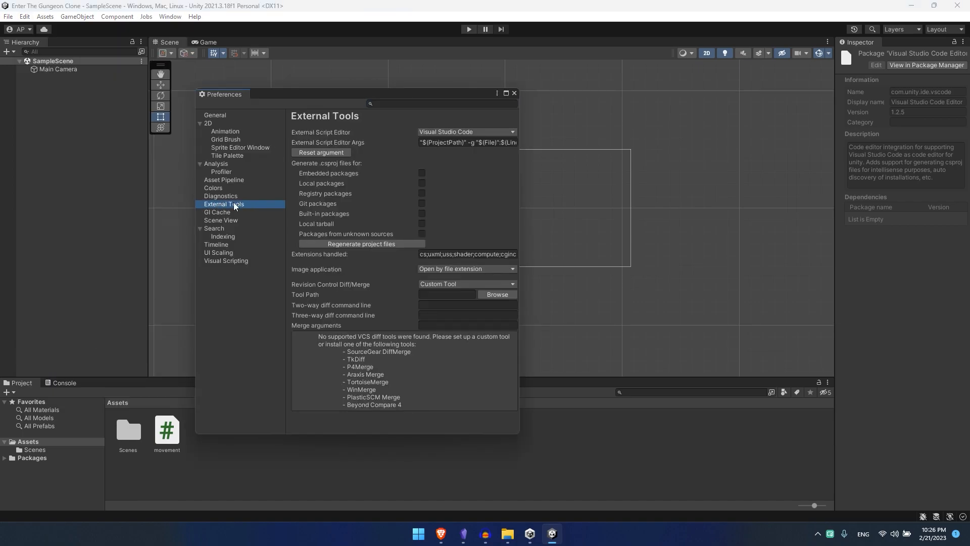
{"action": "mouse_move", "coordinate": [472, 134]}
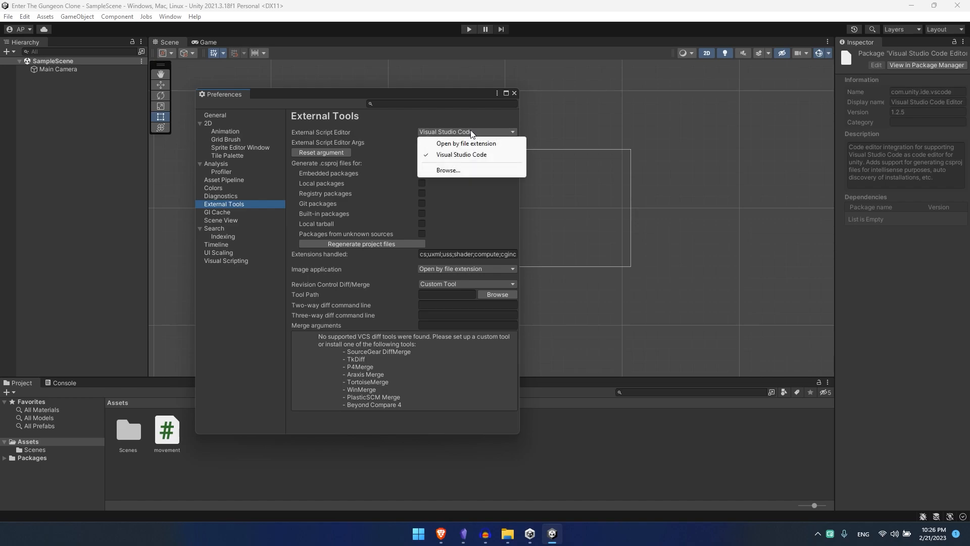
{"action": "mouse_move", "coordinate": [468, 155]}
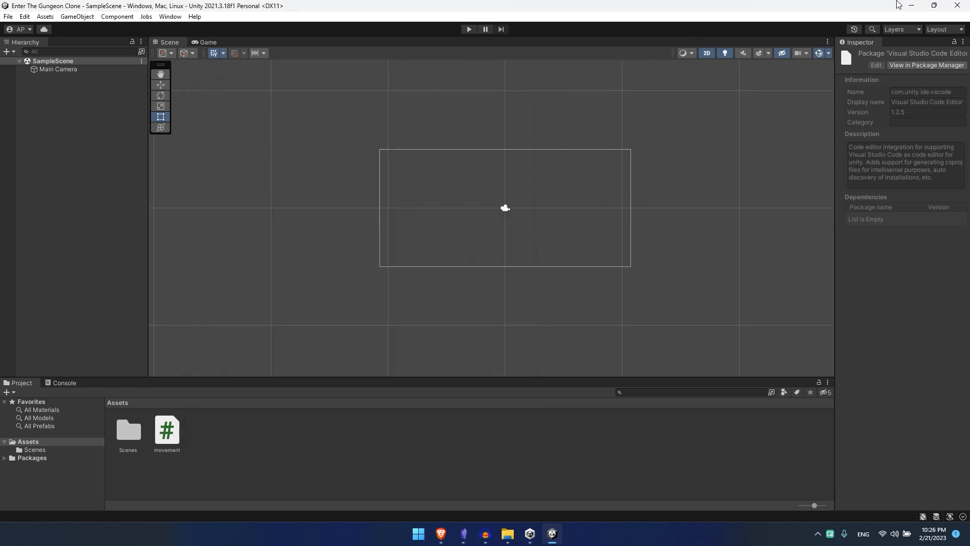
{"action": "left_click", "coordinate": [507, 534]}
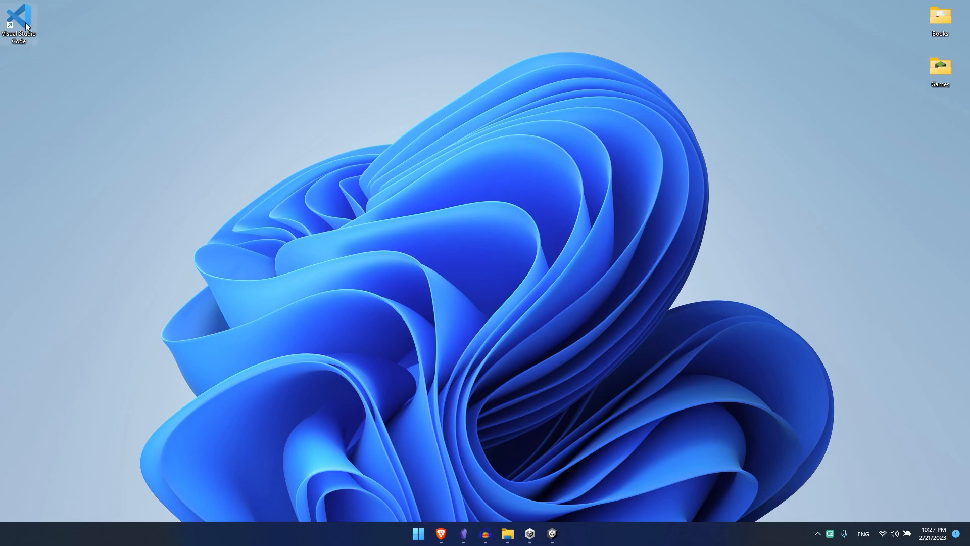
- Open the VS Code shortcut's file location and maximize File Explorer
{"action": "right_click", "coordinate": [19, 22]}
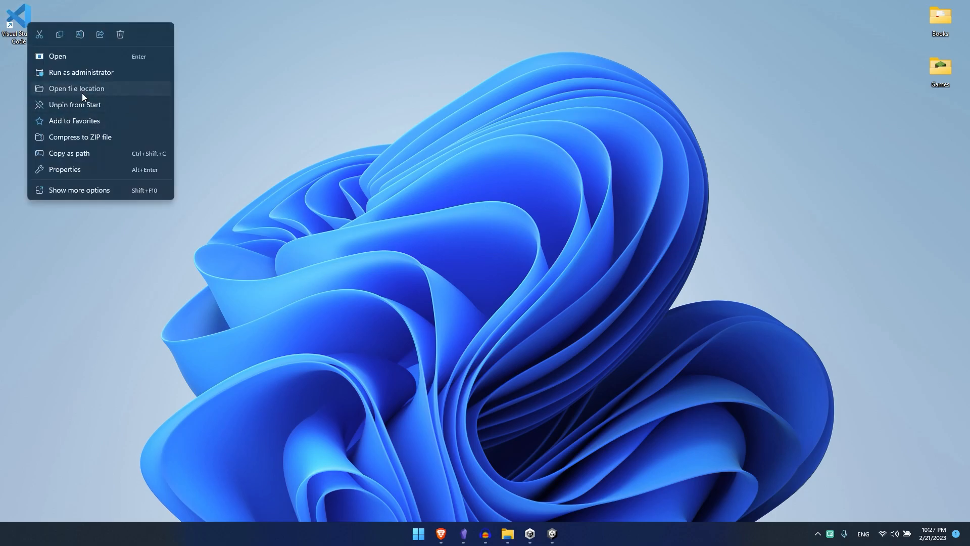
{"action": "left_click", "coordinate": [77, 88]}
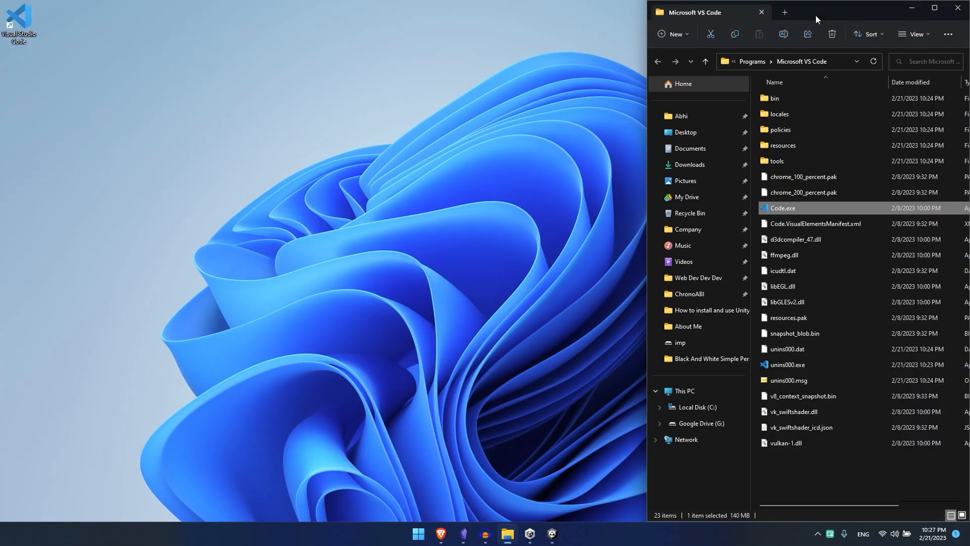
{"action": "left_click", "coordinate": [933, 8]}
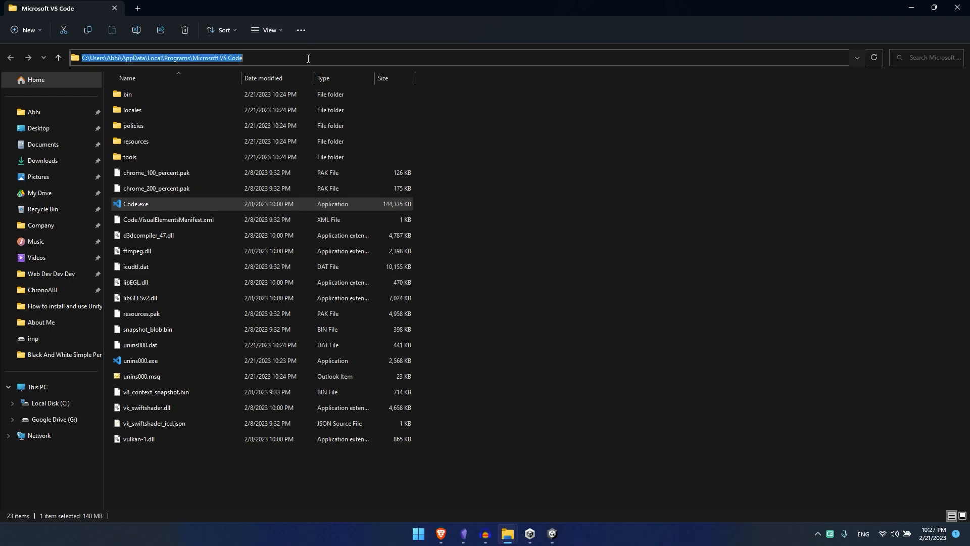
{"action": "mouse_move", "coordinate": [38, 435]}
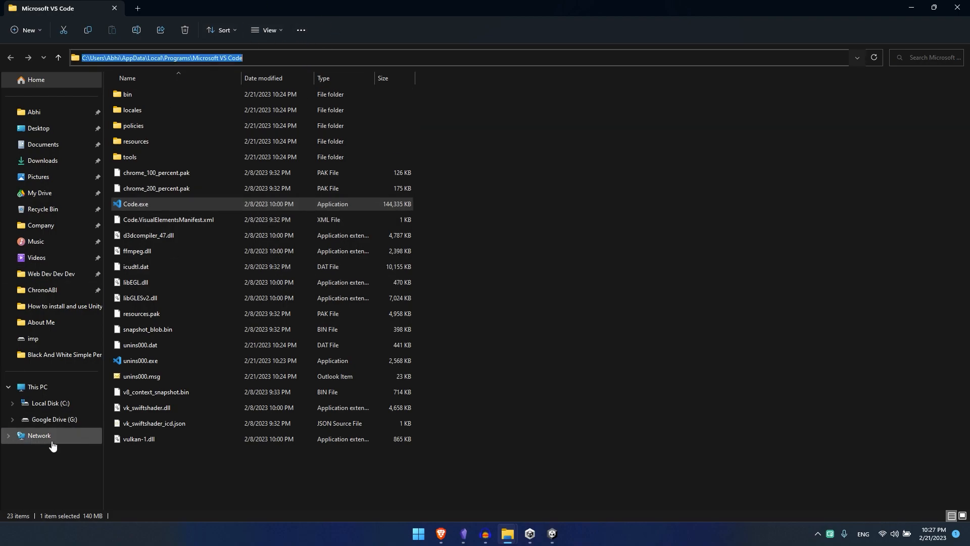
- Navigate C: > Users > user > AppData > Local > Programs > Microsoft VS Code
{"action": "left_click", "coordinate": [50, 402]}
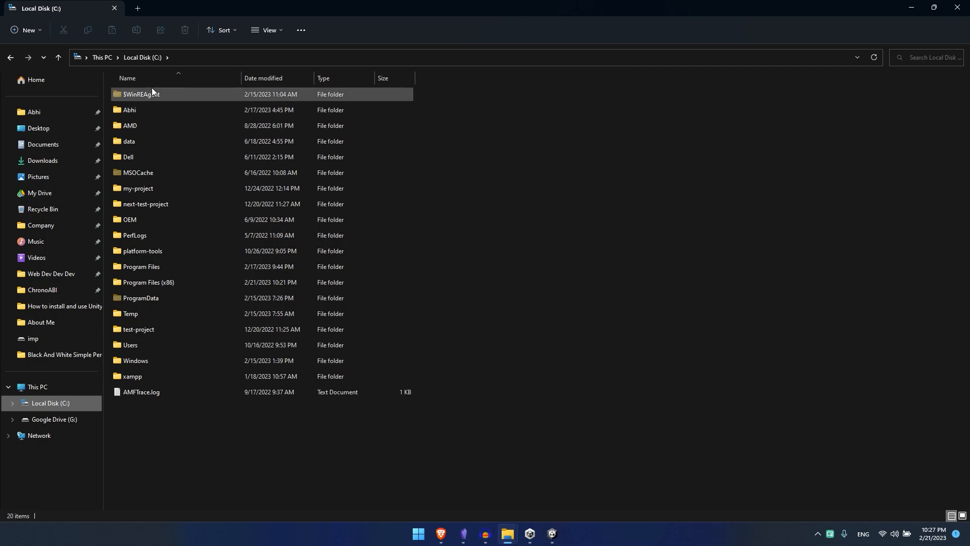
{"action": "left_click", "coordinate": [141, 270]}
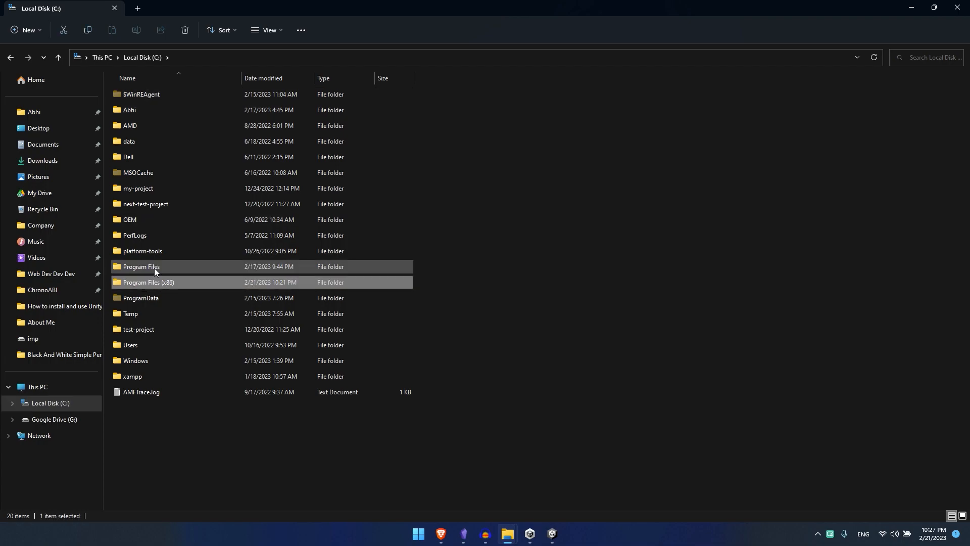
{"action": "left_click", "coordinate": [130, 345]}
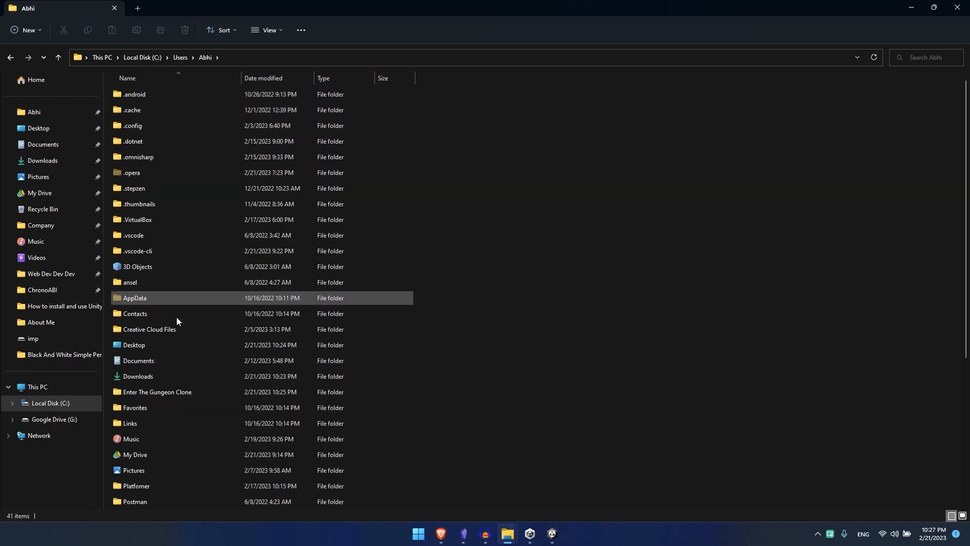
{"action": "double_click", "coordinate": [135, 298]}
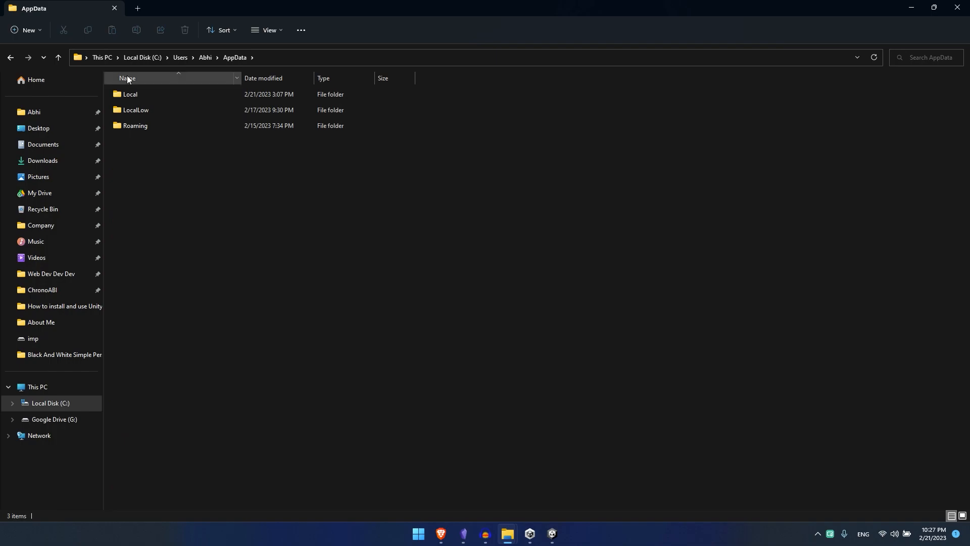
{"action": "double_click", "coordinate": [130, 94]}
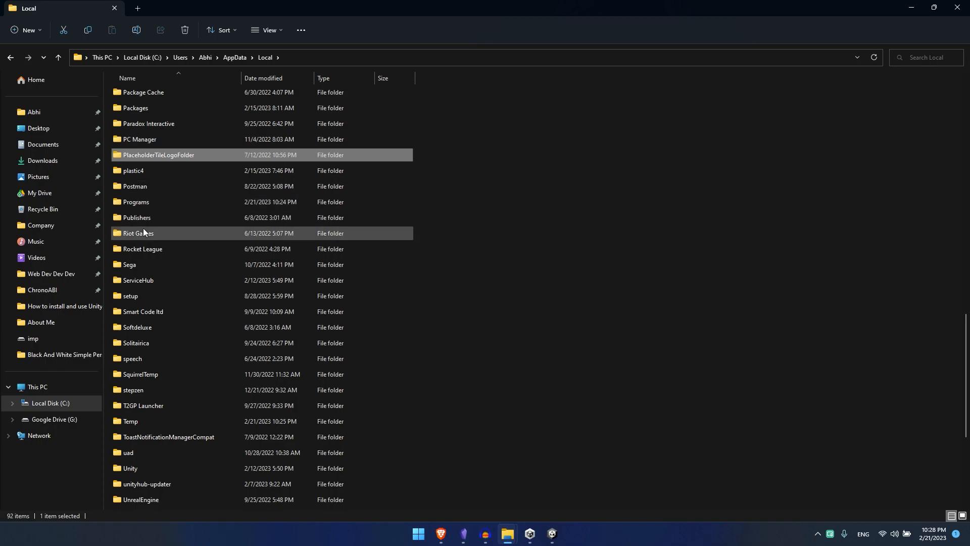
{"action": "double_click", "coordinate": [135, 203]}
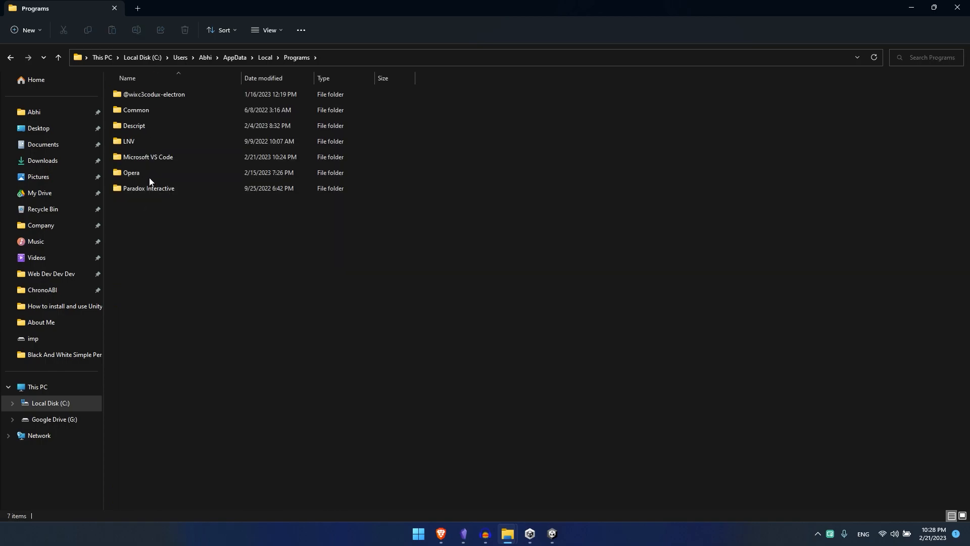
{"action": "double_click", "coordinate": [148, 157]}
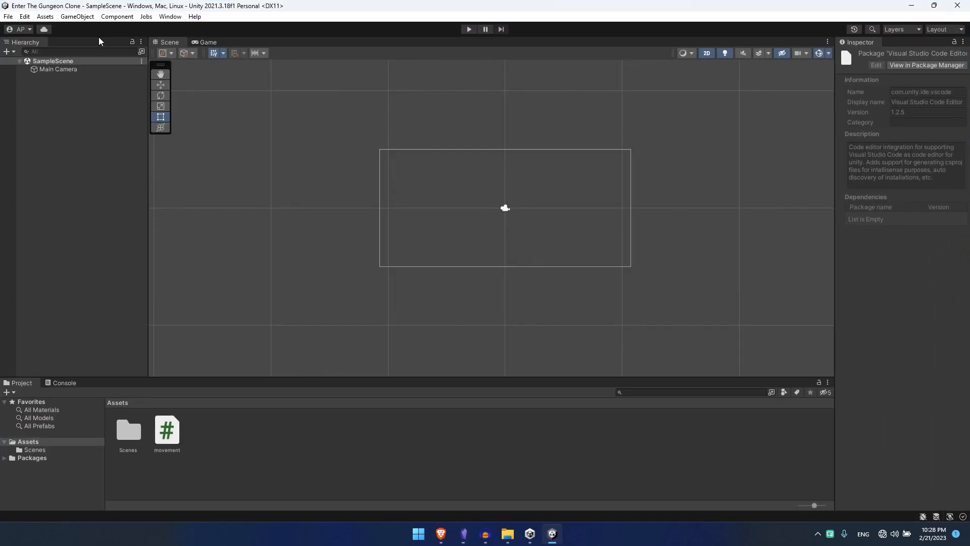
- Browse to Visual Studio Code as External Script Editor in Edit > Preferences, then regenerate project files
{"action": "left_click", "coordinate": [24, 16]}
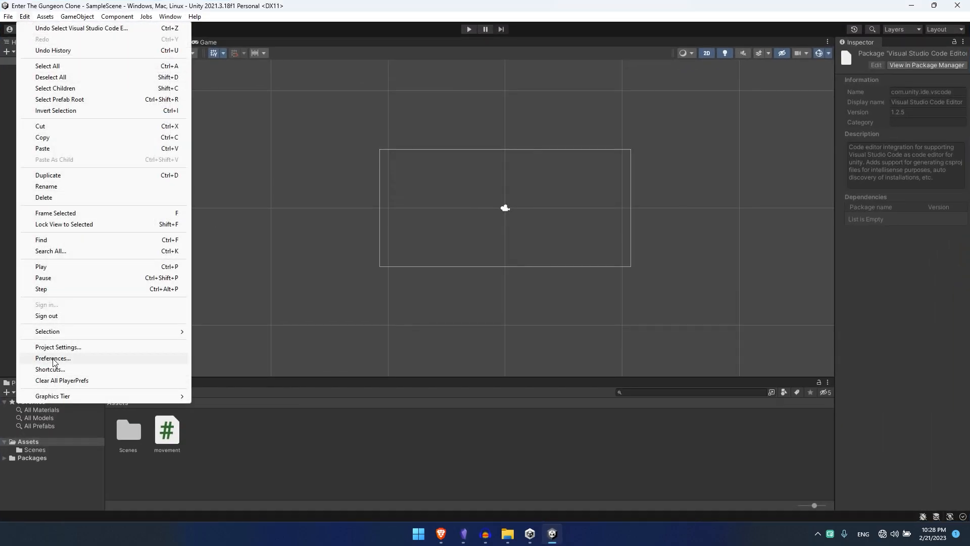
{"action": "left_click", "coordinate": [52, 360]}
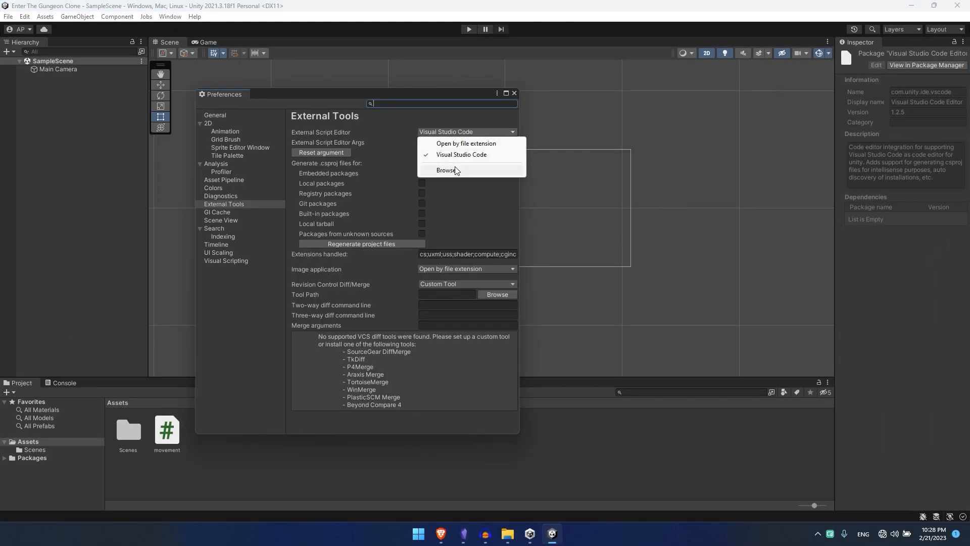
{"action": "left_click", "coordinate": [446, 170]}
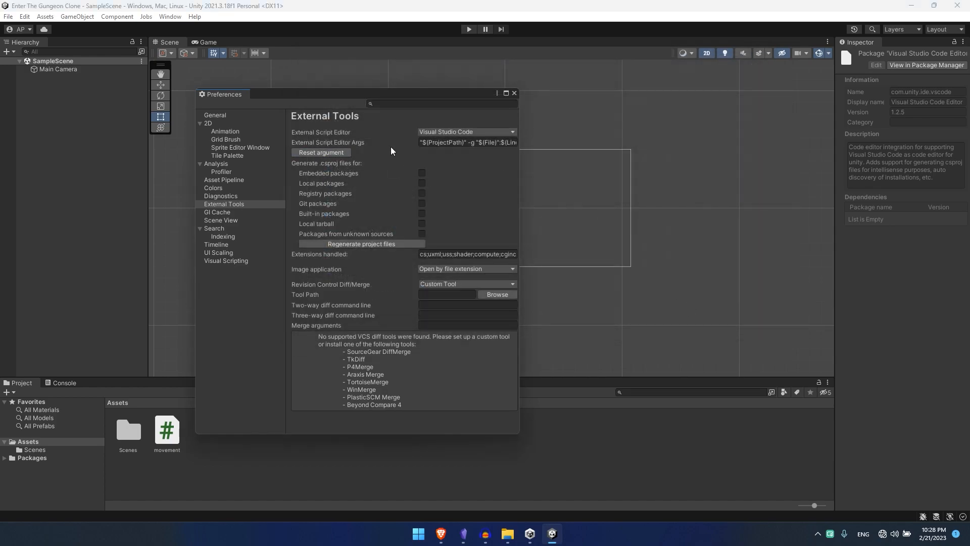
{"action": "left_click", "coordinate": [467, 143]}
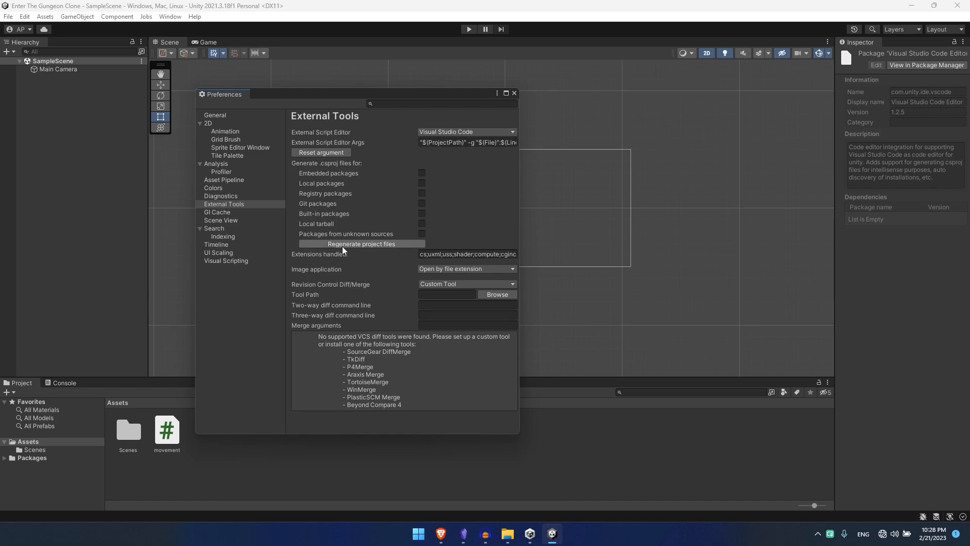
{"action": "left_click", "coordinate": [513, 94]}
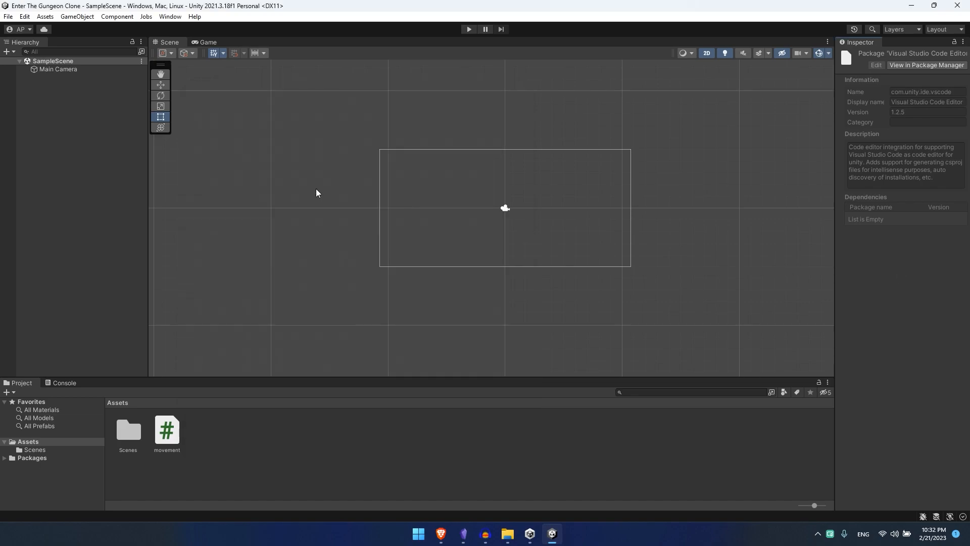
- Open the Unity project's C# project in VS Code and close the terminal panel
{"action": "left_click", "coordinate": [45, 16]}
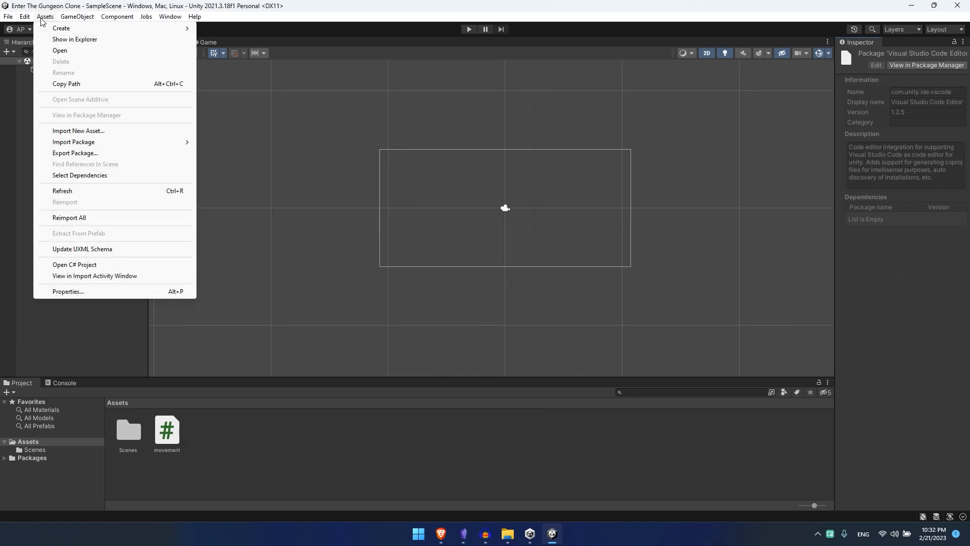
{"action": "left_click", "coordinate": [74, 265]}
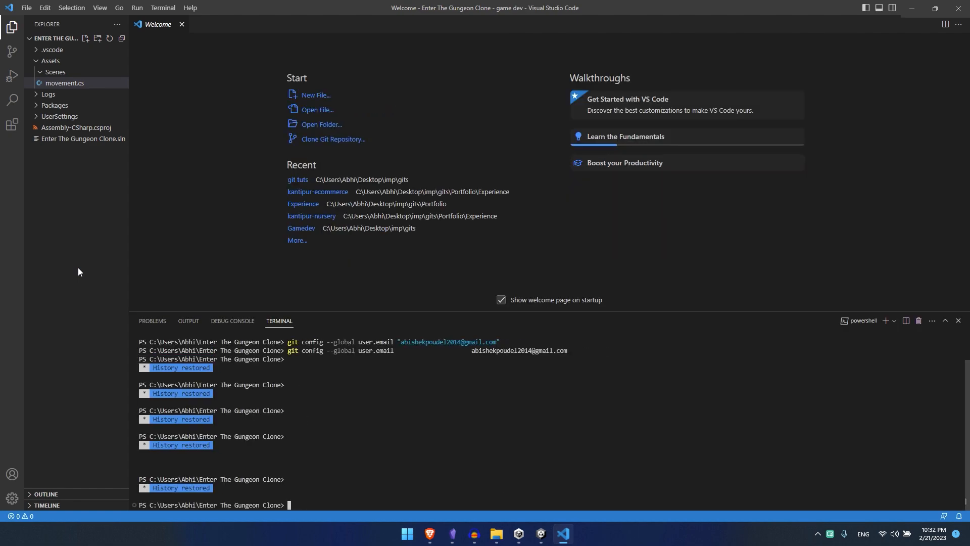
{"action": "mouse_move", "coordinate": [395, 457]}
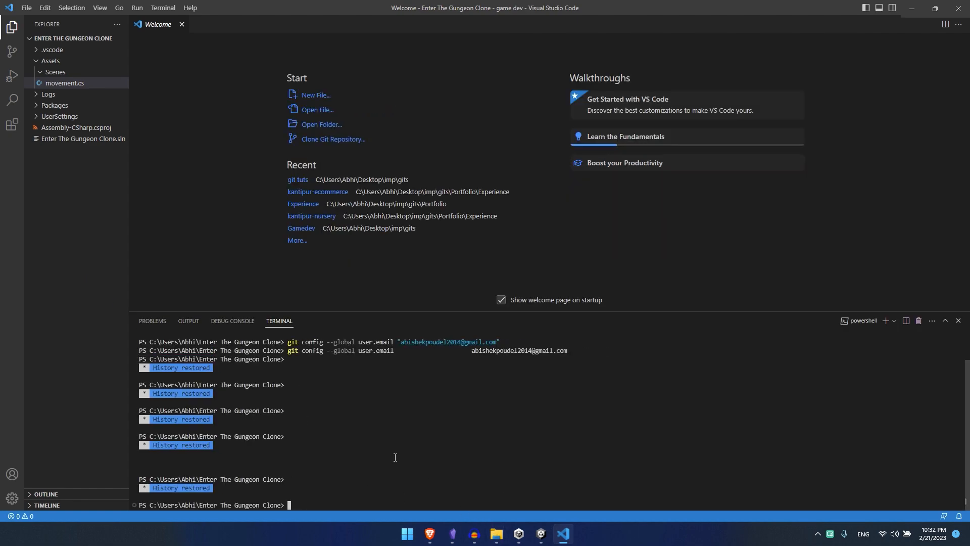
{"action": "left_click", "coordinate": [958, 320]}
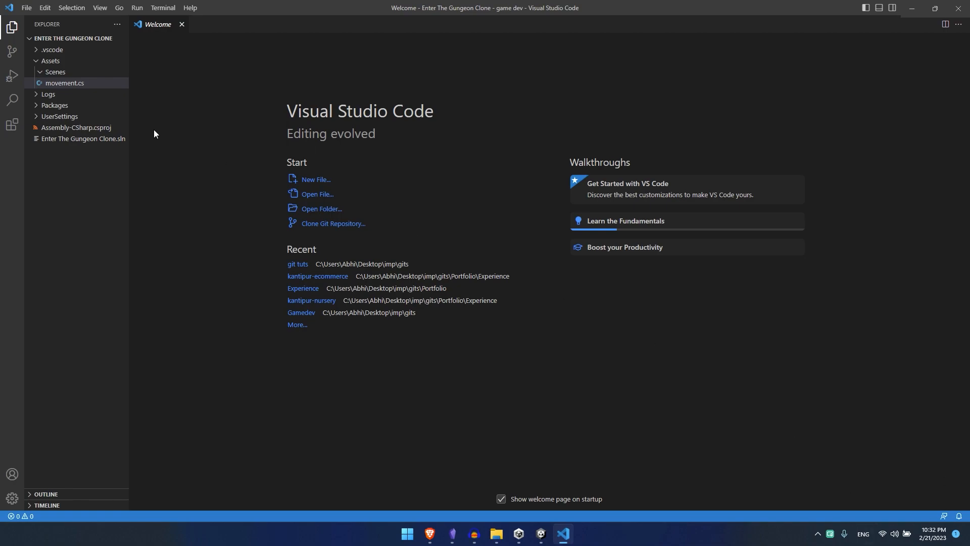
- Search the Extensions marketplace for 'C#' to view the C# extension and its SDK warning
{"action": "left_click", "coordinate": [12, 124]}
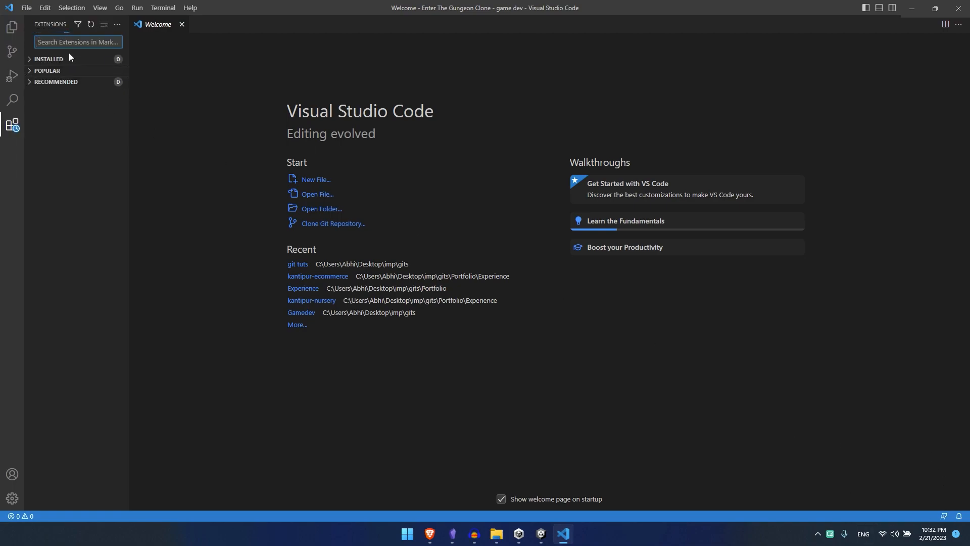
{"action": "left_click", "coordinate": [55, 82]}
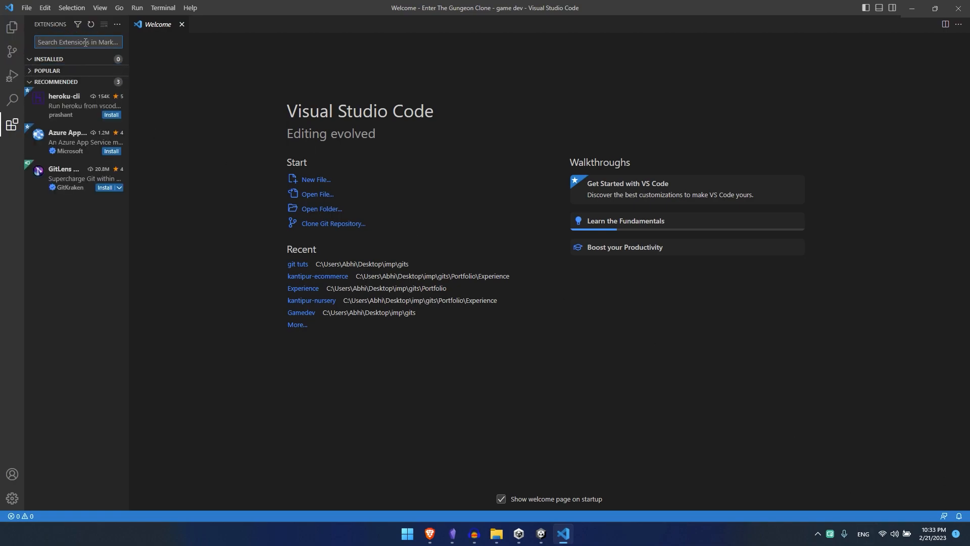
{"action": "type", "text": "C#"}
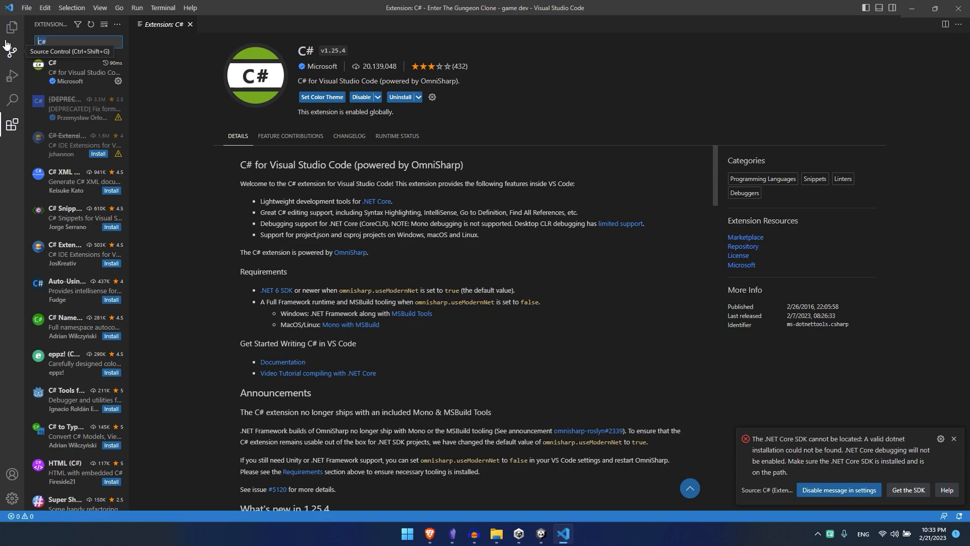
{"action": "mouse_move", "coordinate": [326, 144]}
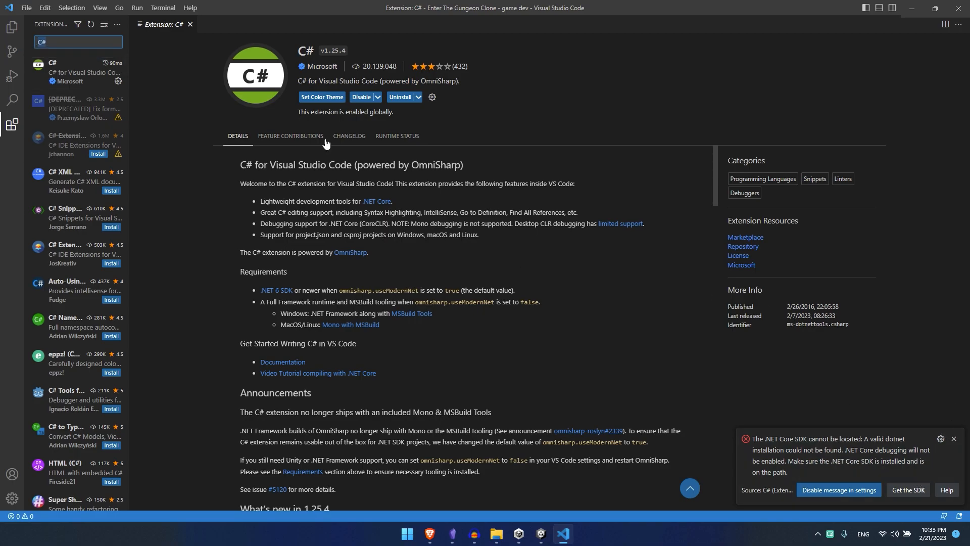
{"action": "mouse_move", "coordinate": [439, 164]}
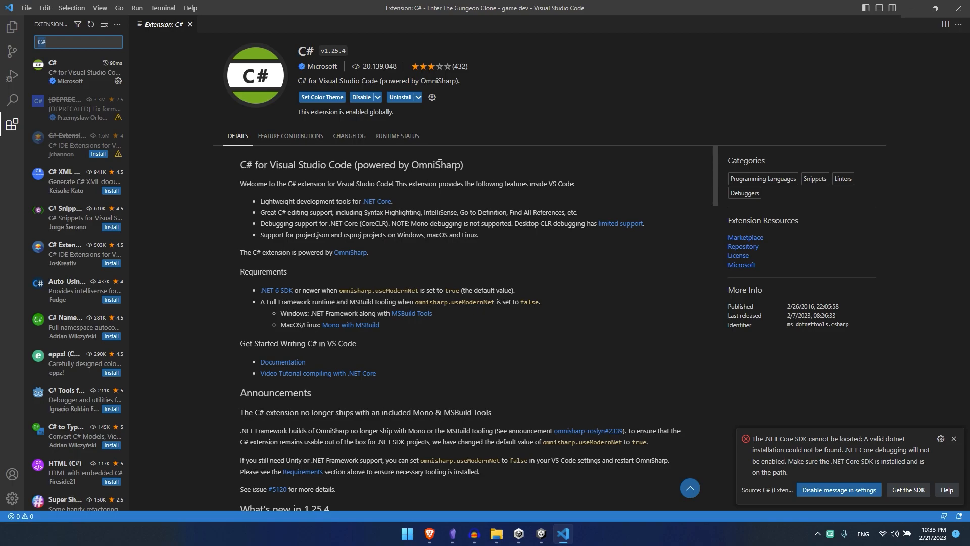
{"action": "mouse_move", "coordinate": [738, 425]}
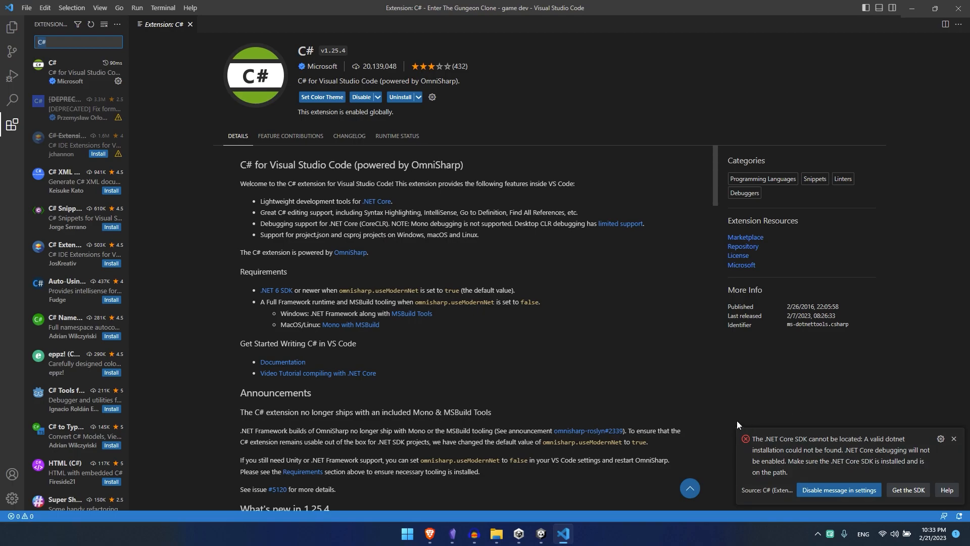
{"action": "mouse_move", "coordinate": [793, 444]}
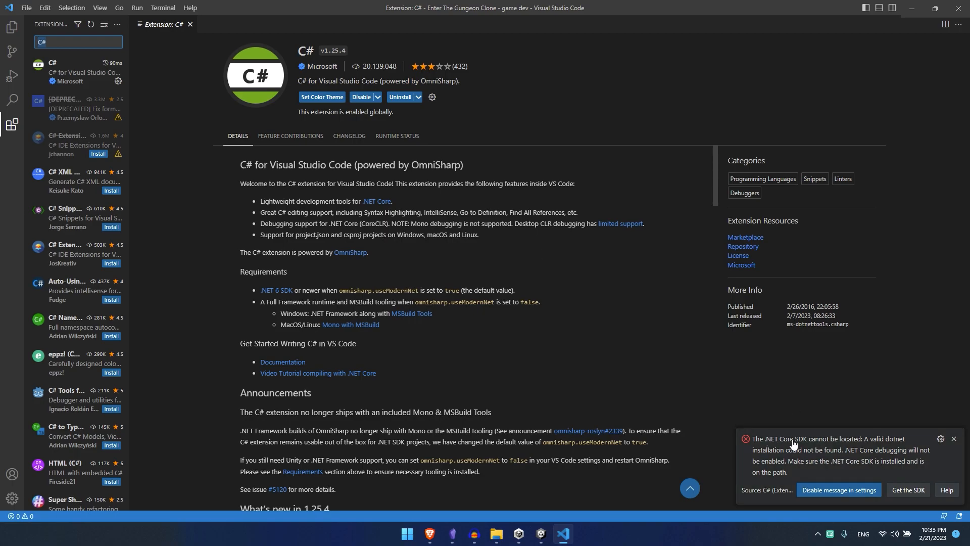
{"action": "mouse_move", "coordinate": [886, 464]}
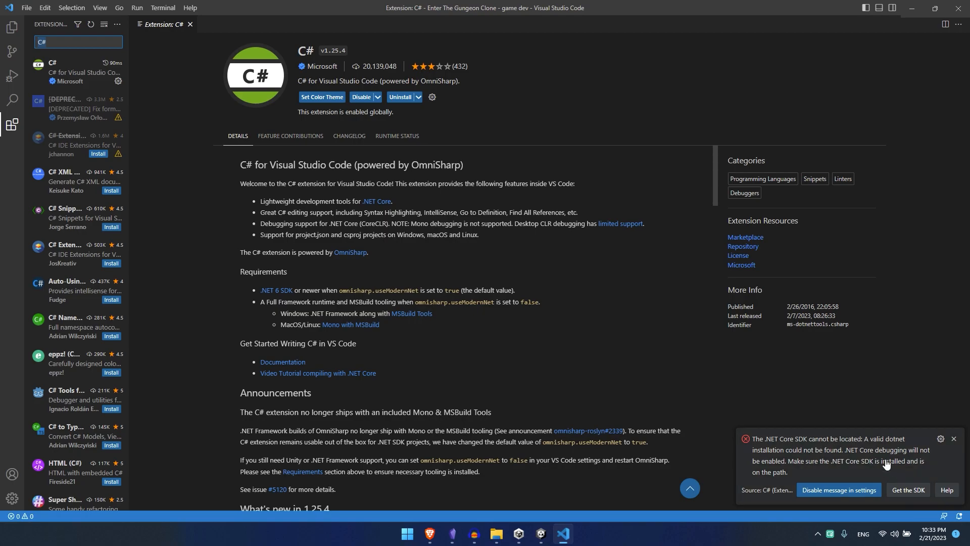
{"action": "mouse_move", "coordinate": [908, 505]}
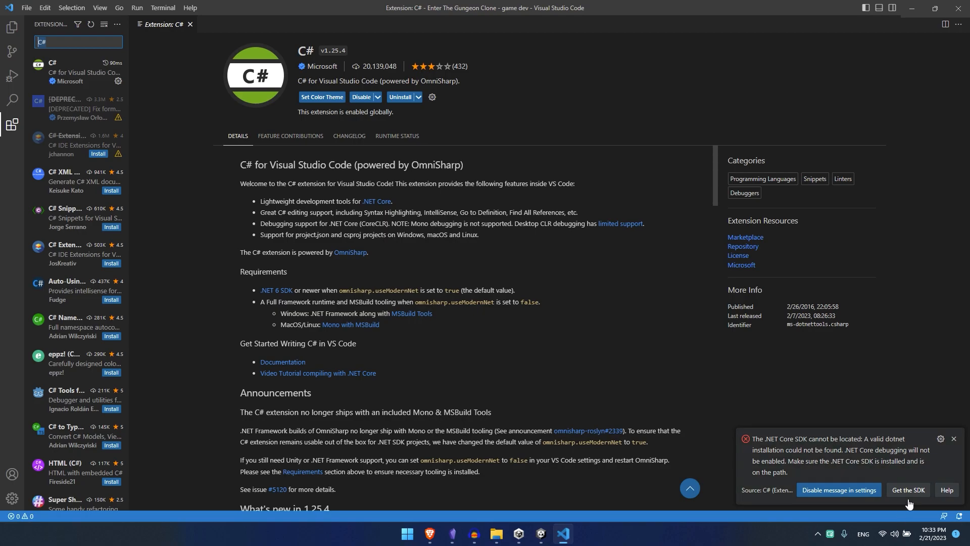
- Download the .NET 7.0 SDK Windows x64 installer into Downloads
{"action": "left_click", "coordinate": [907, 490]}
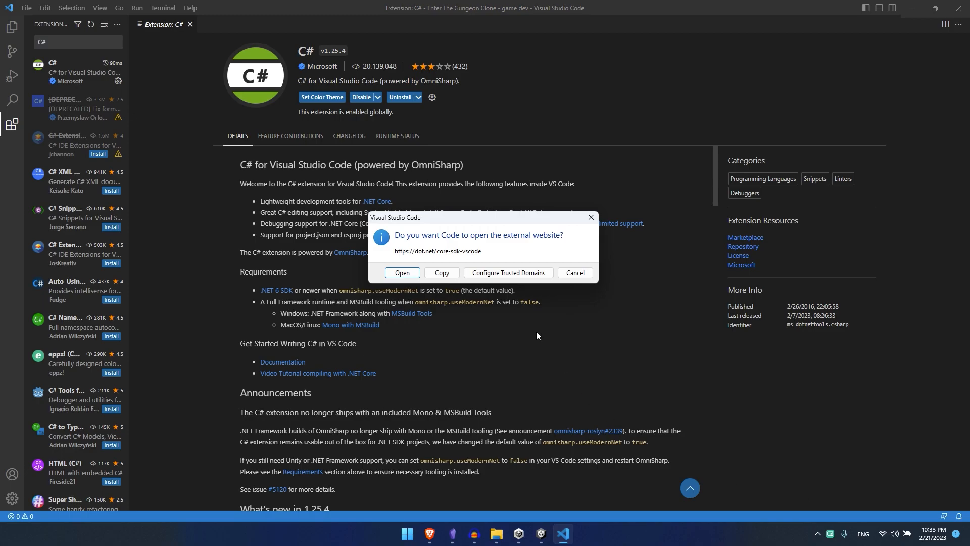
{"action": "left_click", "coordinate": [401, 273]}
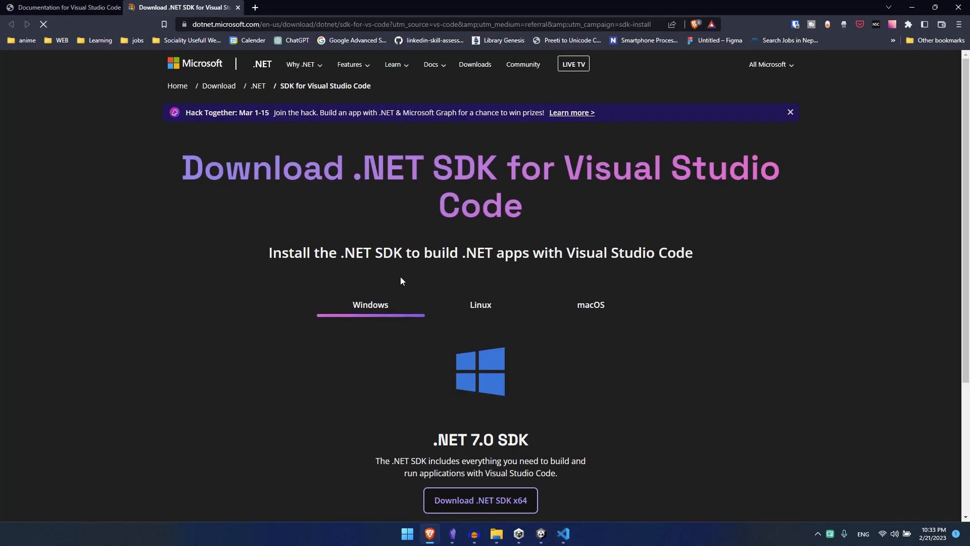
{"action": "left_click", "coordinate": [480, 500]}
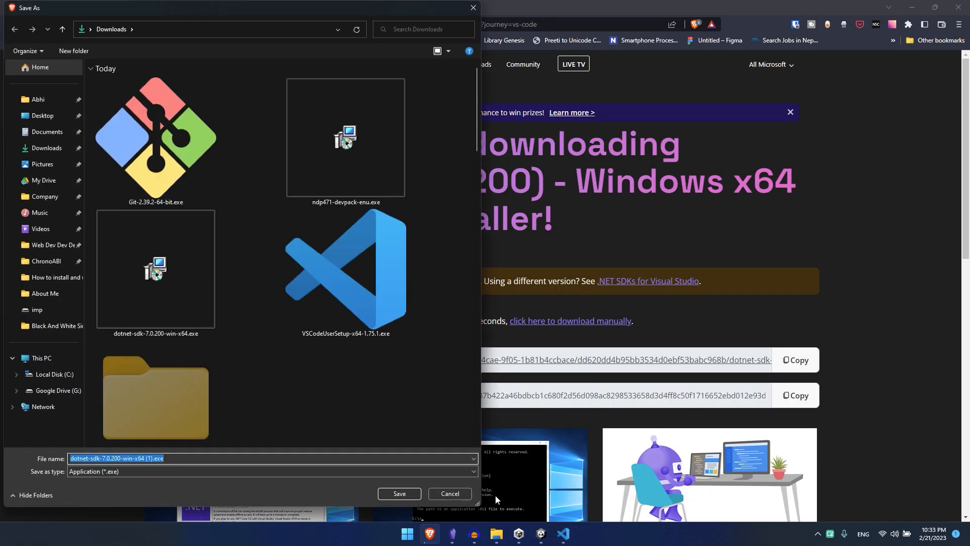
{"action": "left_click", "coordinate": [156, 268]}
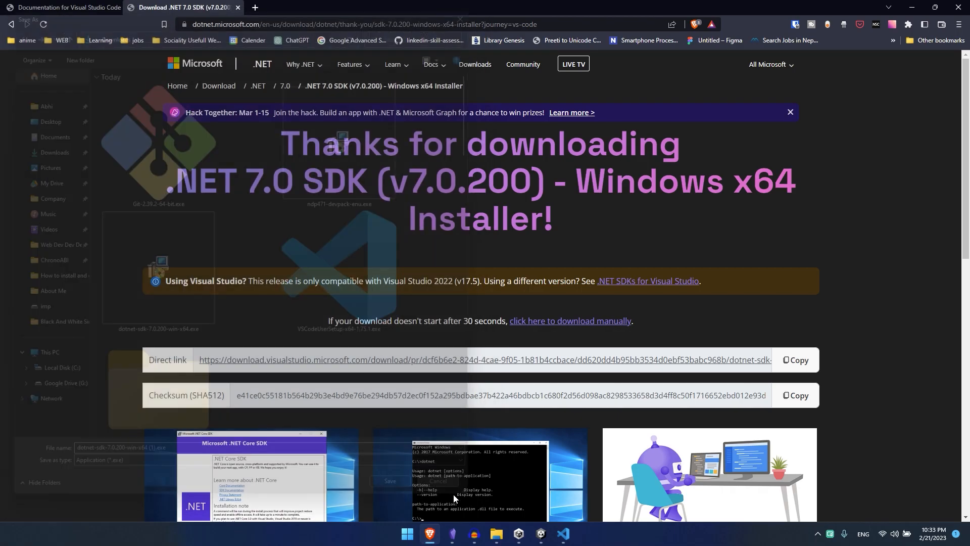
- Run dotnet-sdk-7.0.200-win-x64.exe from Downloads and start the installation
{"action": "left_click", "coordinate": [496, 533]}
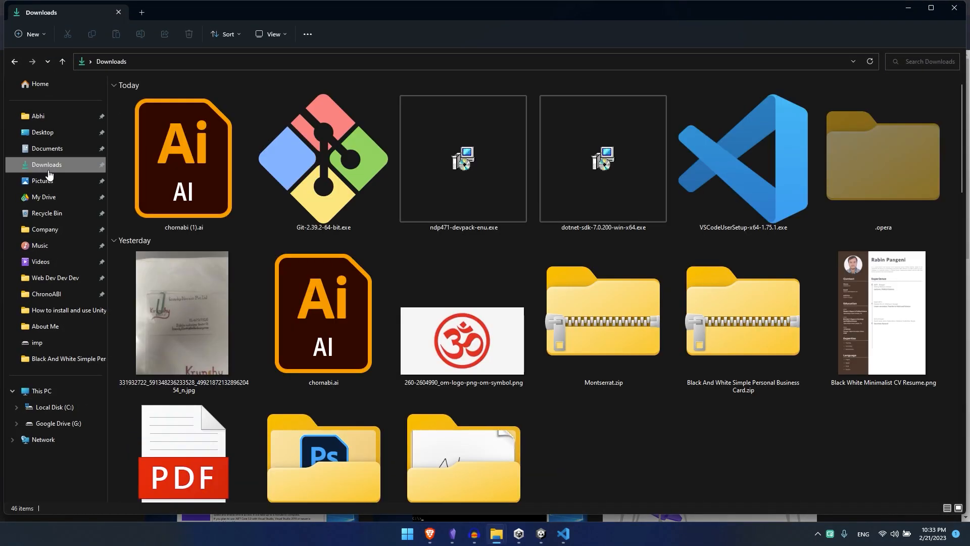
{"action": "mouse_move", "coordinate": [602, 157]}
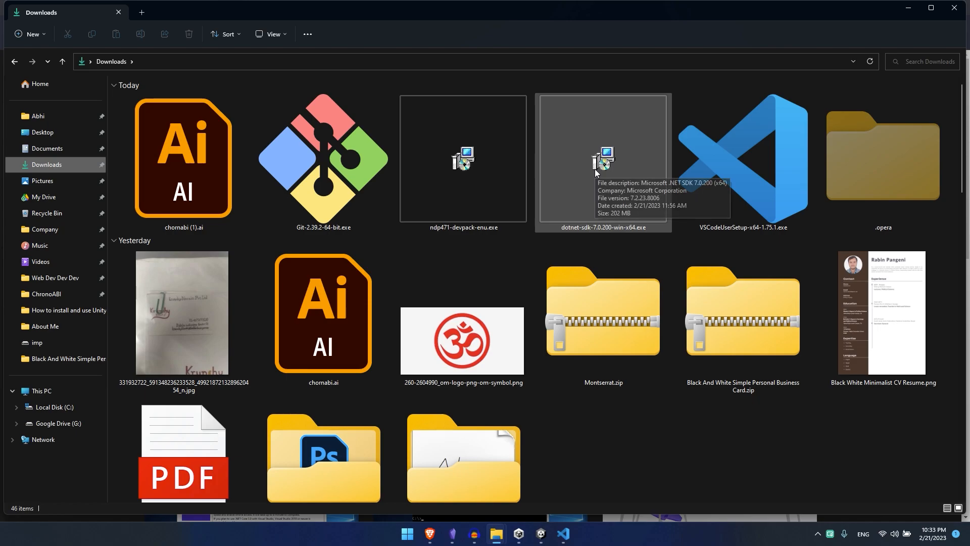
{"action": "double_click", "coordinate": [603, 159]}
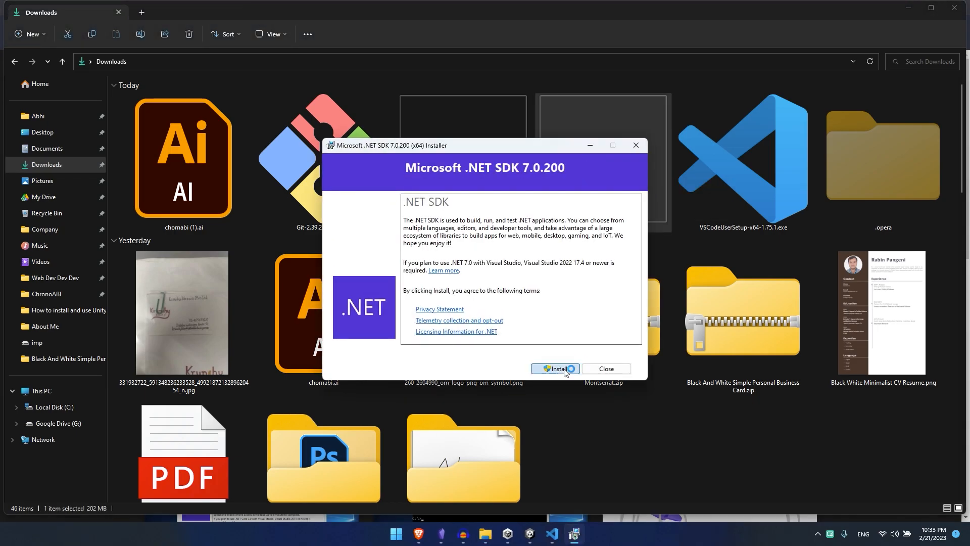
{"action": "left_click", "coordinate": [555, 369]}
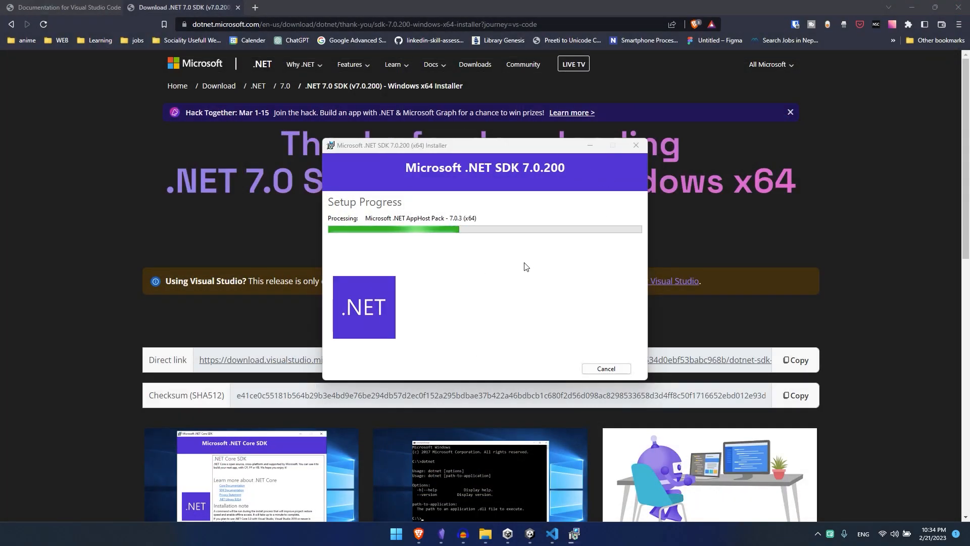
- Search extensions for 'unity' and install Unity Code Snippets
{"action": "left_click", "coordinate": [551, 534]}
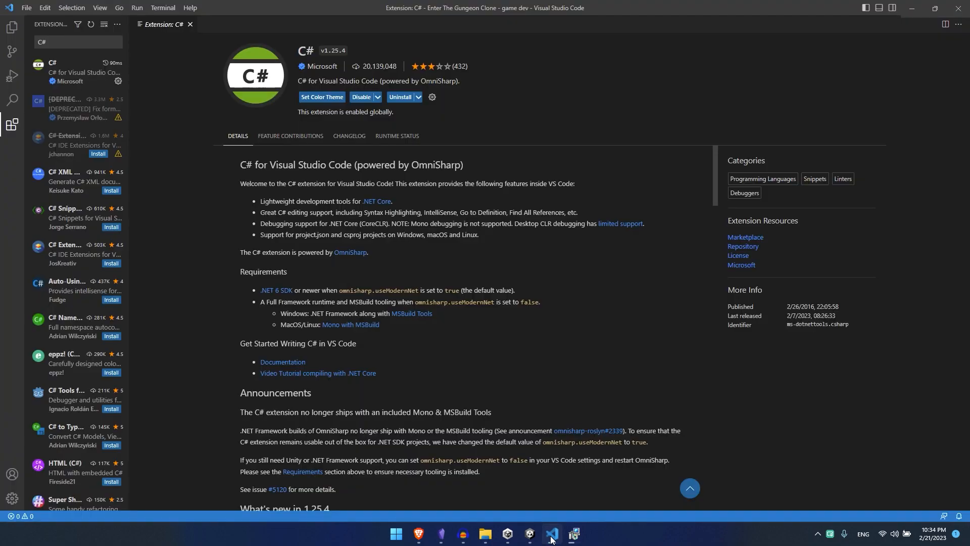
{"action": "mouse_move", "coordinate": [581, 531]}
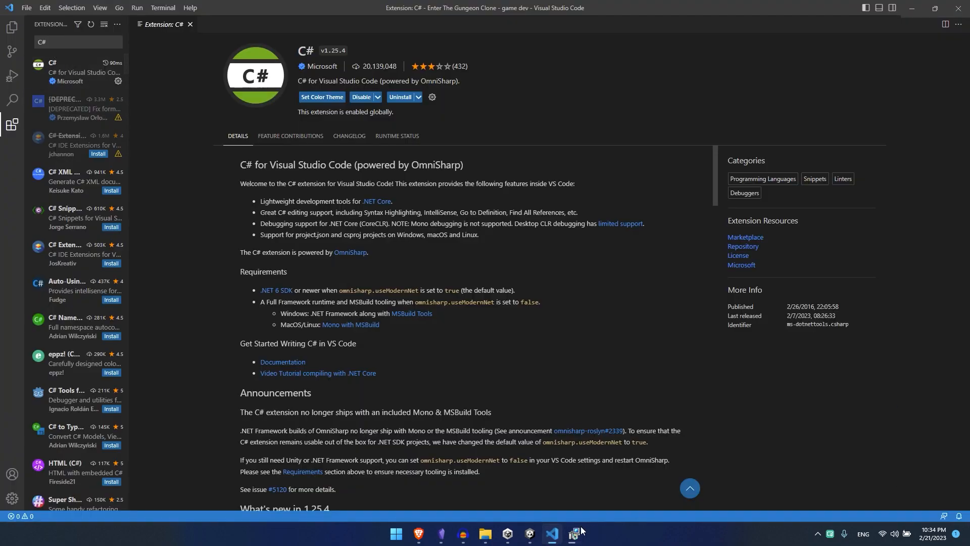
{"action": "left_click", "coordinate": [74, 41]}
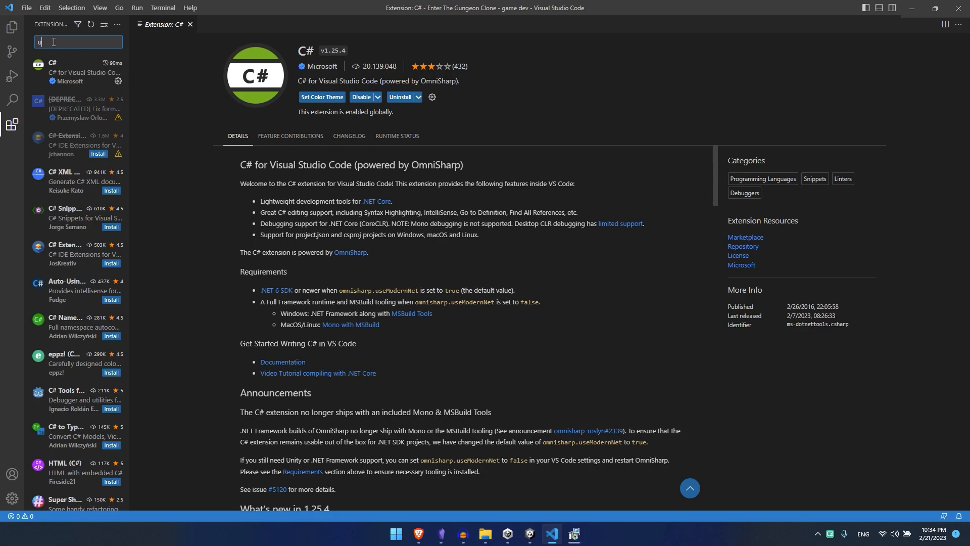
{"action": "type", "text": "unity"}
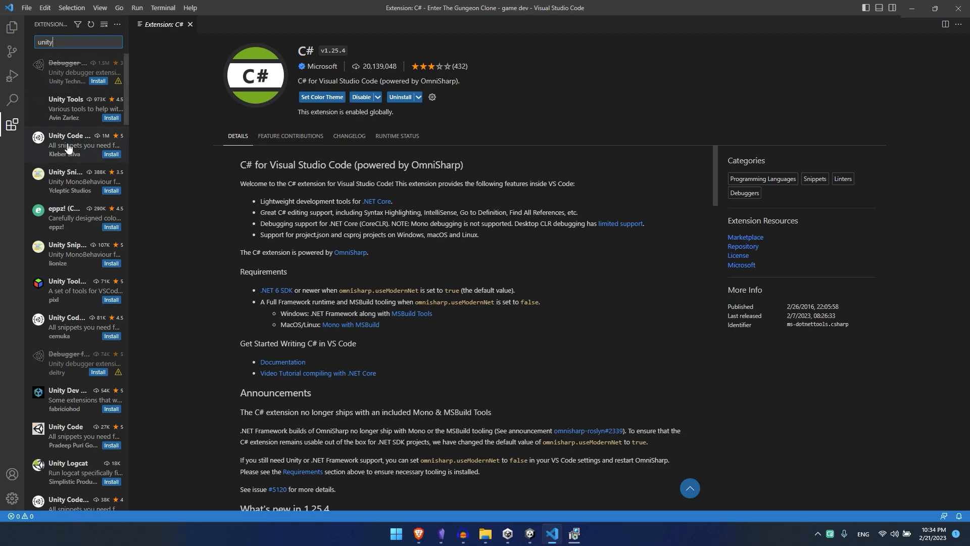
{"action": "left_click", "coordinate": [74, 144]}
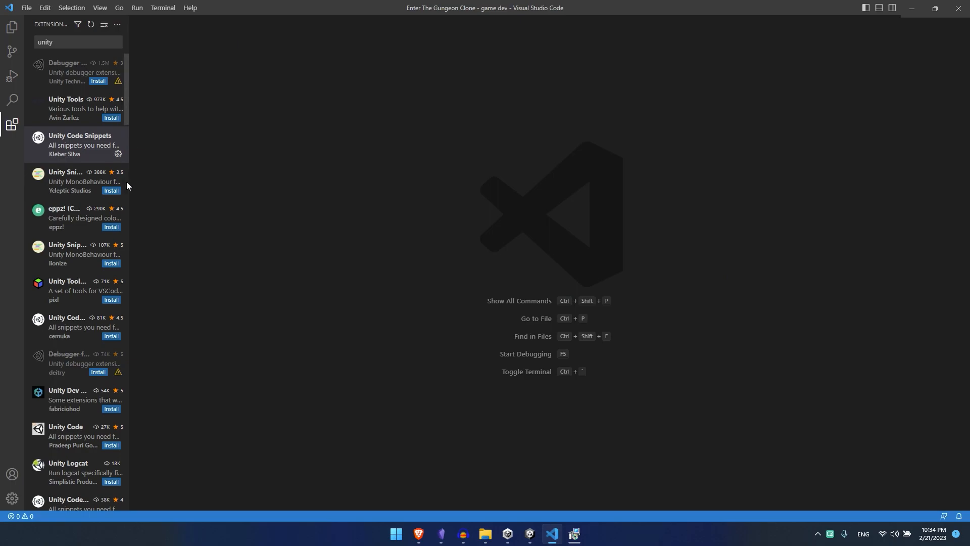
{"action": "mouse_move", "coordinate": [12, 28]}
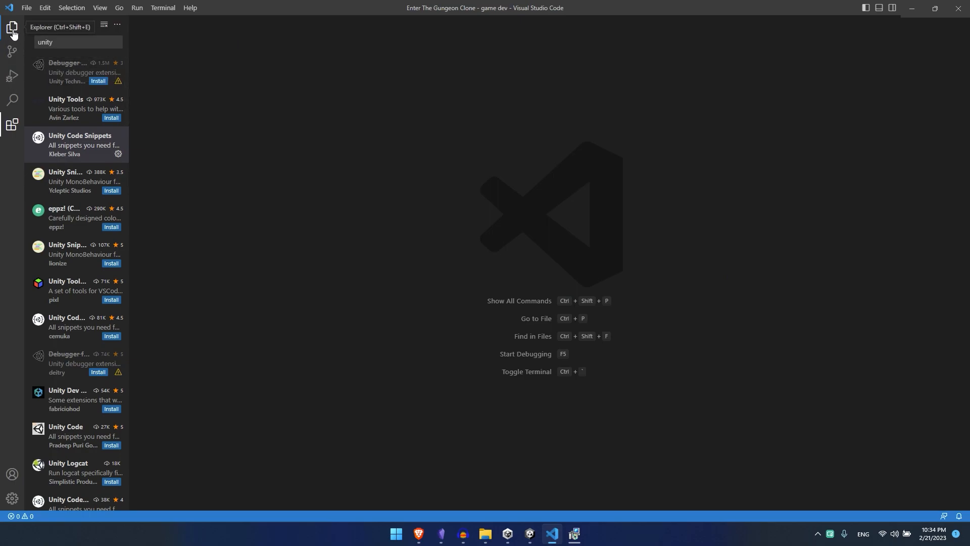
- Return to the Explorer view showing the project tree with movement.cs open
{"action": "left_click", "coordinate": [12, 27]}
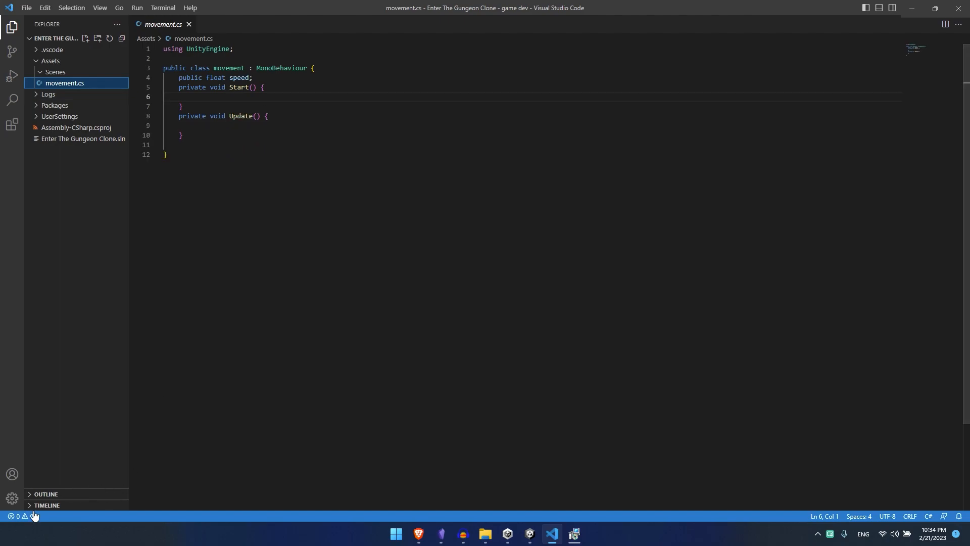
{"action": "mouse_move", "coordinate": [48, 516]}
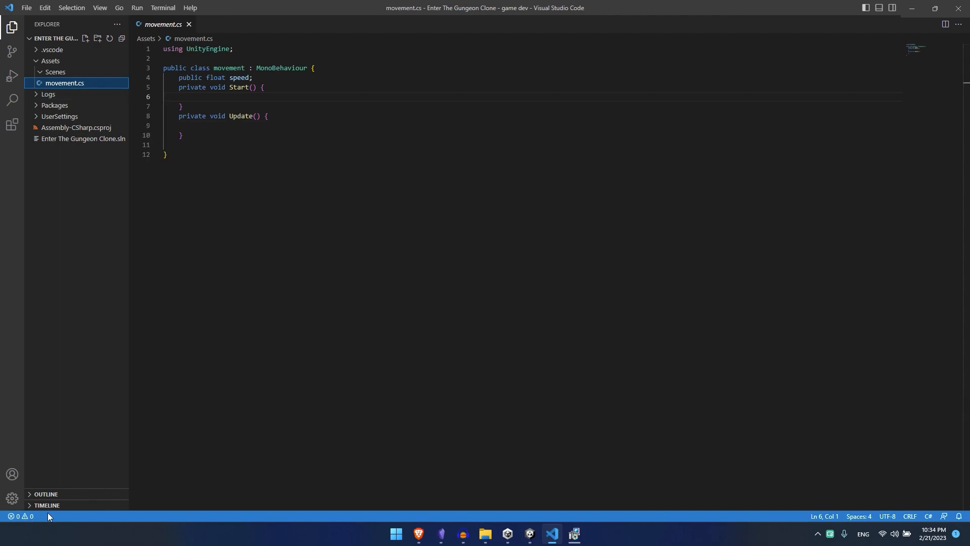
{"action": "mouse_move", "coordinate": [47, 510]}
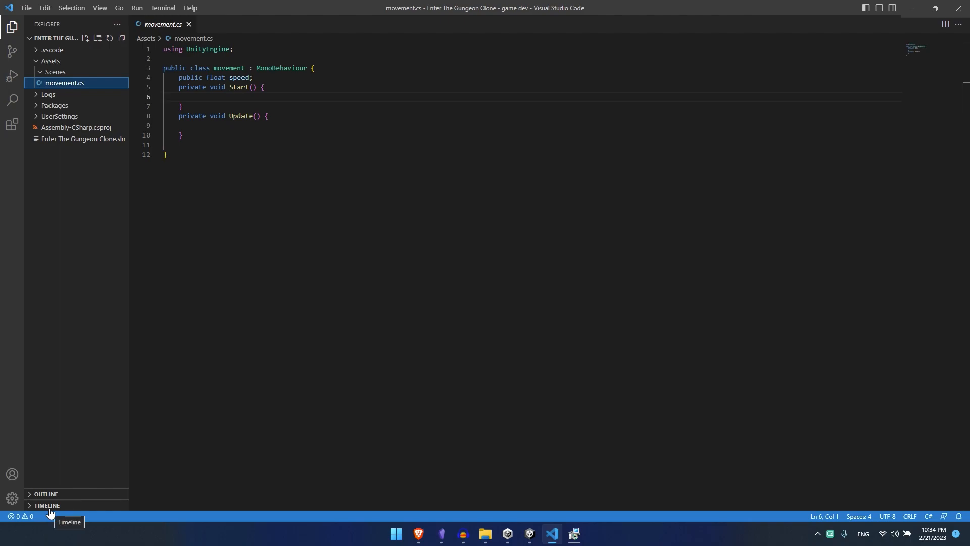
{"action": "mouse_move", "coordinate": [554, 534]}
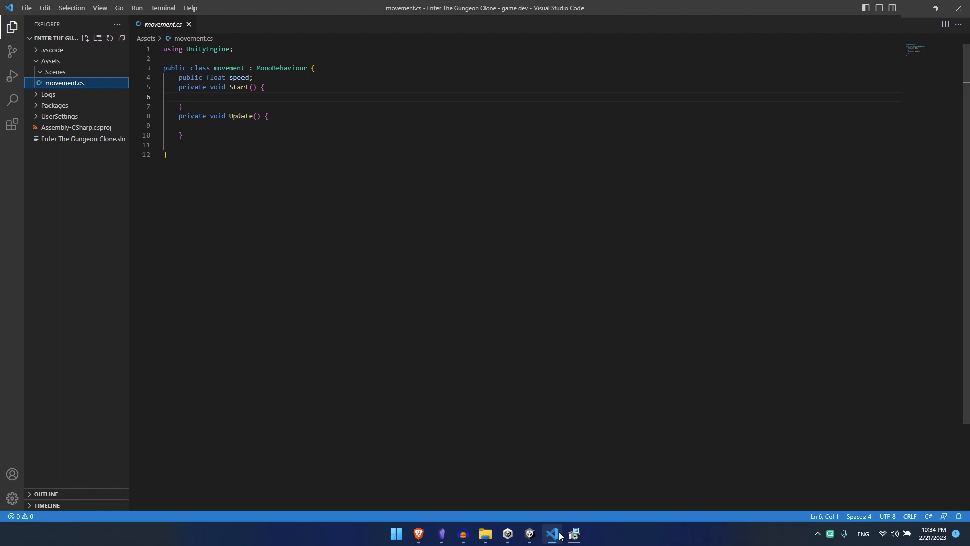
{"action": "mouse_move", "coordinate": [331, 254]}
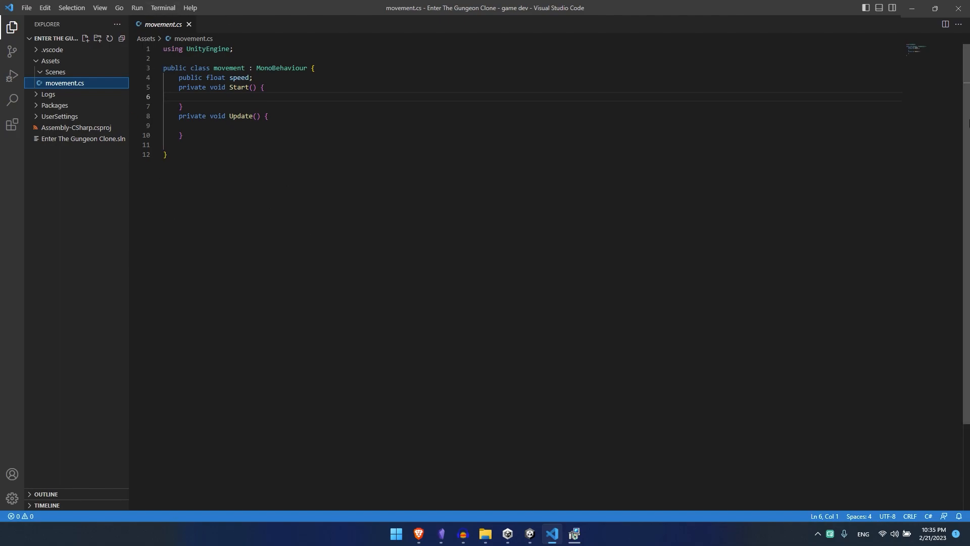
- Close Brave's .NET SDK page and open Unity's Assets menu
{"action": "left_click", "coordinate": [430, 538]}
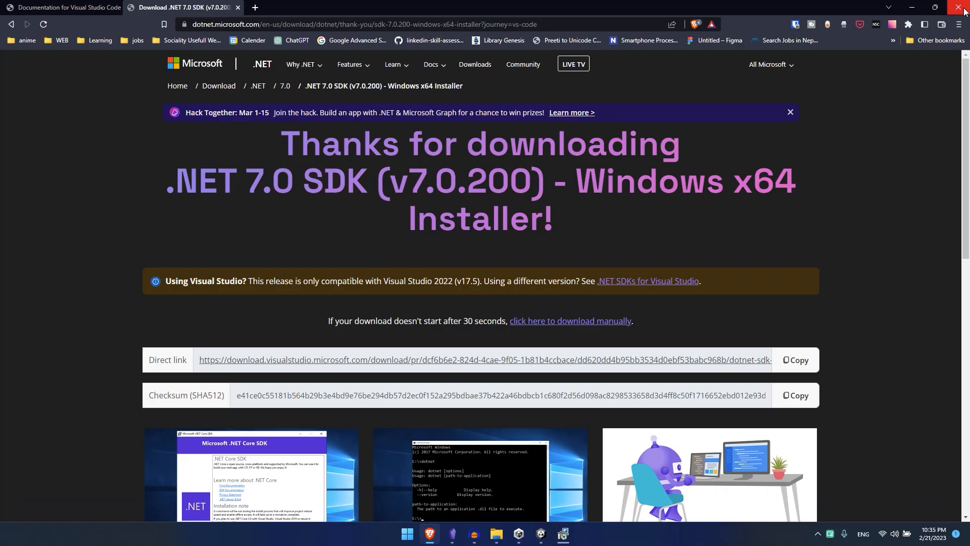
{"action": "left_click", "coordinate": [963, 7]}
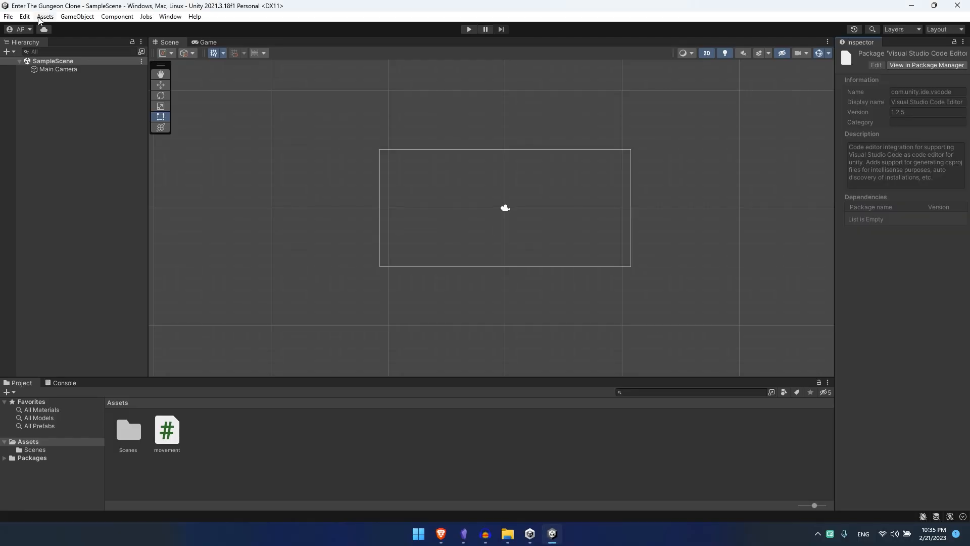
{"action": "left_click", "coordinate": [44, 16]}
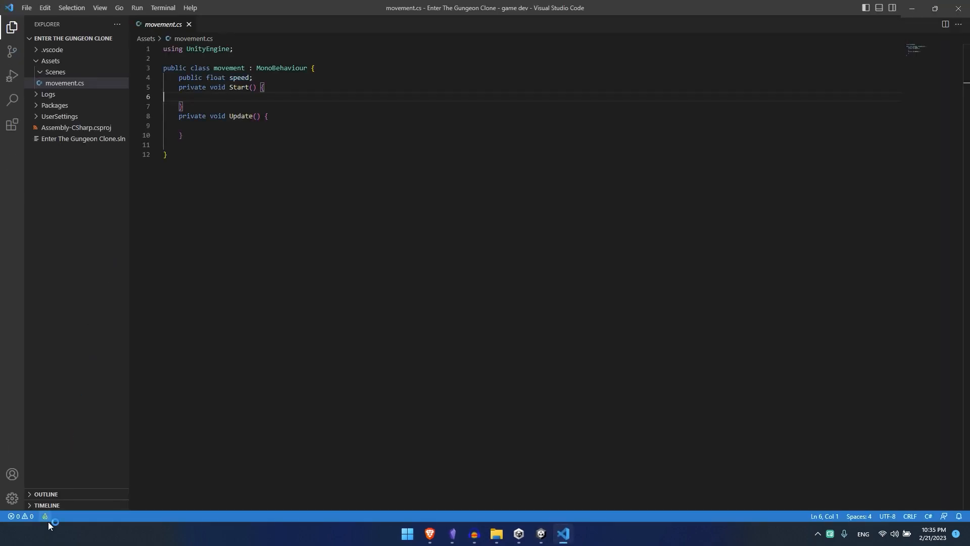
{"action": "mouse_move", "coordinate": [44, 516]}
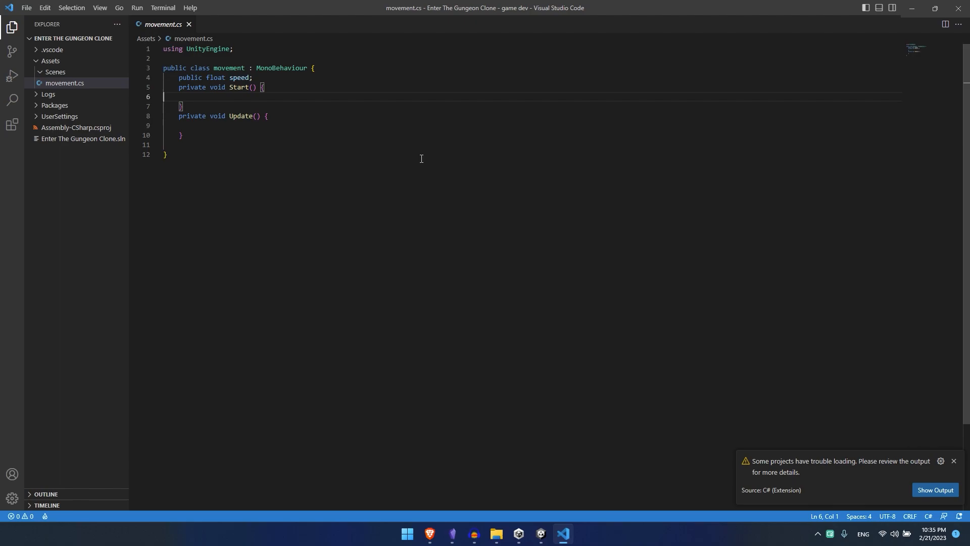
{"action": "mouse_move", "coordinate": [934, 490]}
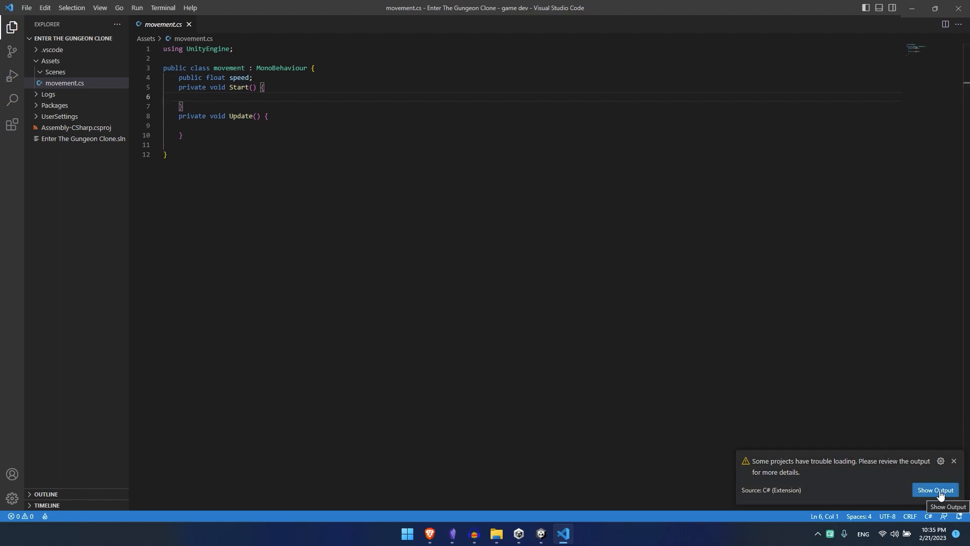
{"action": "mouse_move", "coordinate": [946, 468]}
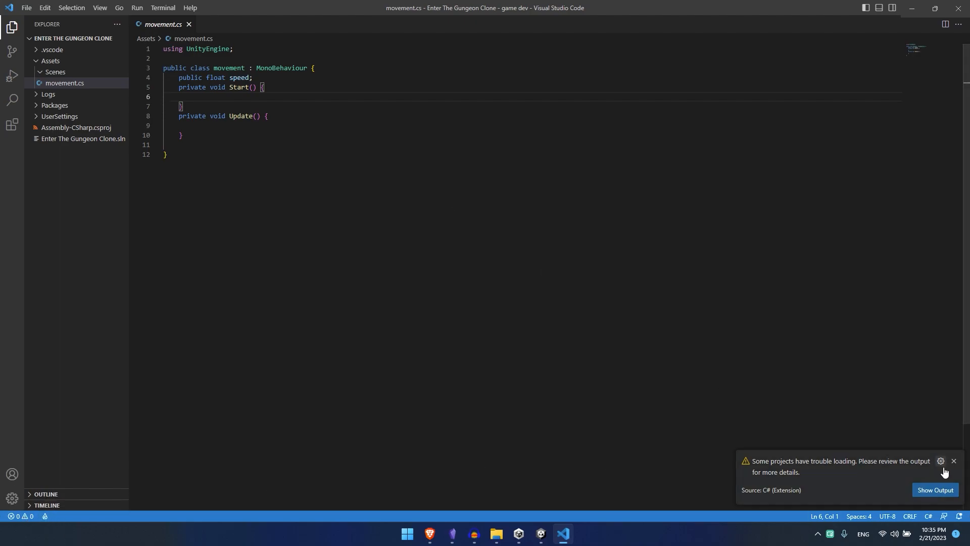
- Open the OmniSharp log and highlight the missing .NETFramework 4.7.1 reference assemblies error
{"action": "left_click", "coordinate": [935, 493]}
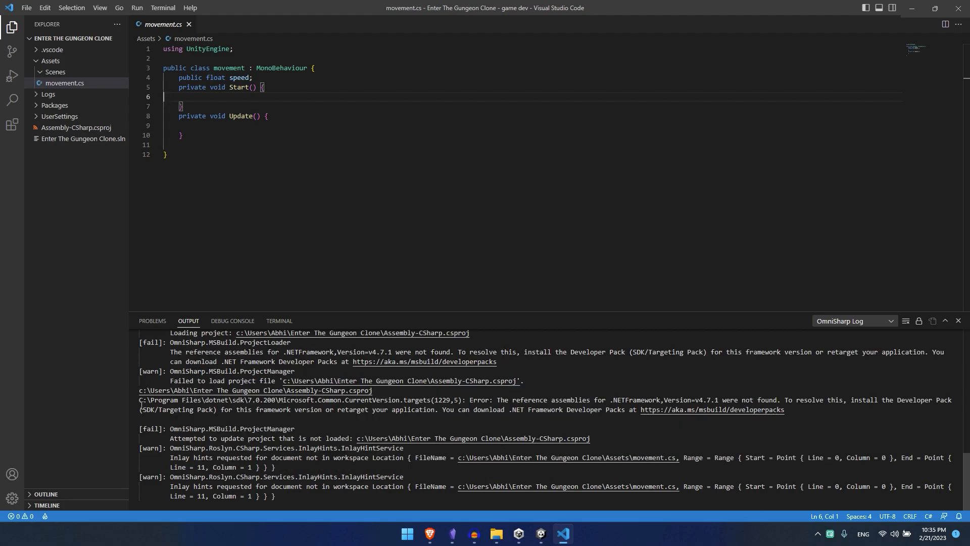
{"action": "double_click", "coordinate": [543, 400]}
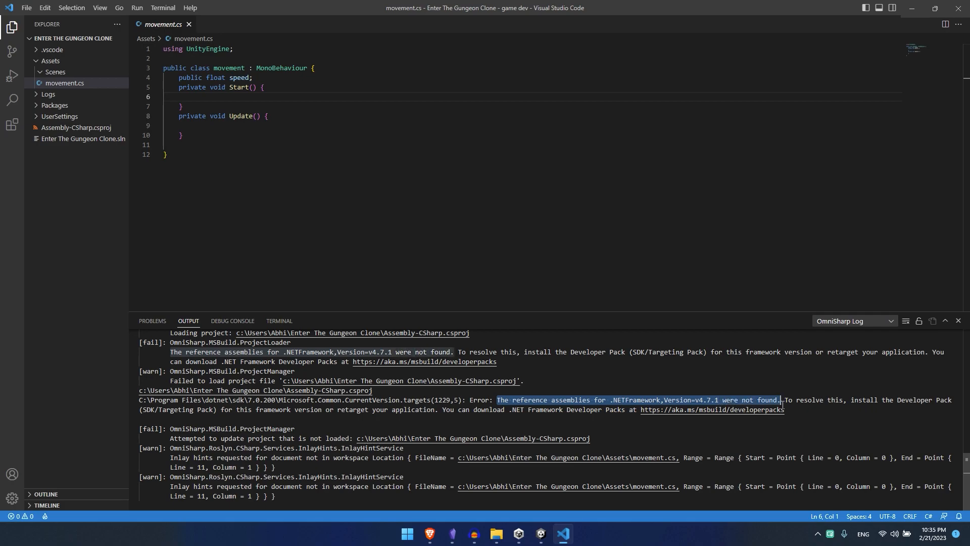
{"action": "mouse_move", "coordinate": [712, 410]}
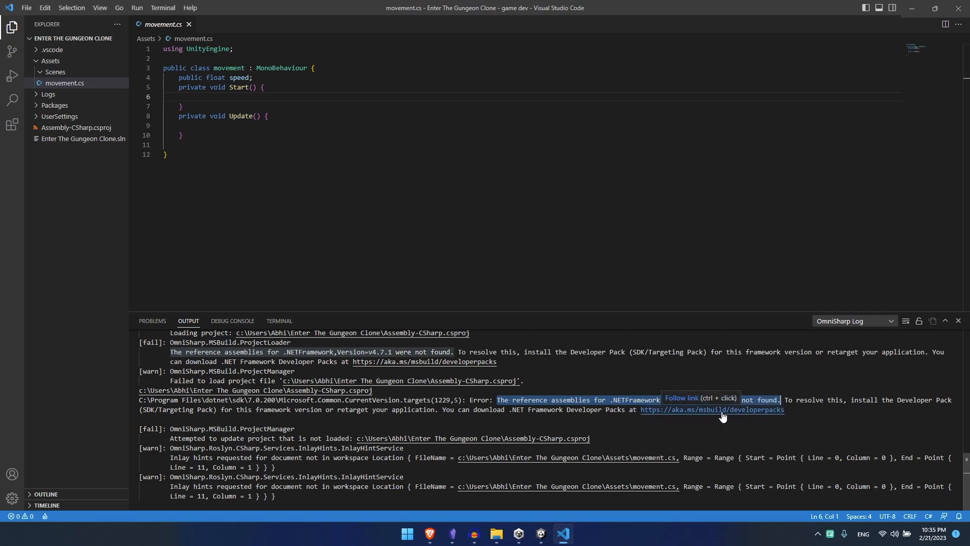
{"action": "mouse_move", "coordinate": [724, 415]}
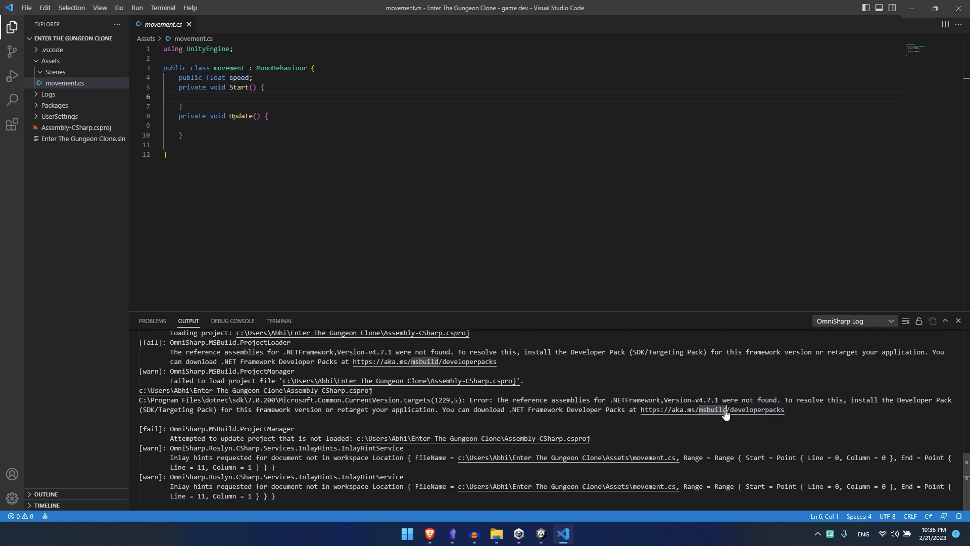
- Download the .NET Framework 4.7.1 Developer Pack via the aka.ms link and launch it
{"action": "left_click", "coordinate": [712, 413]}
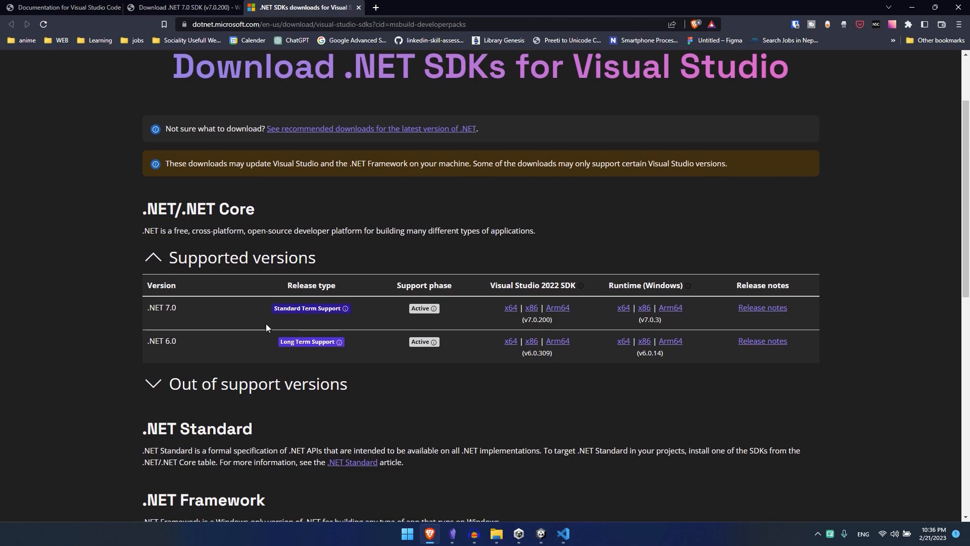
{"action": "scroll", "scroll_direction": "down", "scroll_amount": 3}
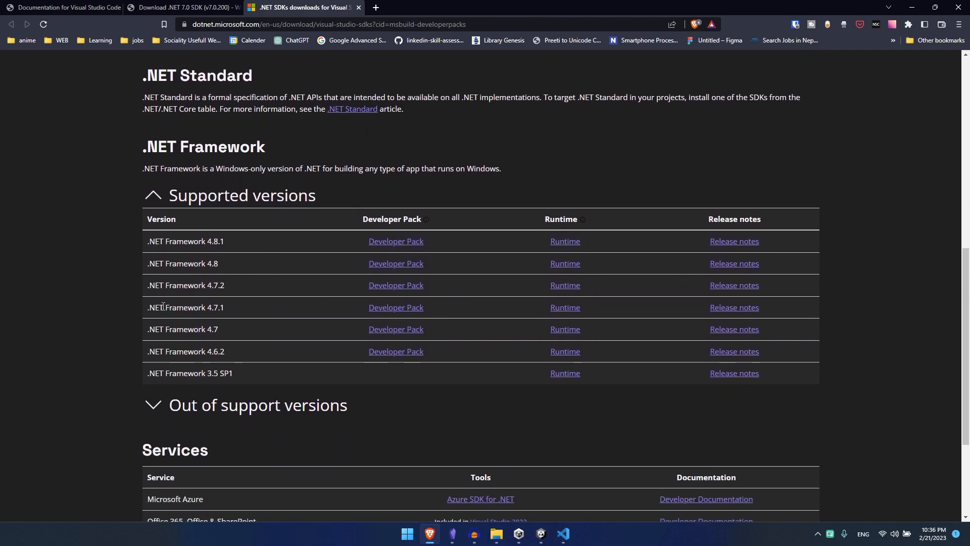
{"action": "mouse_move", "coordinate": [396, 308]}
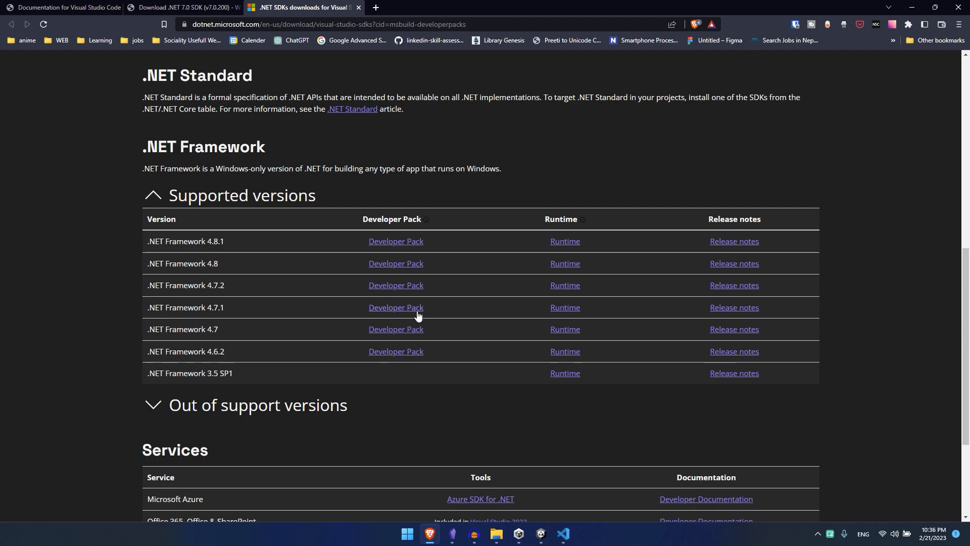
{"action": "left_click", "coordinate": [395, 307]}
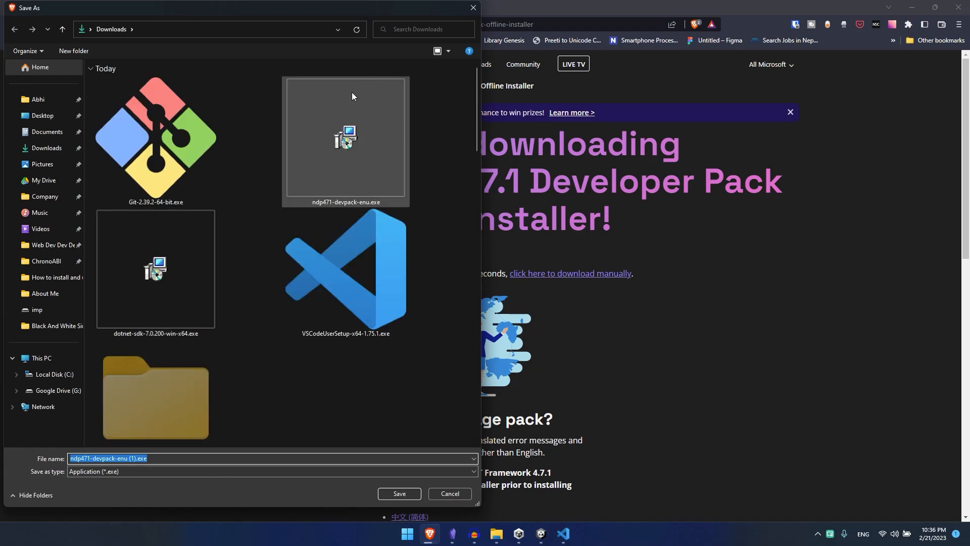
{"action": "left_click", "coordinate": [399, 493]}
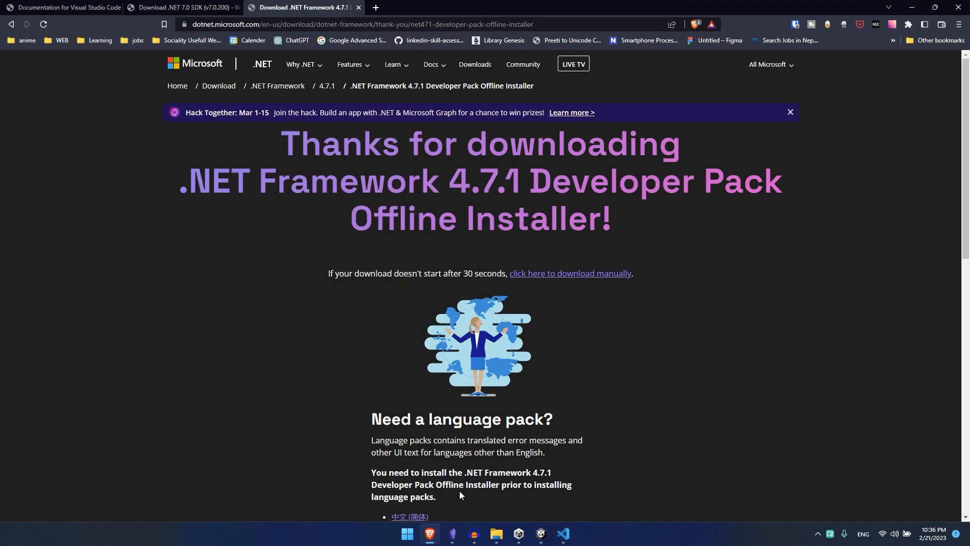
{"action": "left_click", "coordinate": [495, 537]}
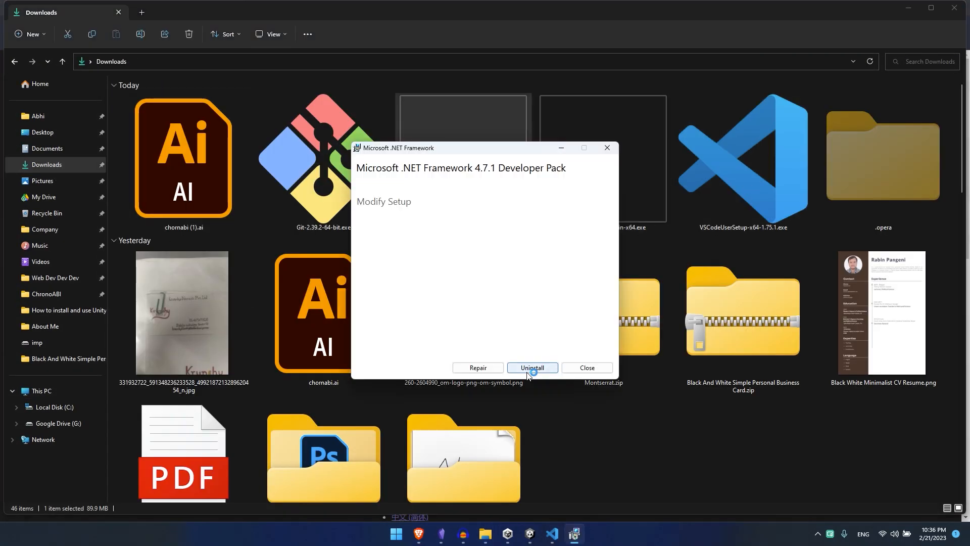
- Repair the .NET Framework 4.7.1 Developer Pack, approve UAC, and close the installer
{"action": "left_click", "coordinate": [532, 367]}
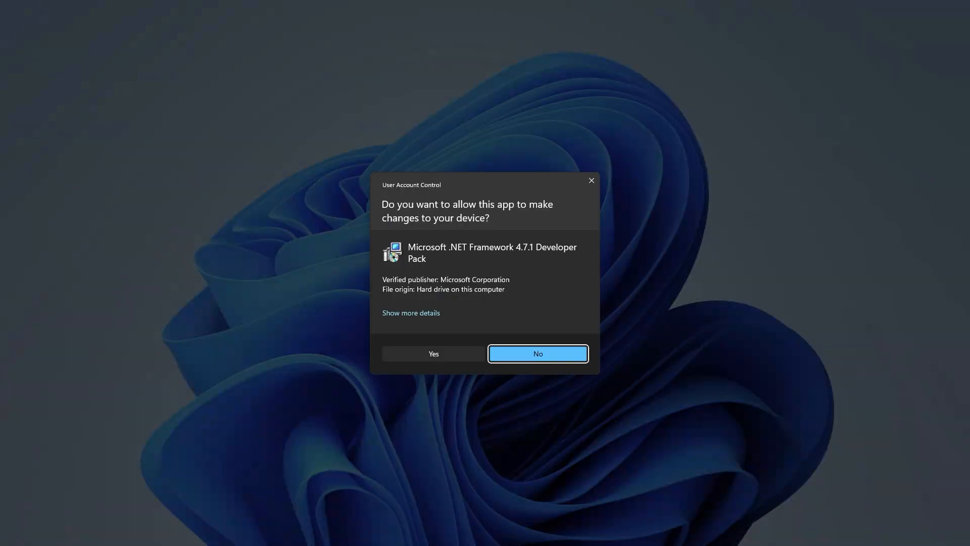
{"action": "left_click", "coordinate": [433, 354]}
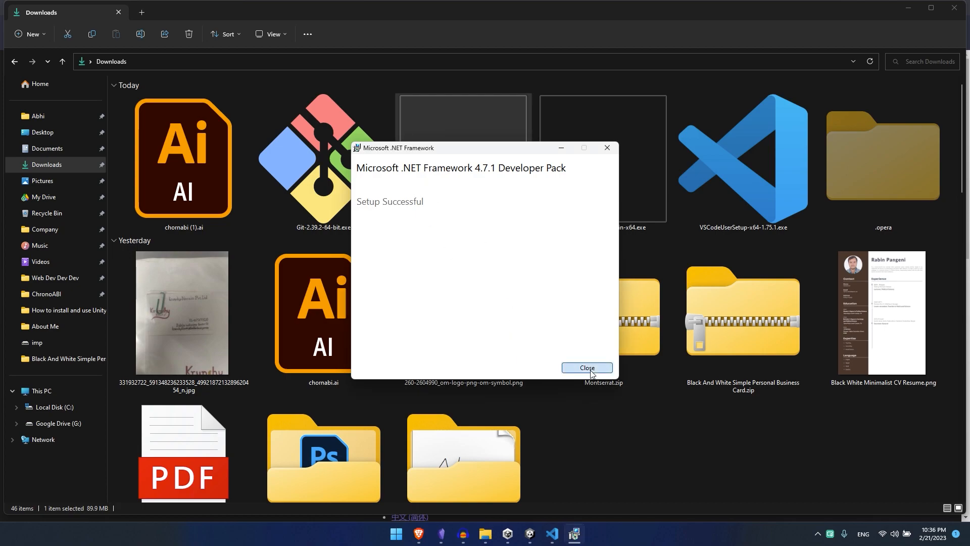
{"action": "left_click", "coordinate": [587, 368]}
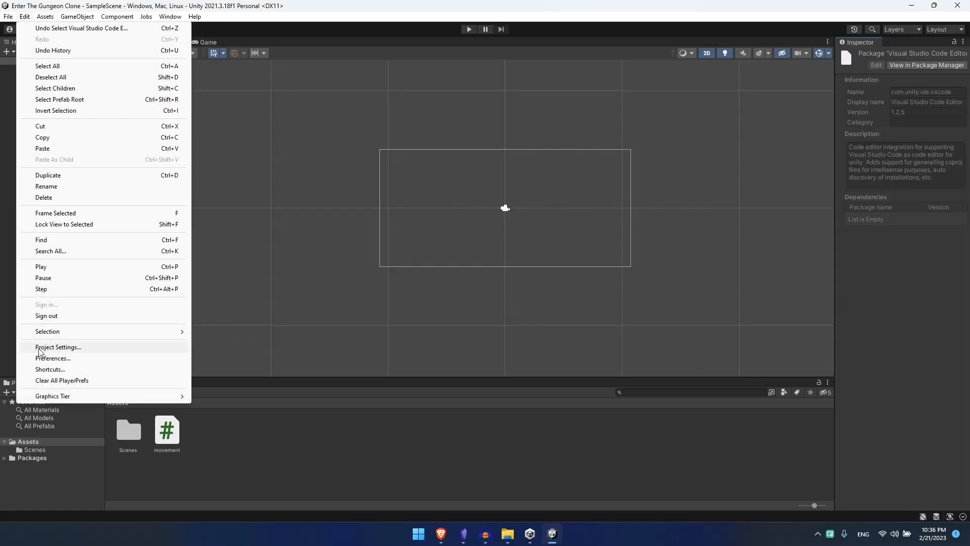
- Open Unity's Edit > Preferences for the Enter The Gungeon Clone project
{"action": "left_click", "coordinate": [53, 358]}
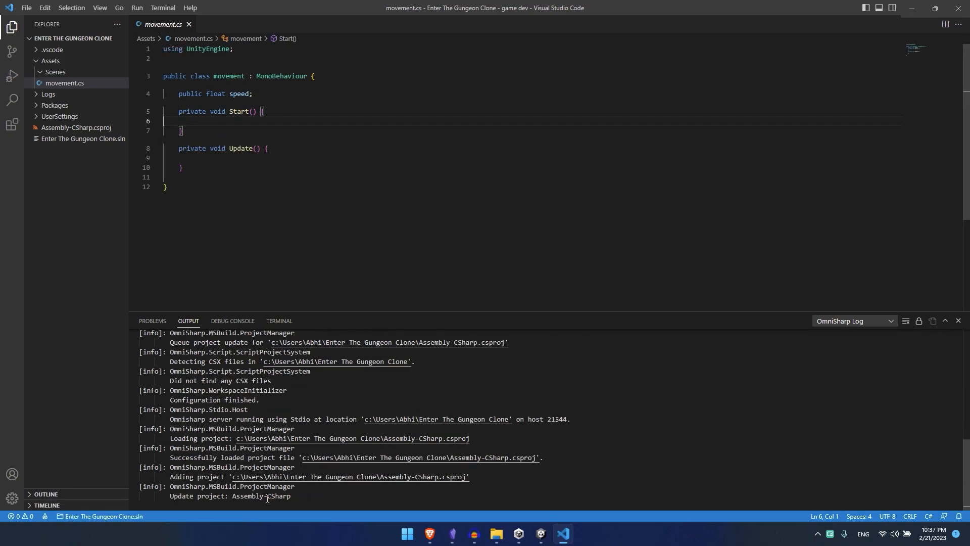
- Close the log panel, add an if (x>y) block inside Start in movement.cs, and save
{"action": "left_click", "coordinate": [959, 321]}
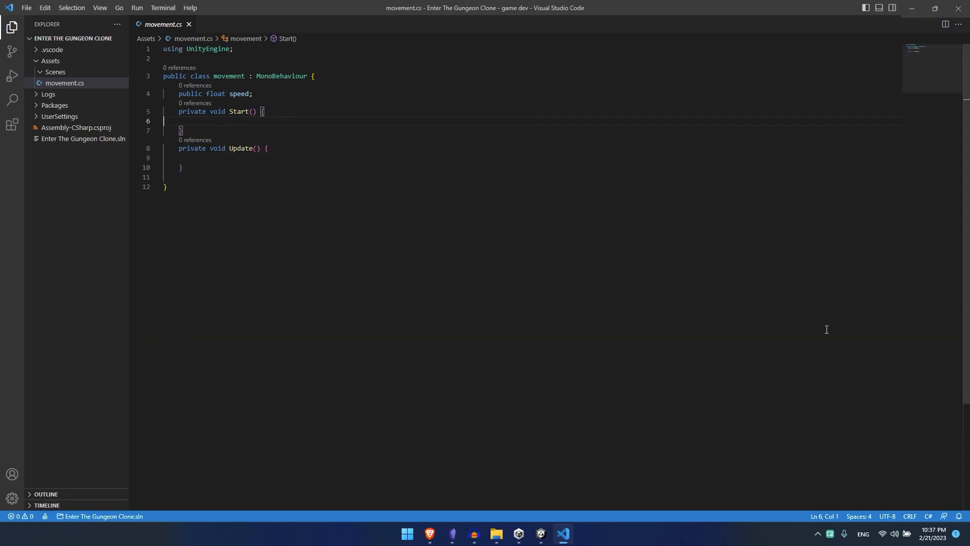
{"action": "mouse_move", "coordinate": [271, 93]}
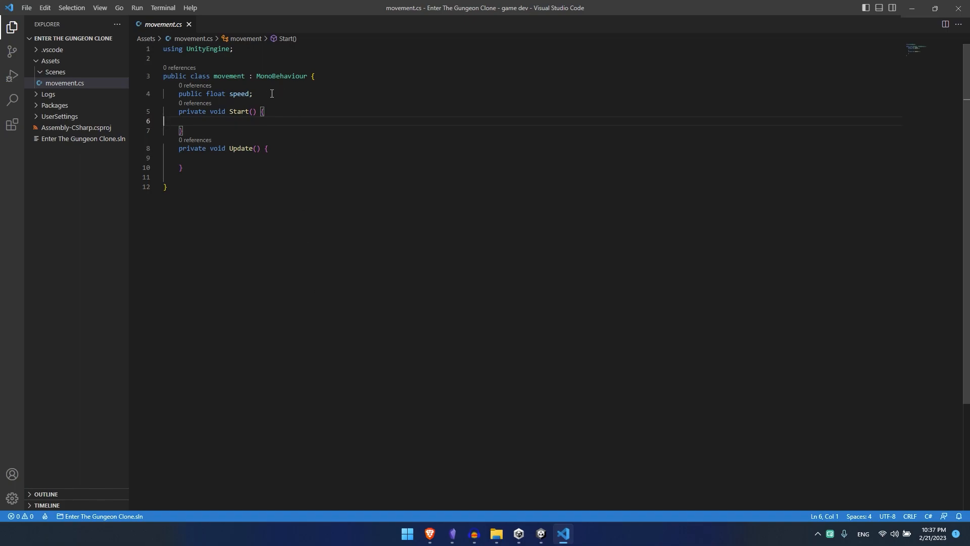
{"action": "key", "text": "Backspace"}
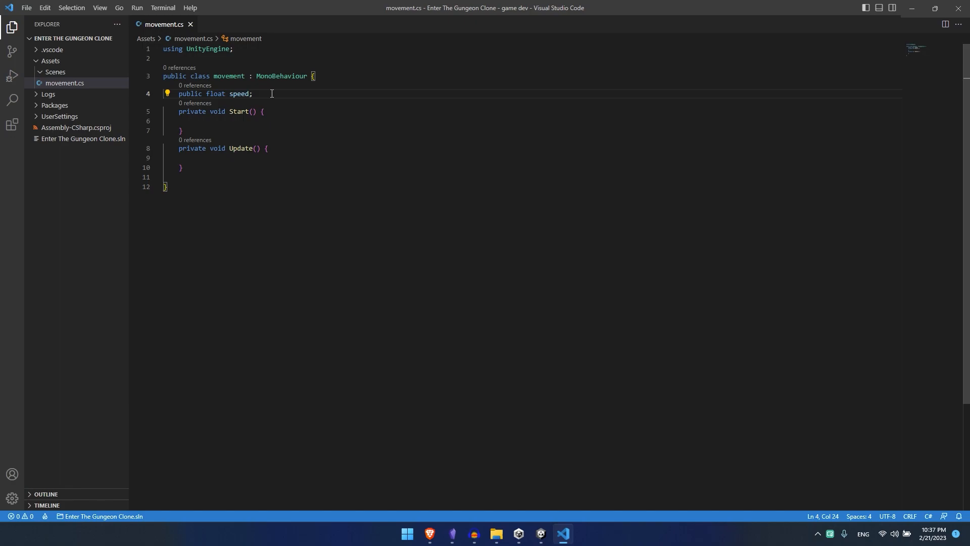
{"action": "key", "text": "Backspace"}
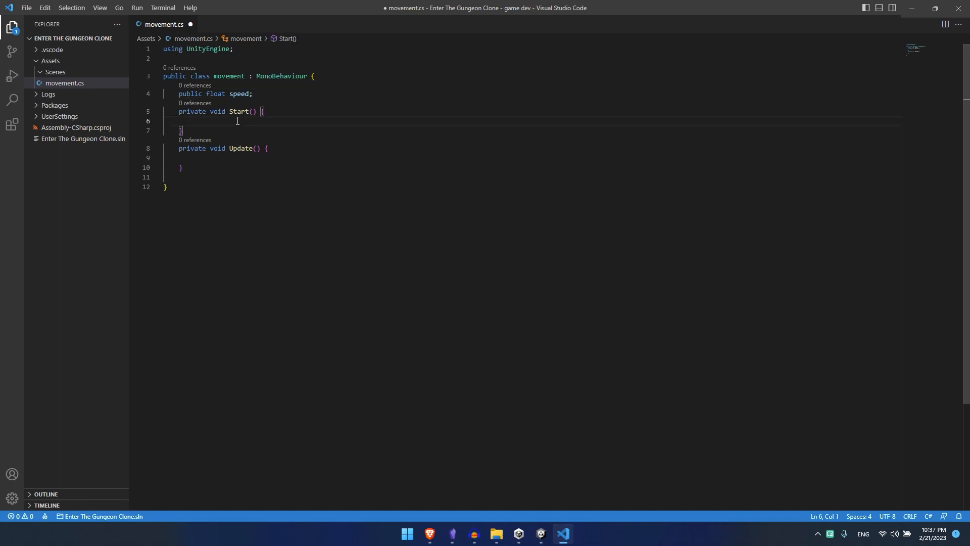
{"action": "type", "text": "if"}
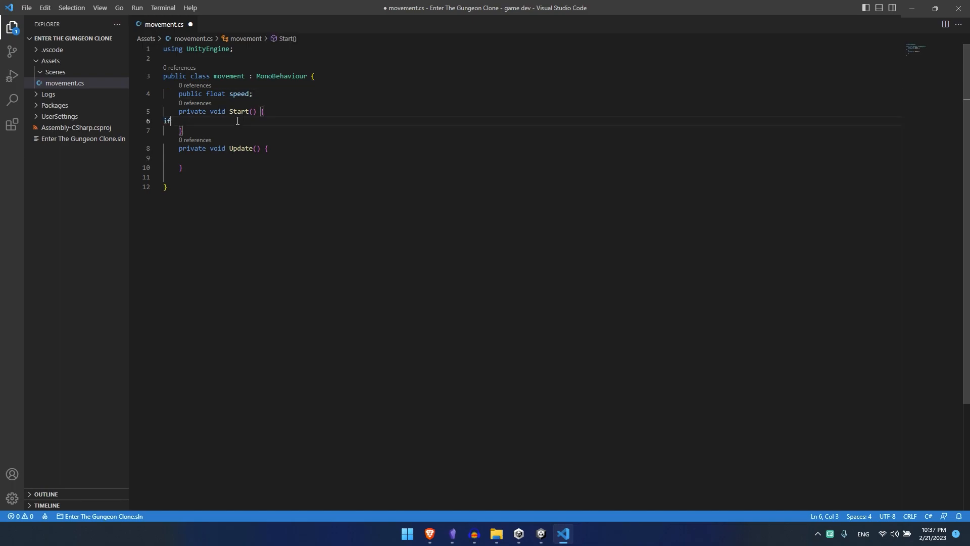
{"action": "type", "text": "()"}
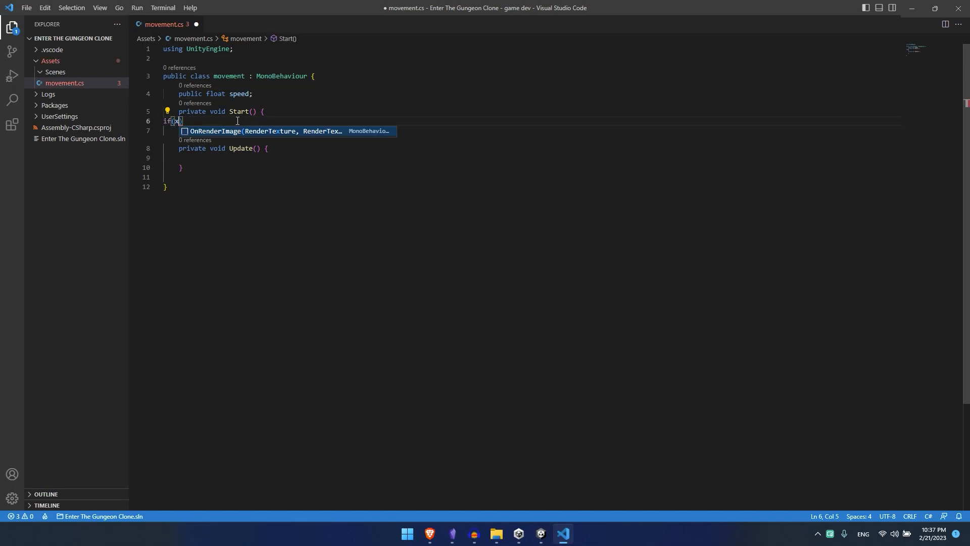
{"action": "type", "text": ">y)"}
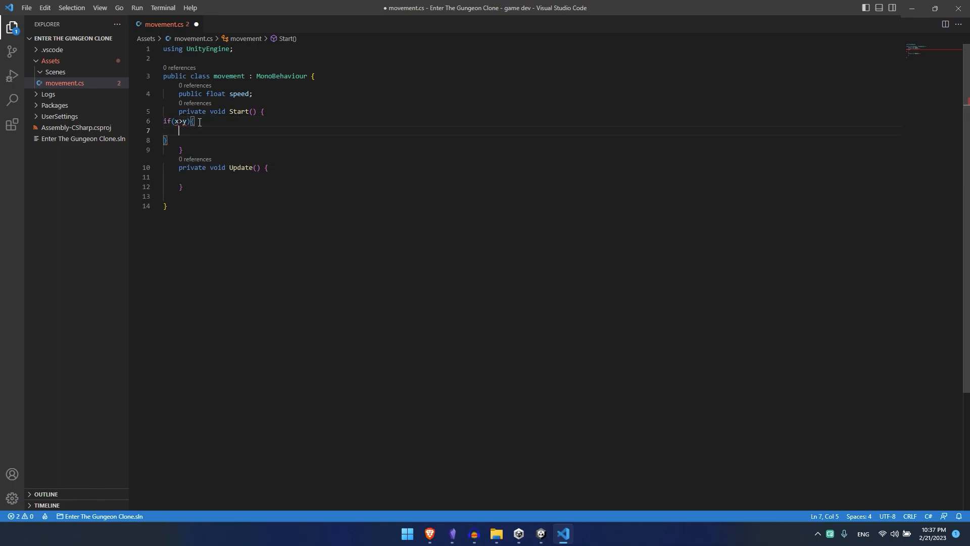
{"action": "key", "text": "ctrl+s"}
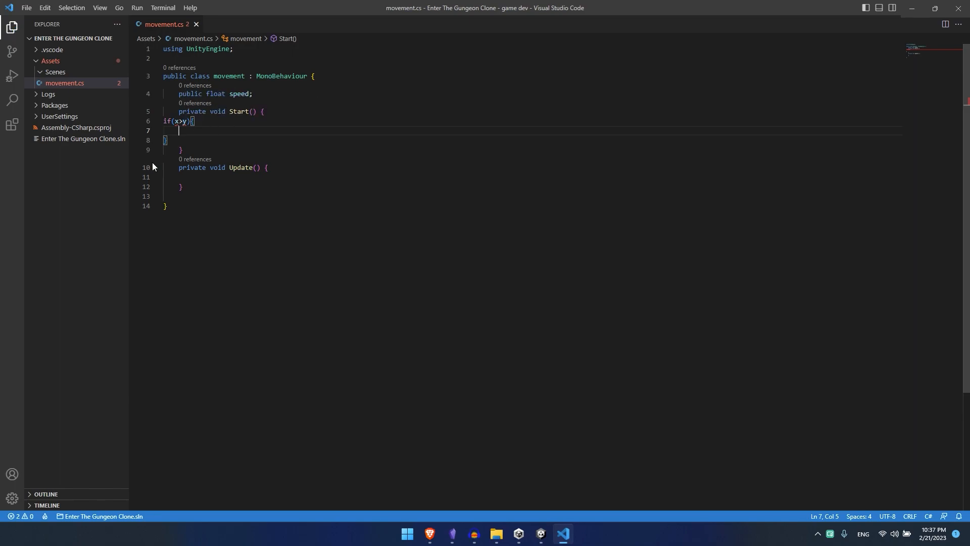
{"action": "mouse_move", "coordinate": [170, 143]}
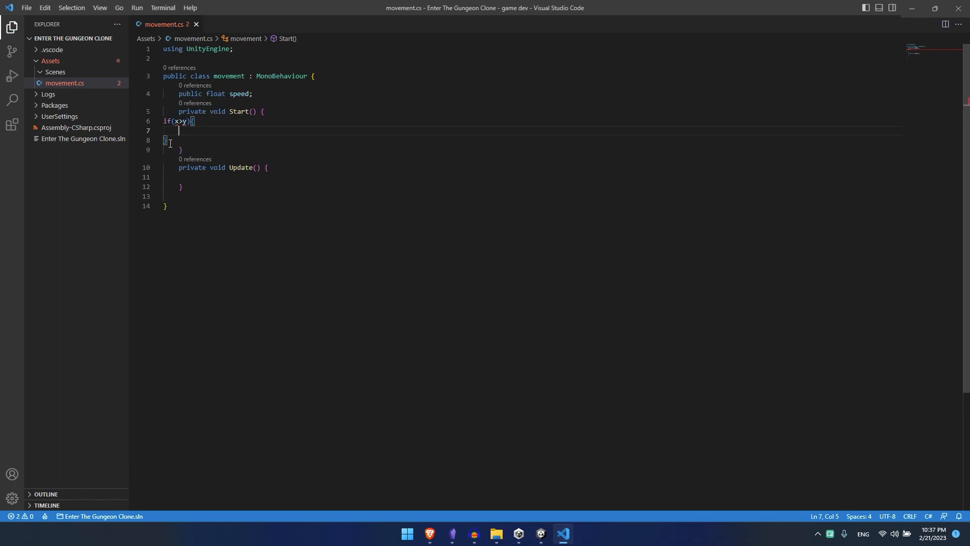